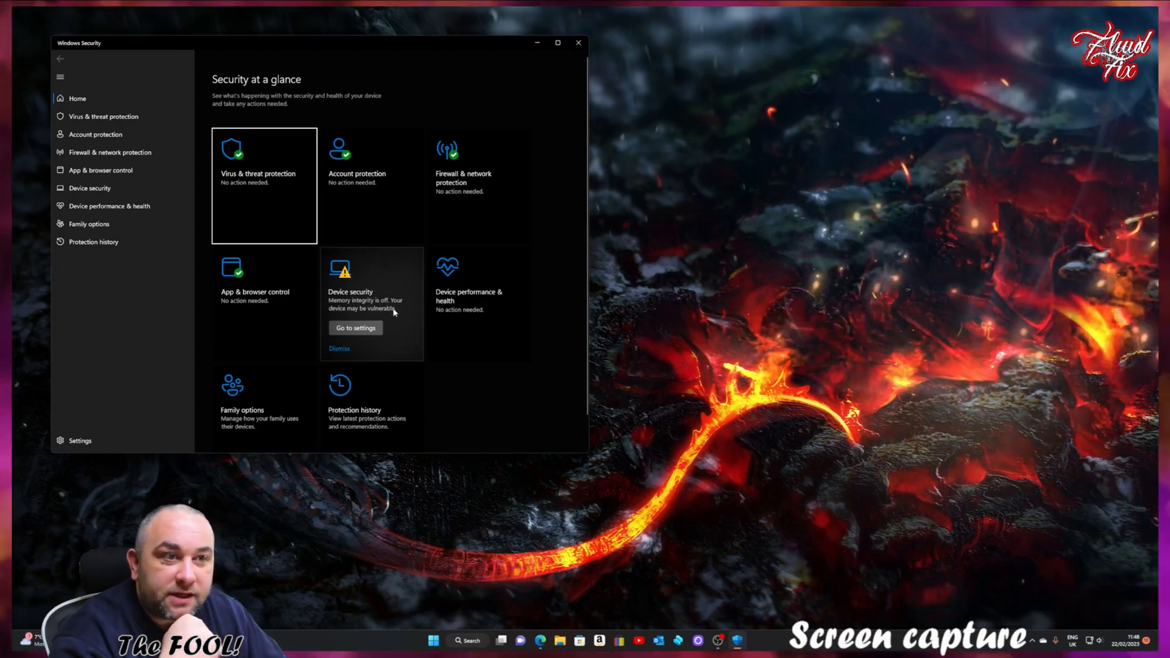
mouse_move(398, 323)
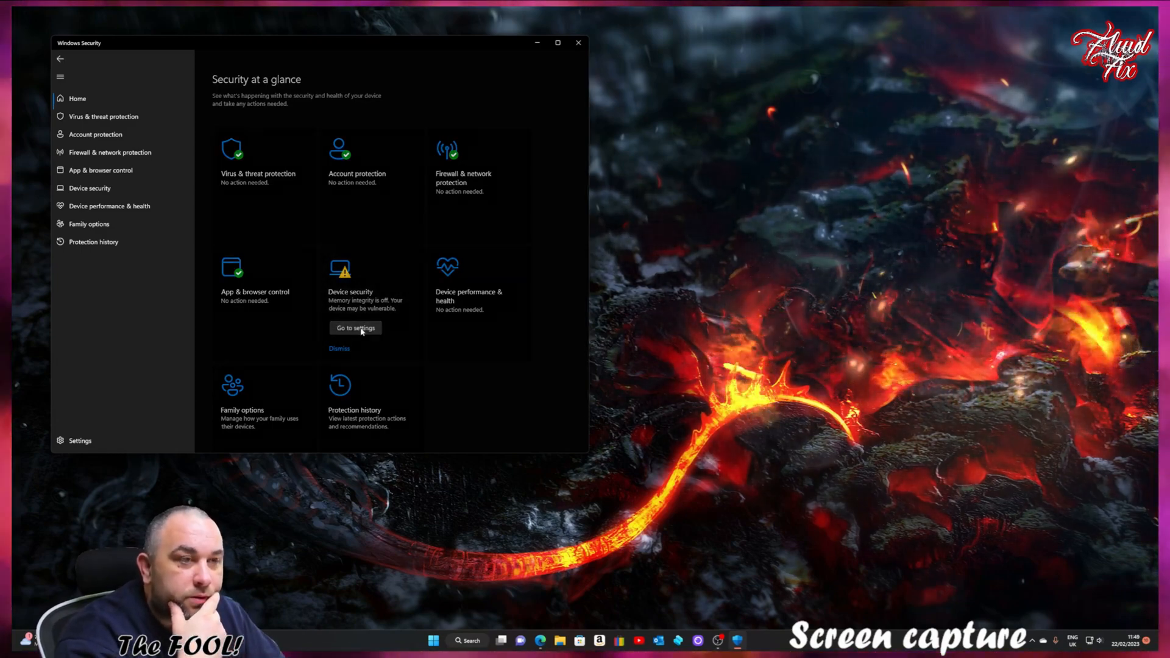
Open Core isolation and try turning Memory integrity on, which incompatible drivers block.
left_click(355, 328)
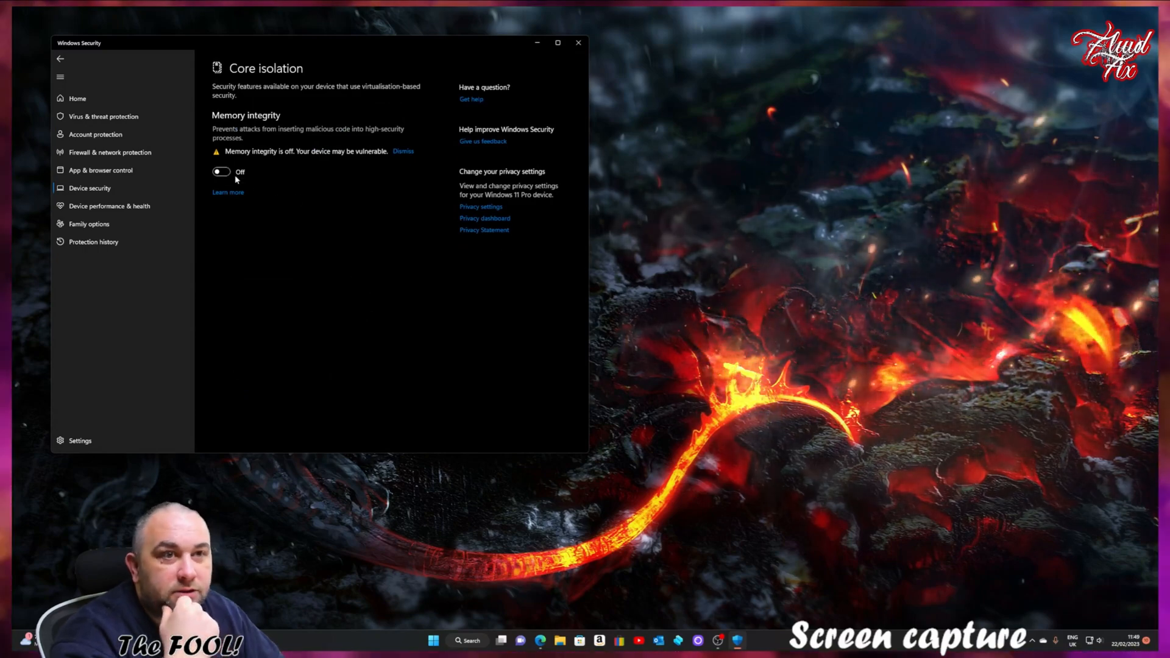
left_click(221, 172)
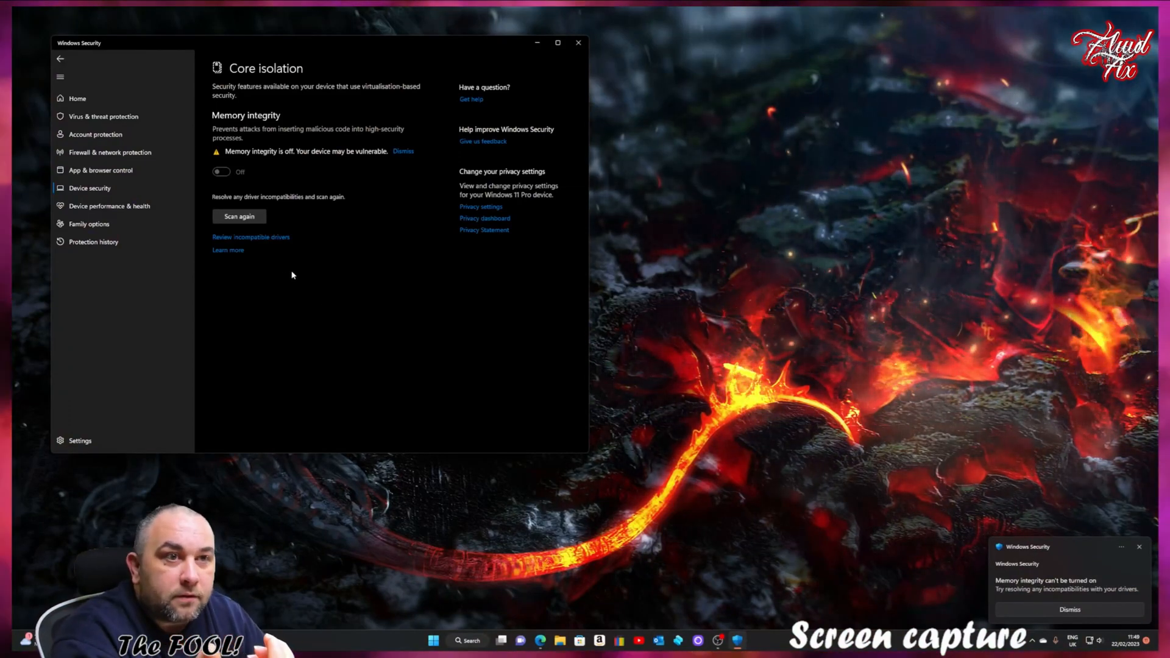
mouse_move(299, 270)
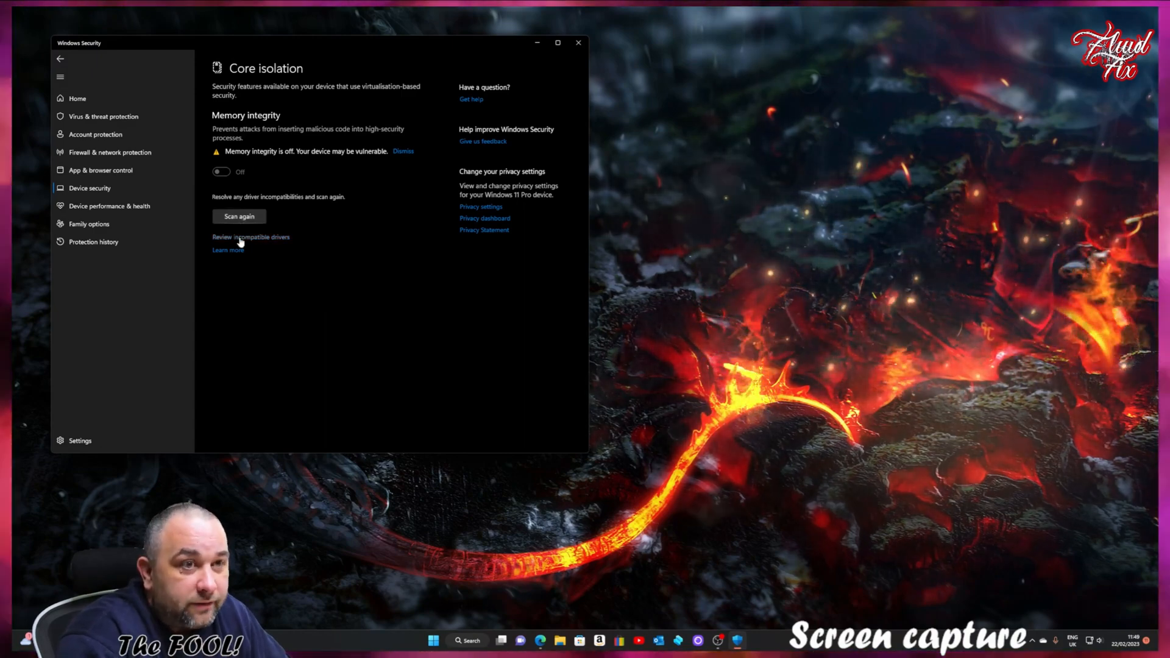
List the seven incompatible Huawei USB and modem drivers, then bring up Settings.
left_click(250, 237)
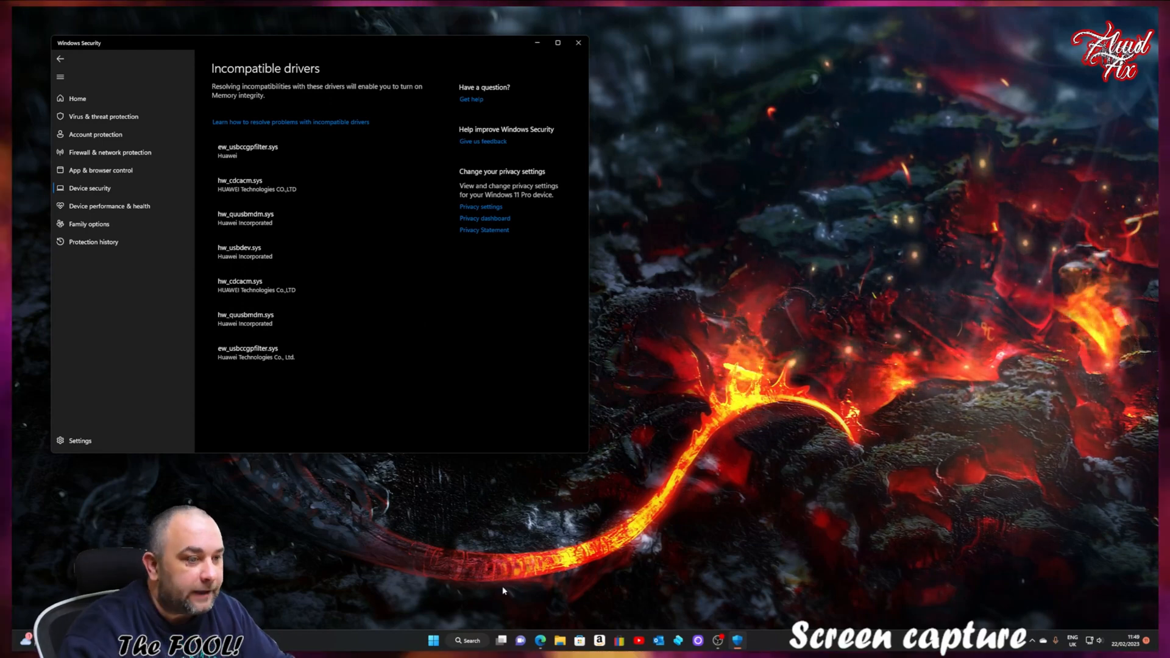
left_click(470, 640)
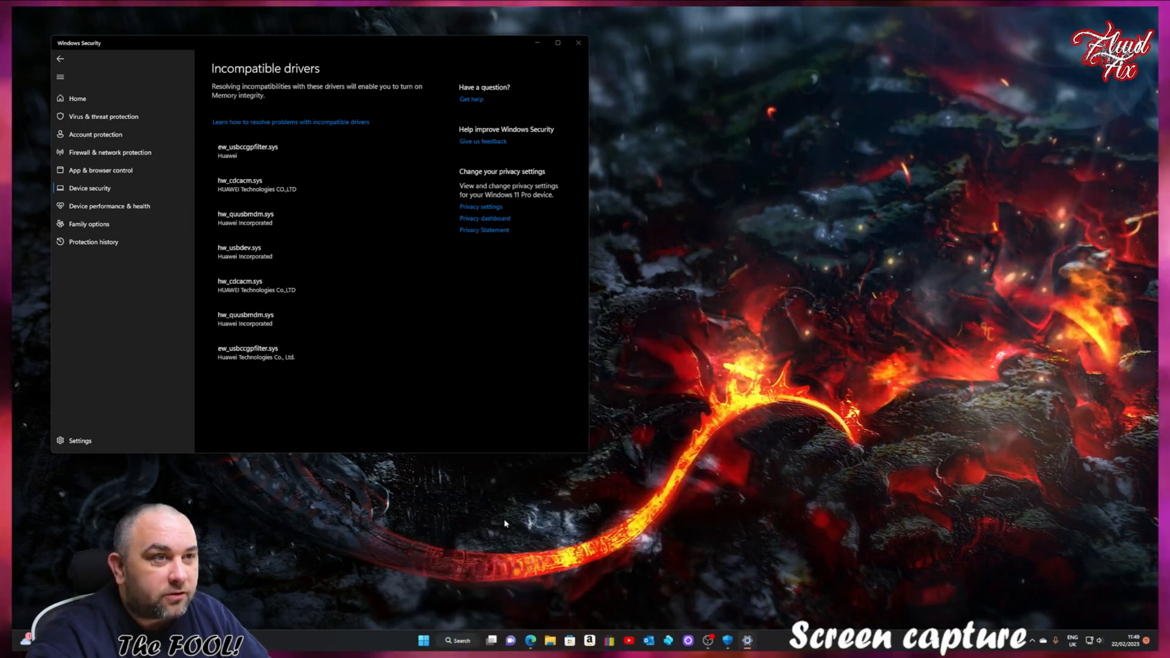
mouse_move(659, 99)
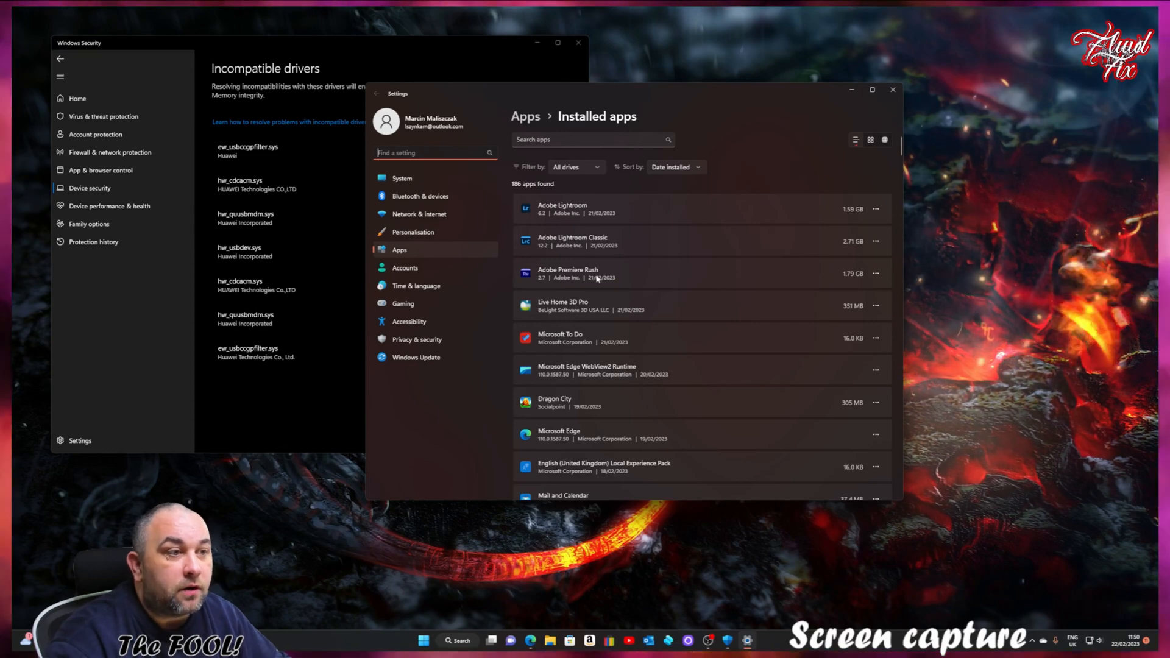
mouse_move(647, 274)
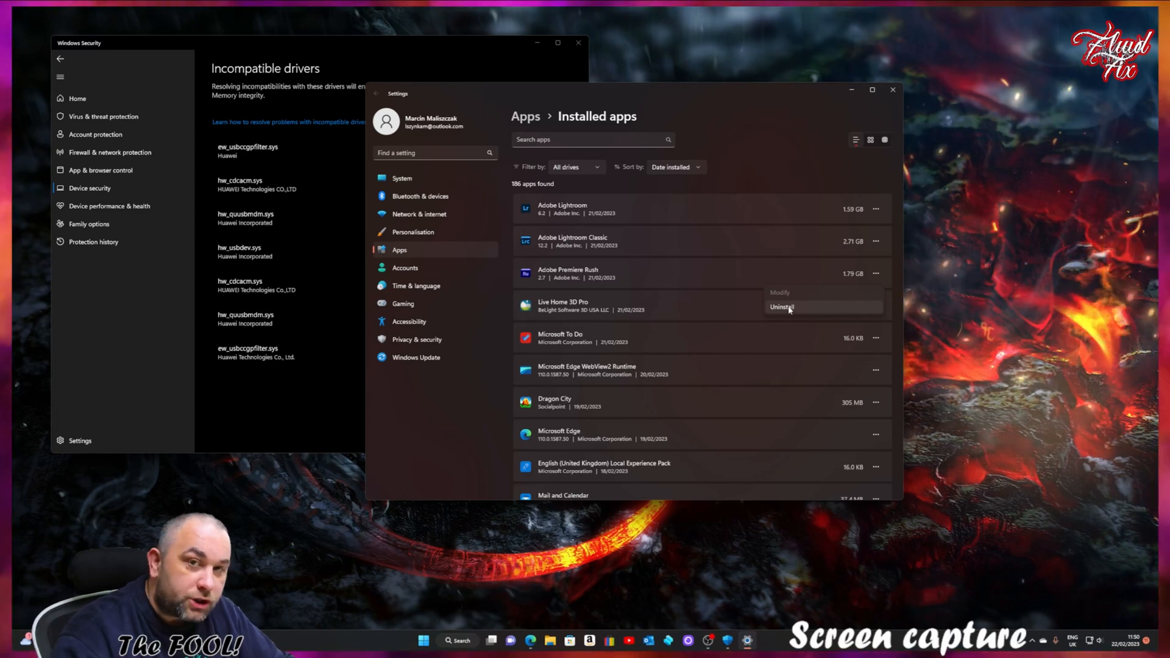
mouse_move(745, 324)
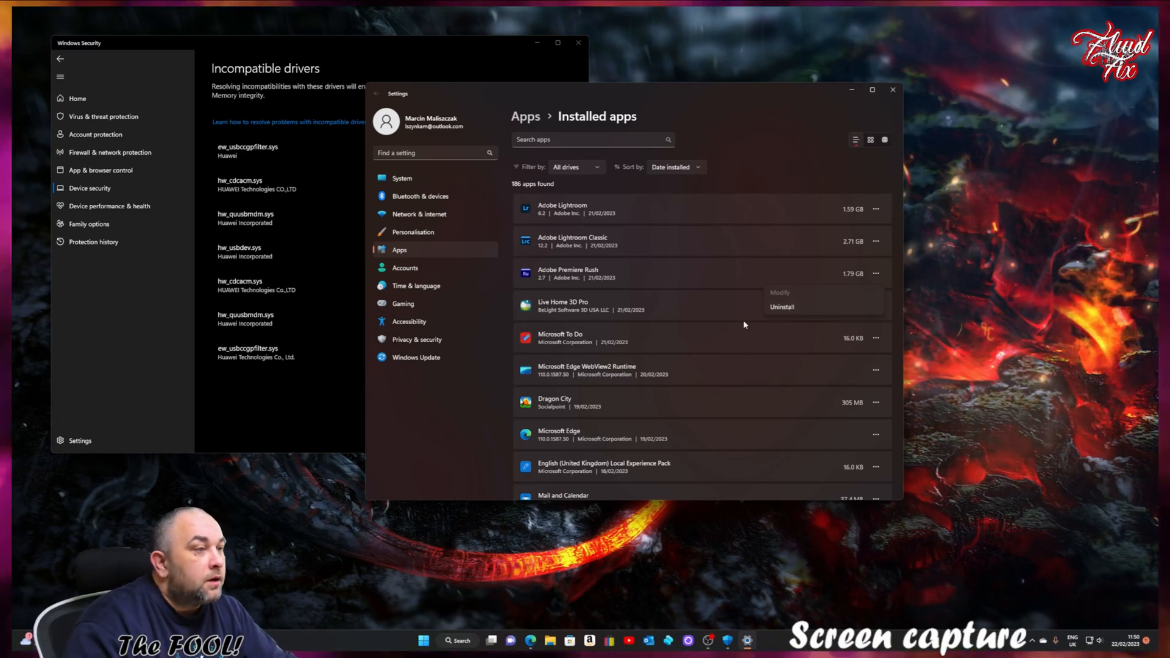
mouse_move(706, 307)
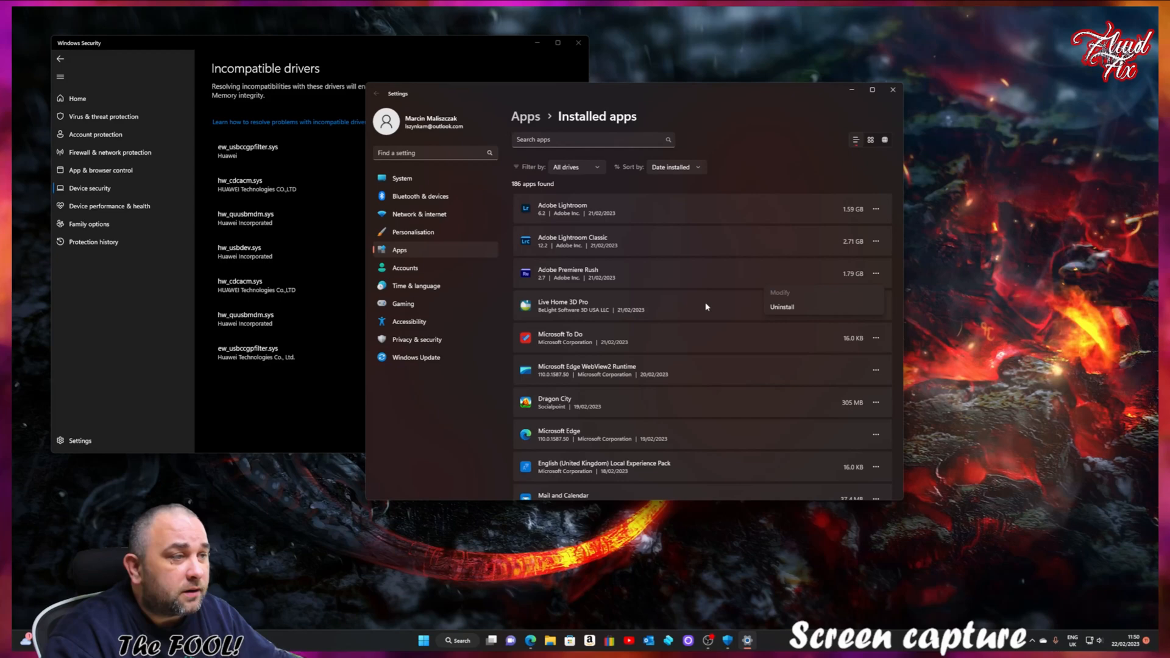
mouse_move(722, 292)
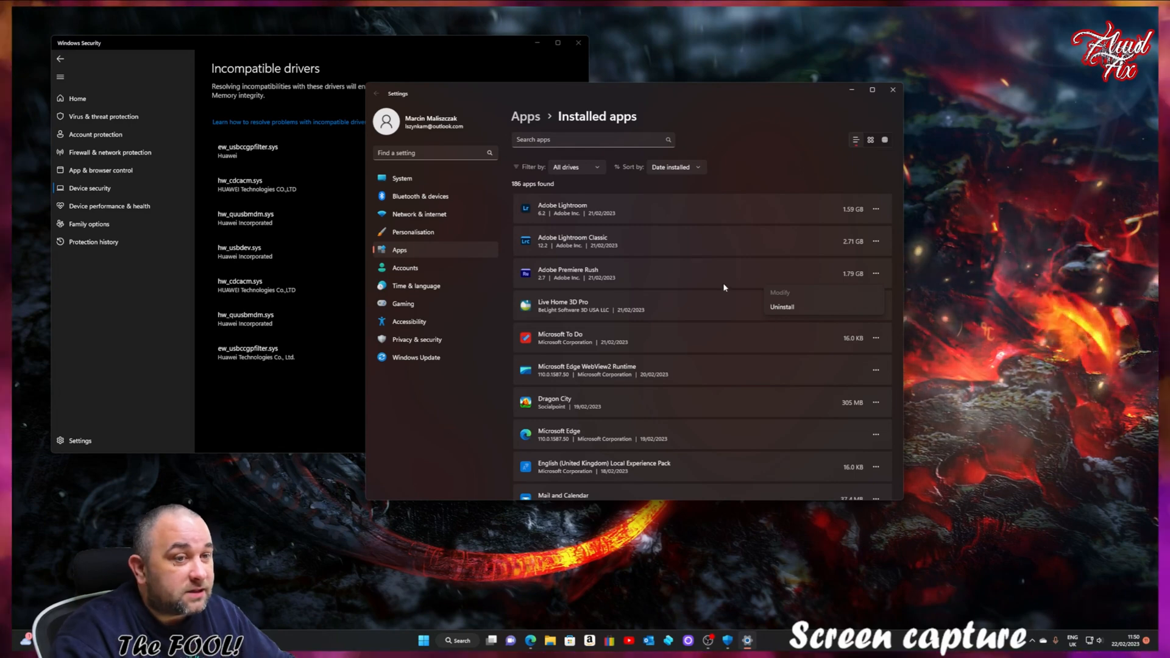
mouse_move(742, 261)
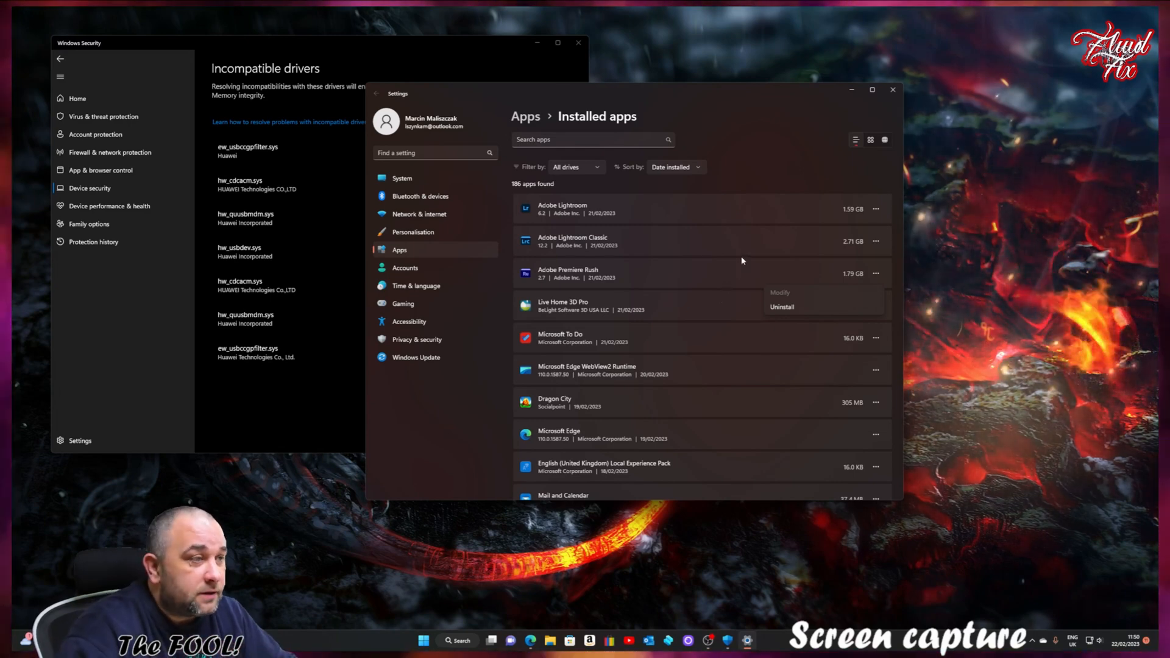
Close the installed apps Settings window and launch Device Manager from Start search.
left_click(893, 89)
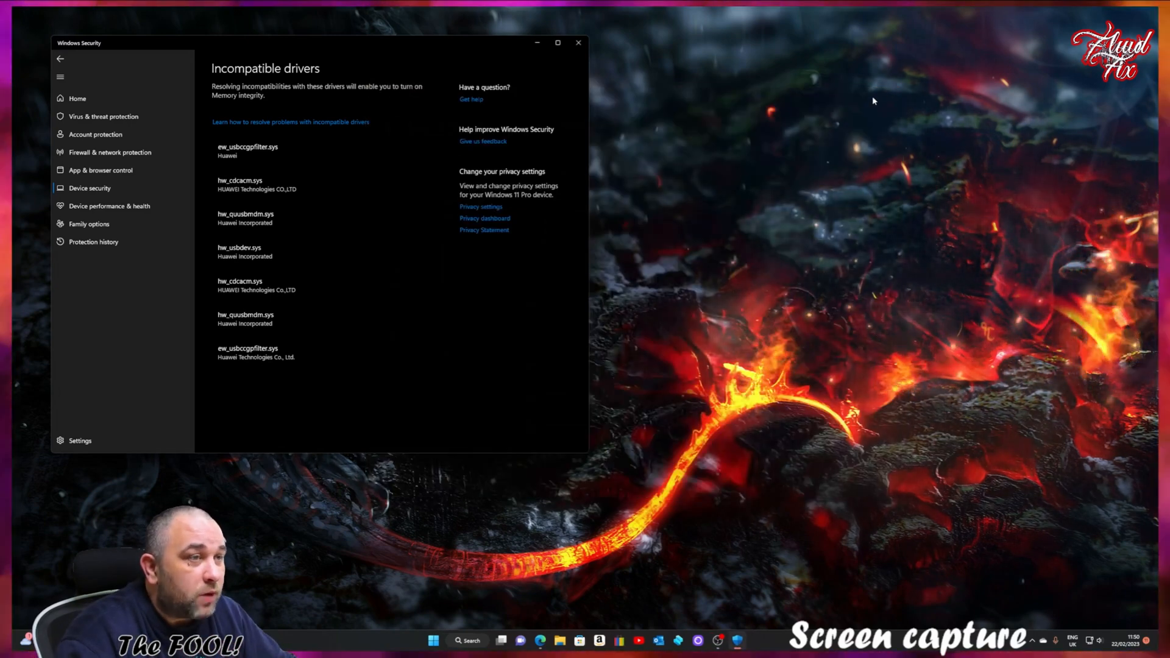
left_click(469, 657)
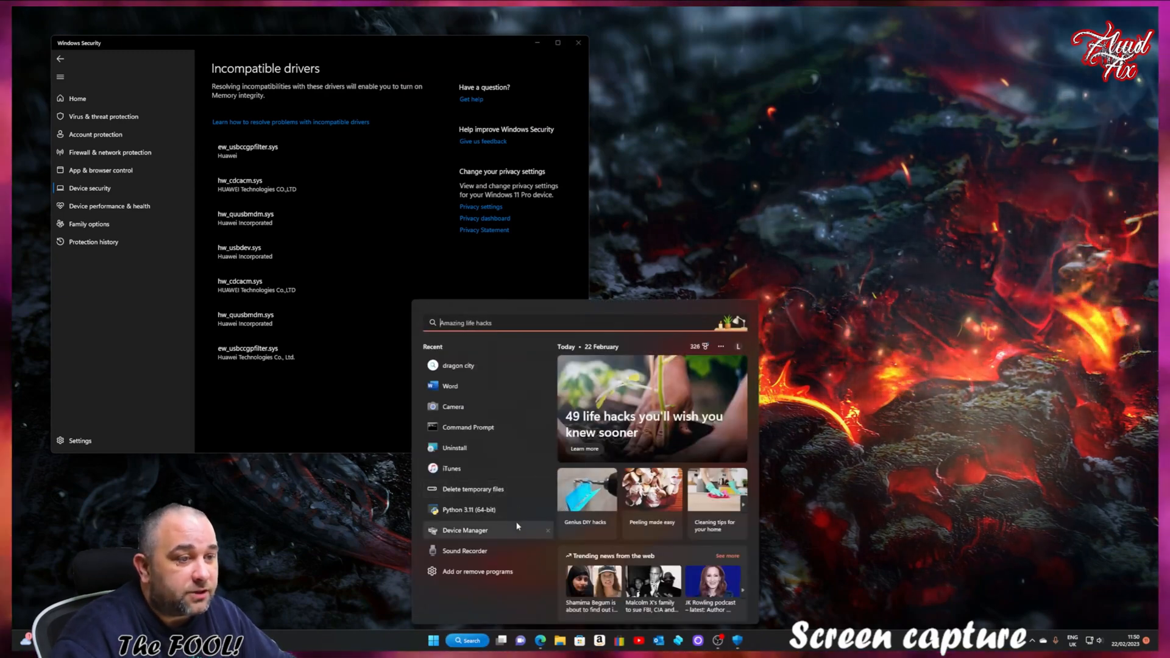
left_click(464, 530)
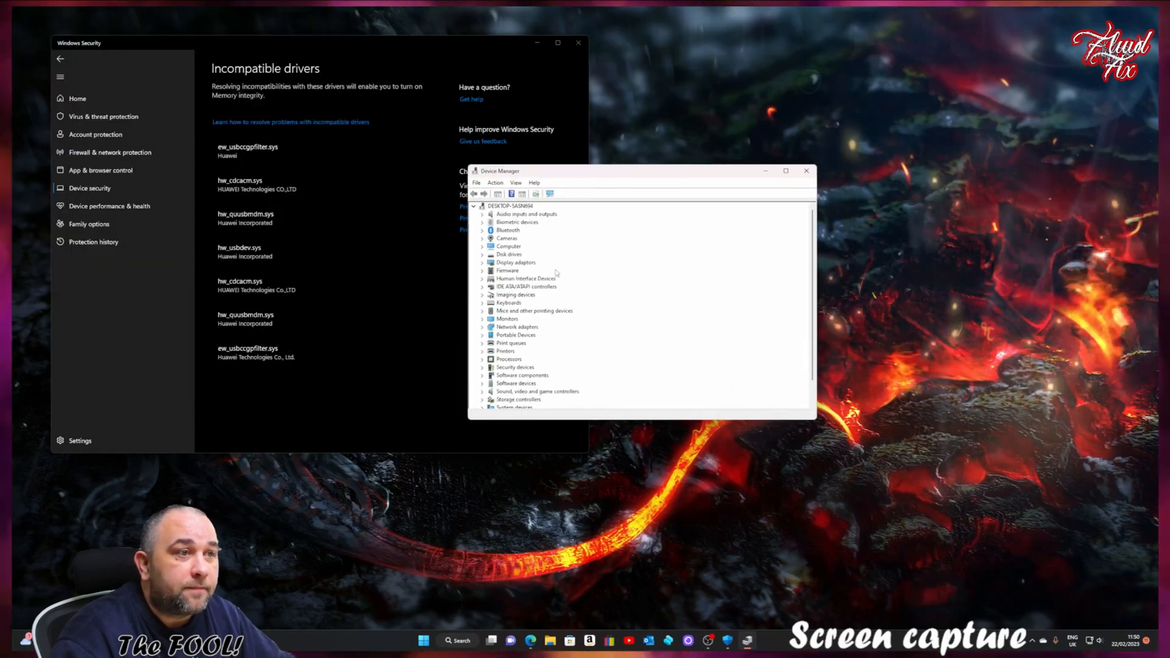
scroll("down", 3)
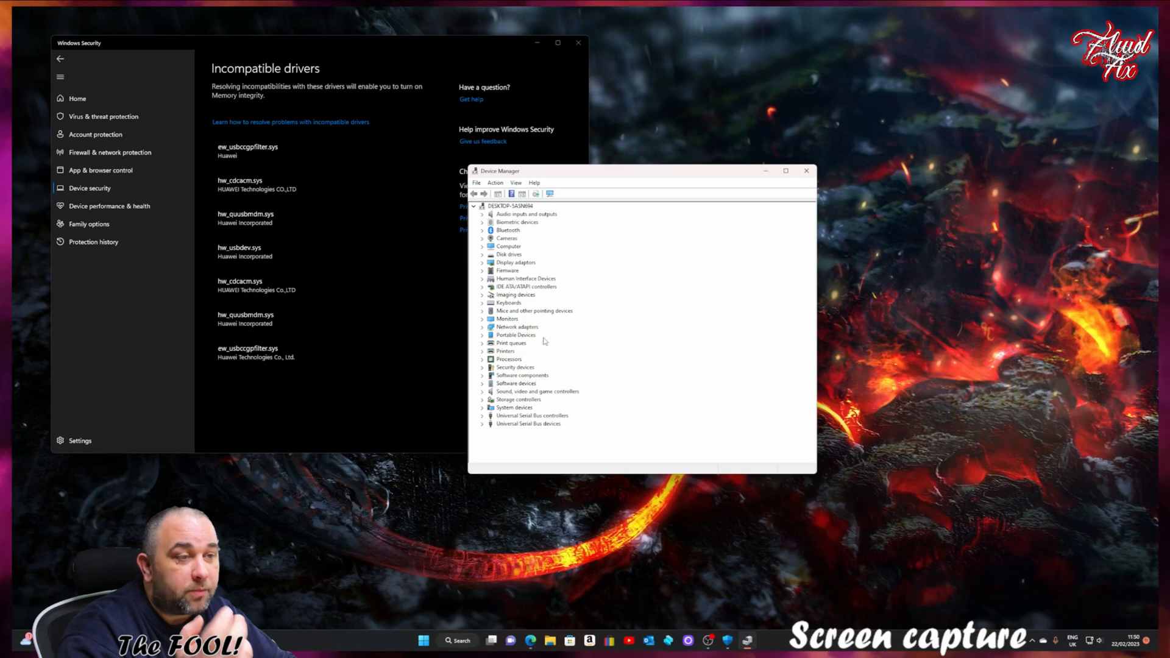
mouse_move(548, 344)
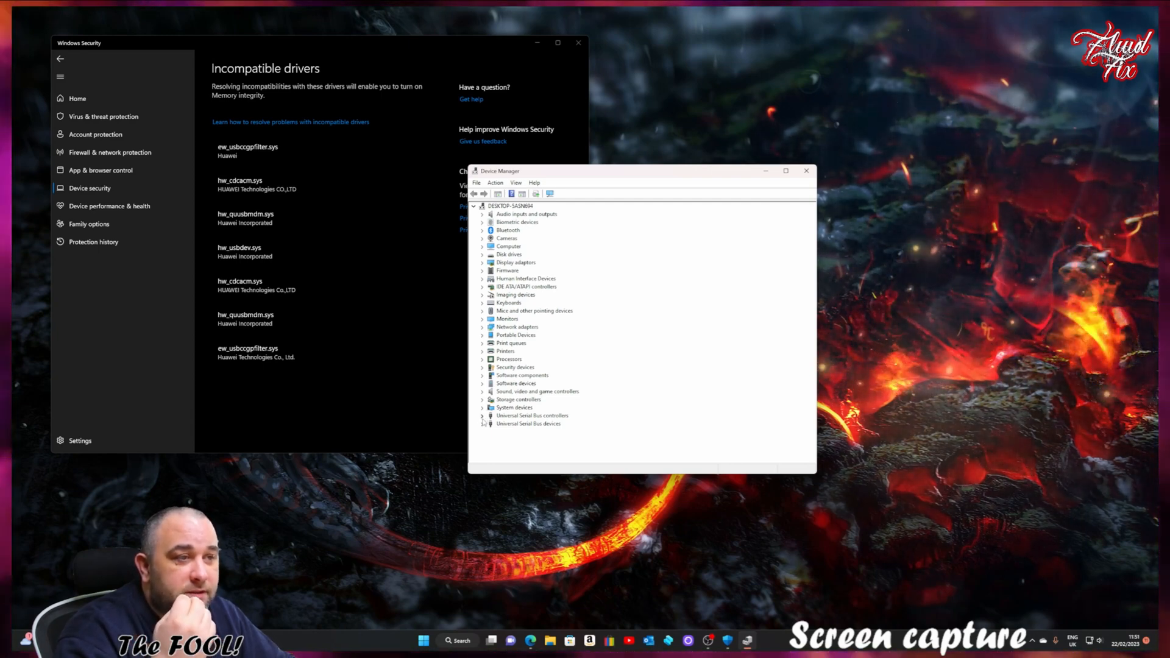
Expand the USB devices, USB controllers, Storage controllers and Sound, video and game controllers categories.
left_click(483, 423)
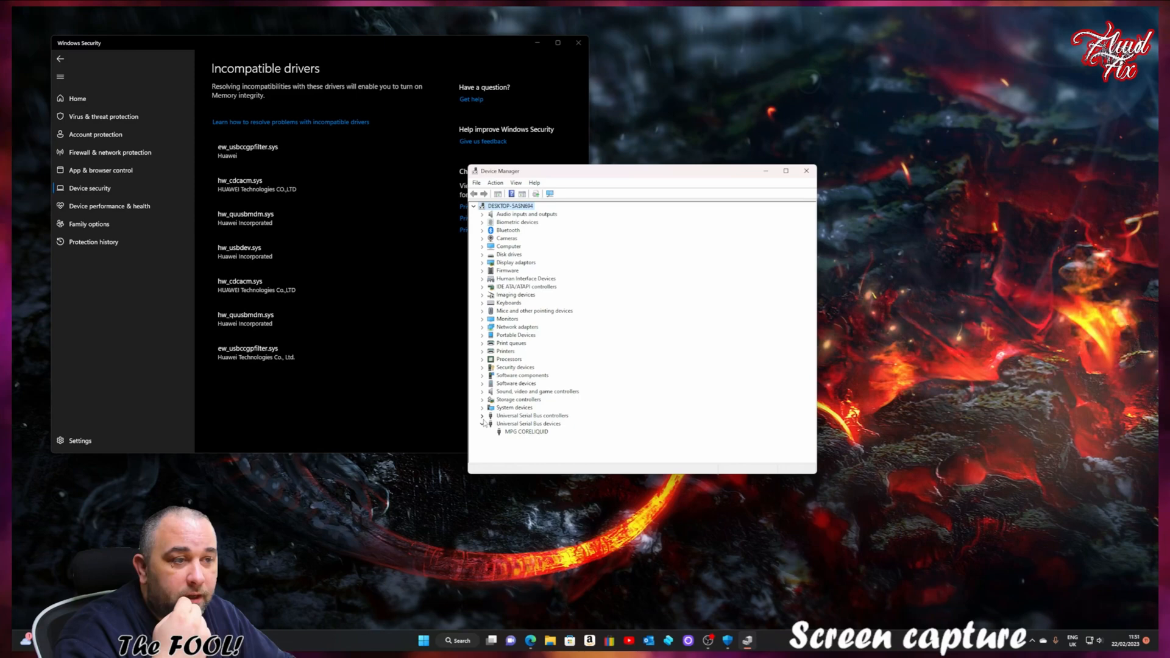
left_click(483, 415)
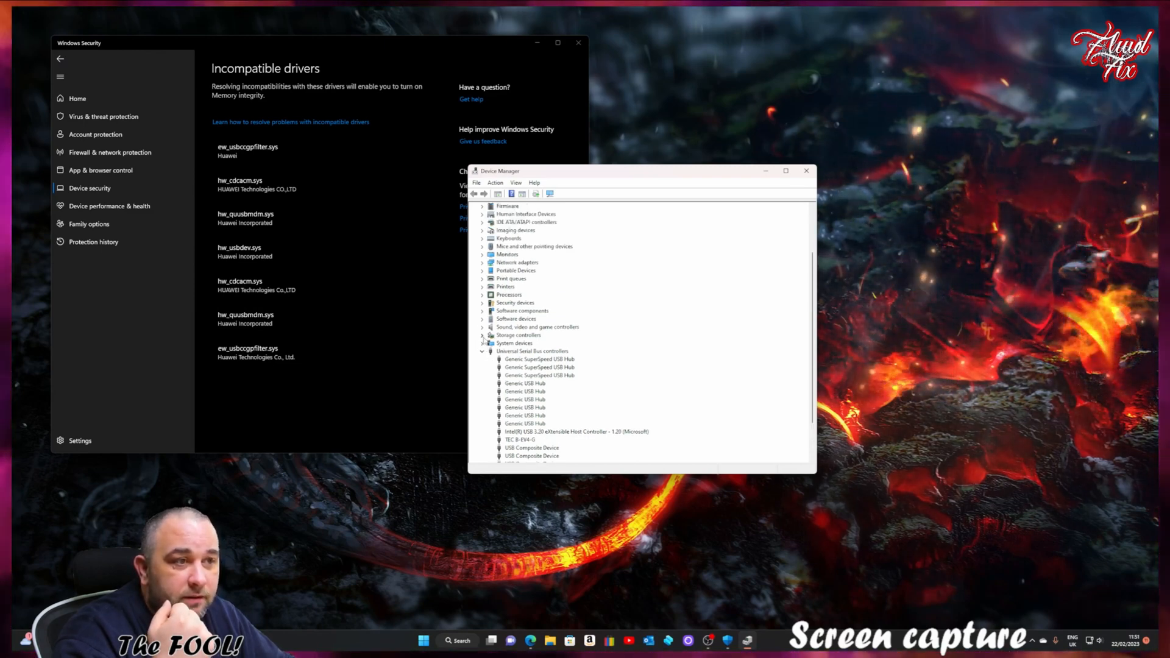
left_click(482, 334)
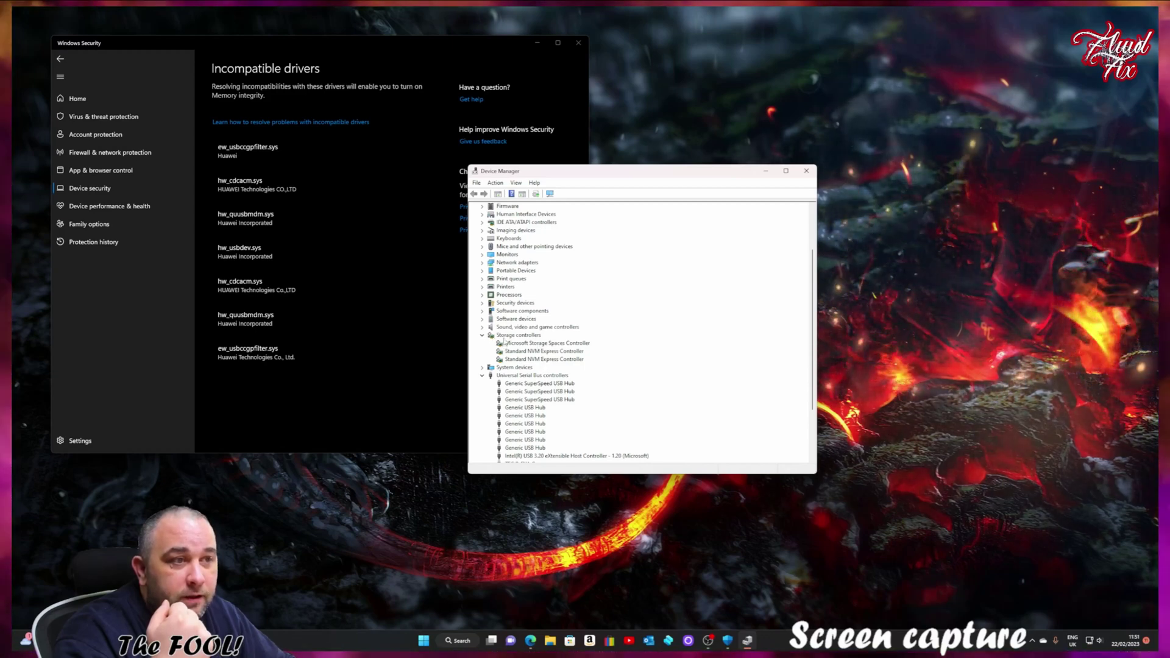
left_click(482, 327)
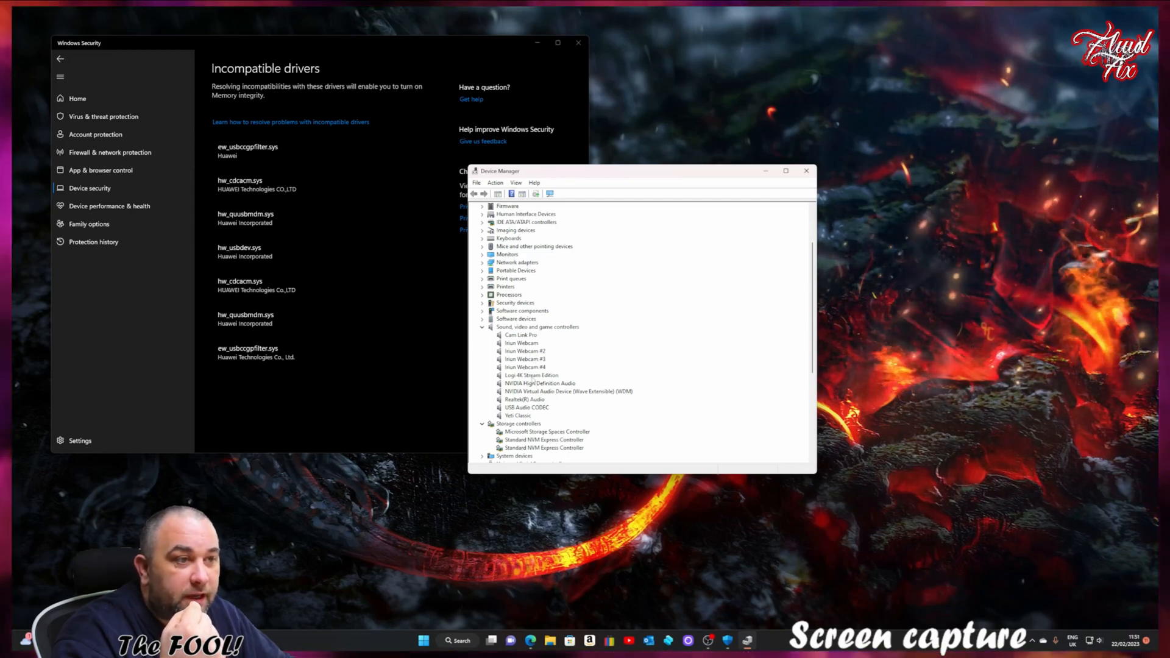
Open the Logi 4K Stream Edition's properties and check its hardware and compatible IDs.
right_click(531, 375)
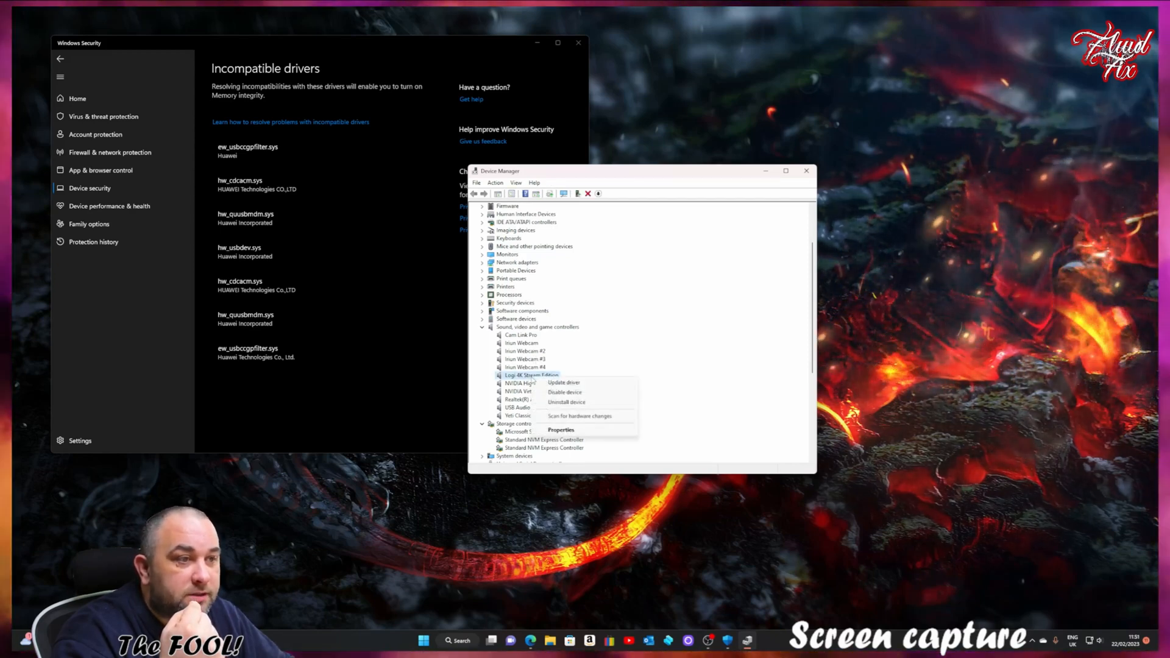
mouse_move(567, 402)
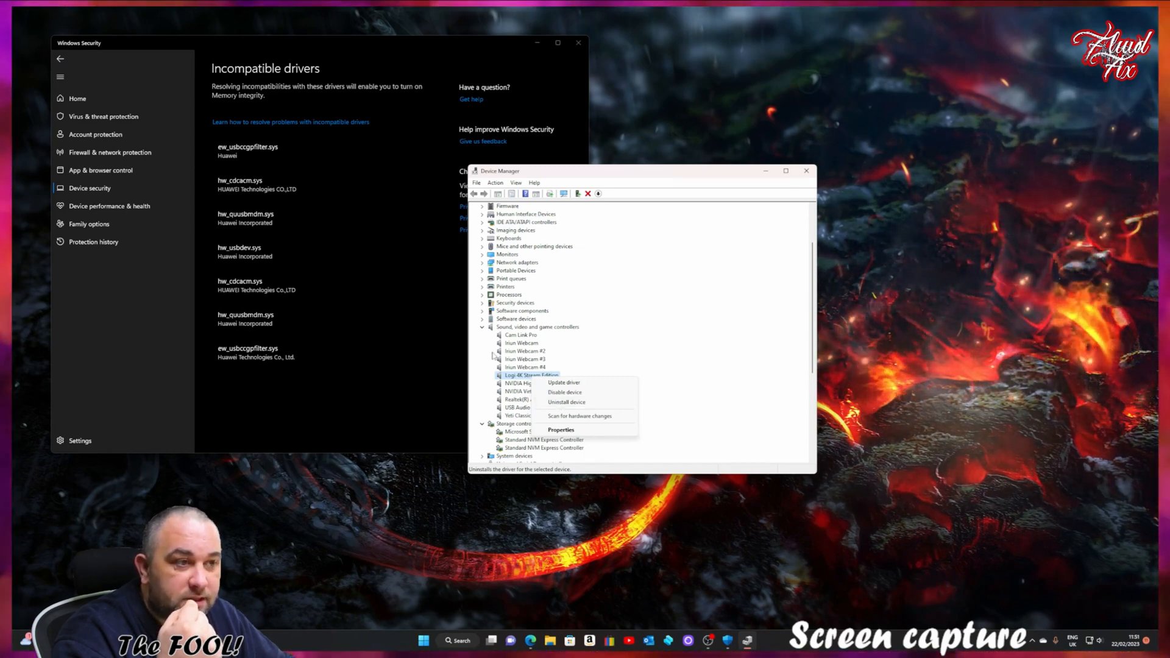
left_click(561, 430)
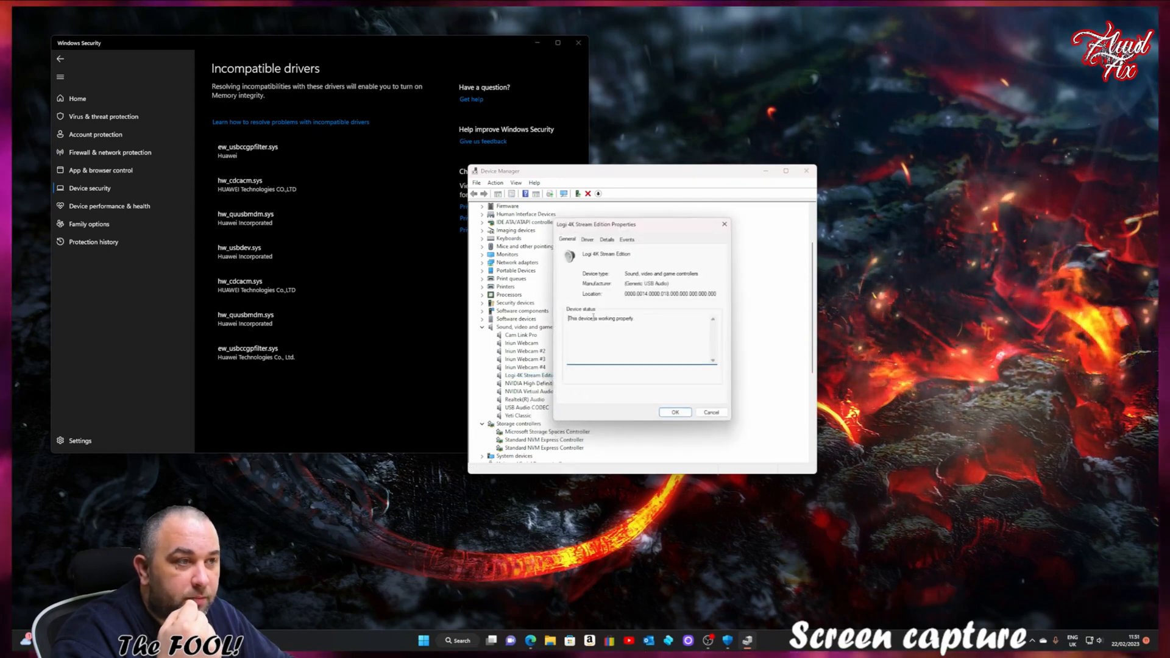
left_click(606, 239)
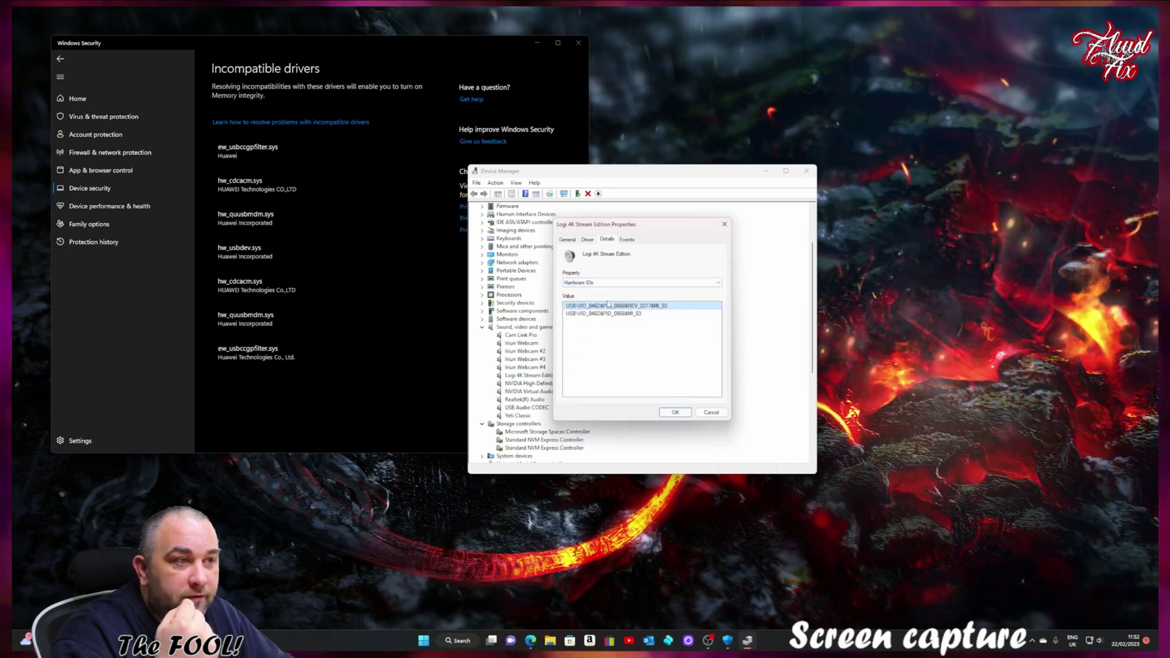
left_click(642, 283)
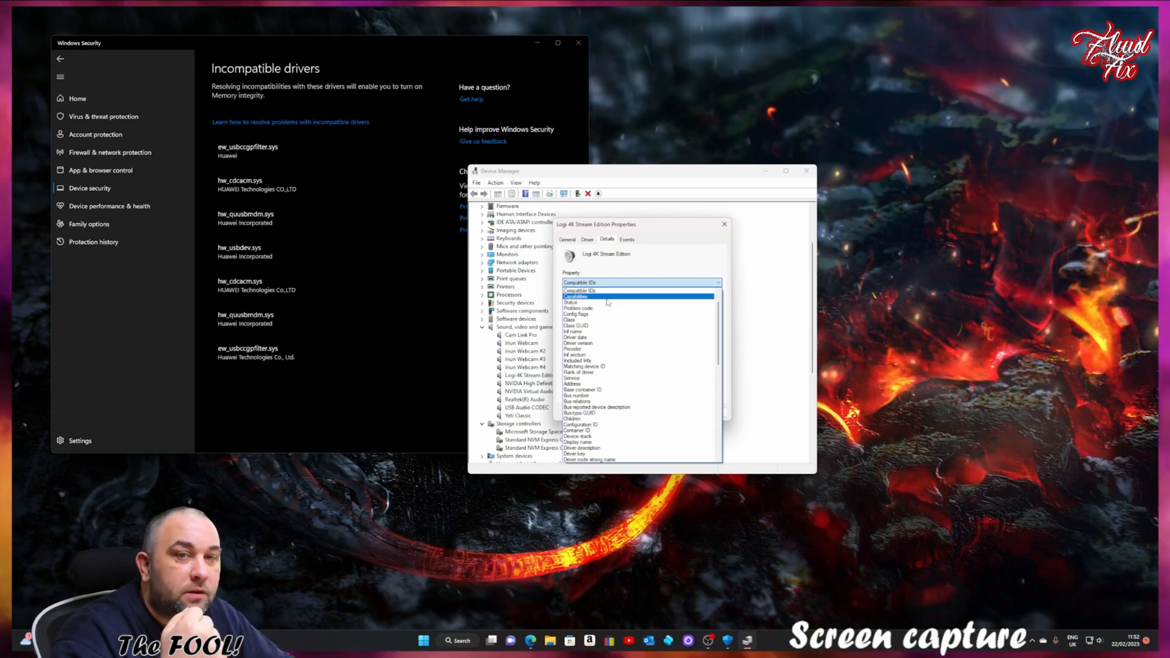
left_click(579, 290)
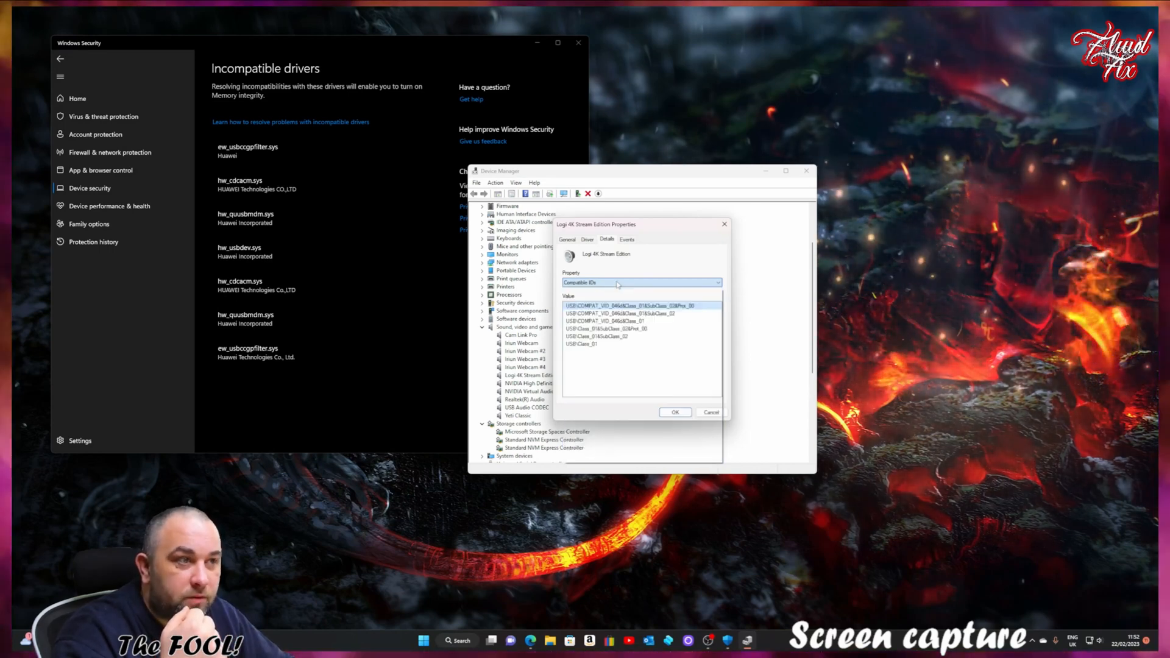
Review the webcam's driver files in Driver Details, then close the dialogs.
left_click(567, 239)
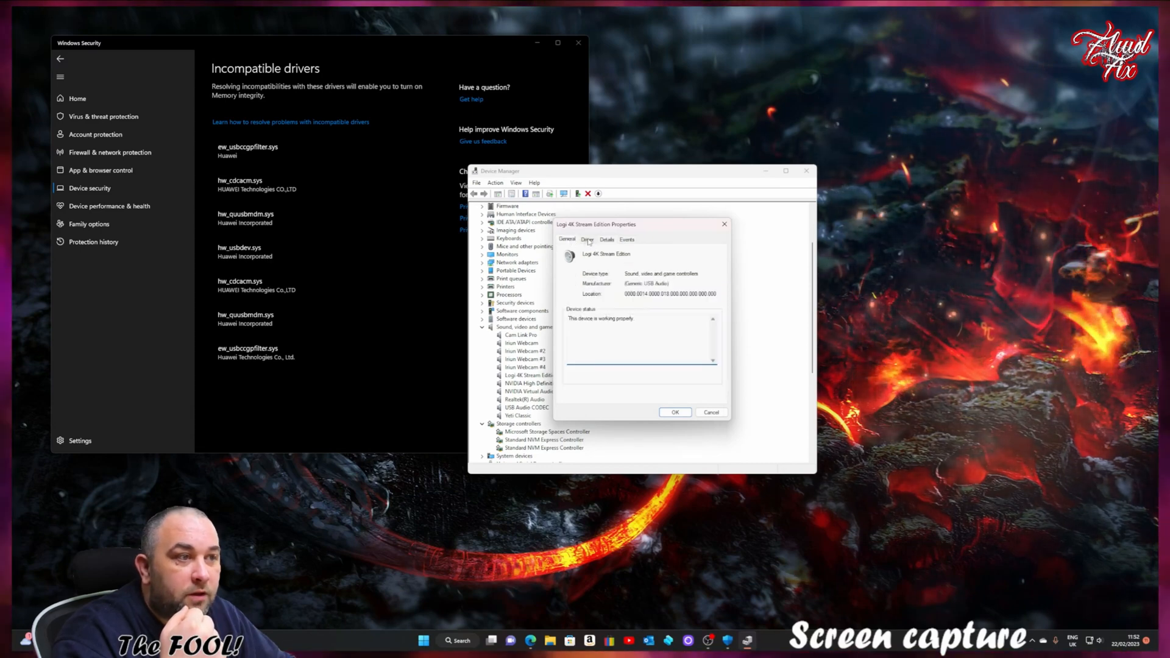
left_click(587, 239)
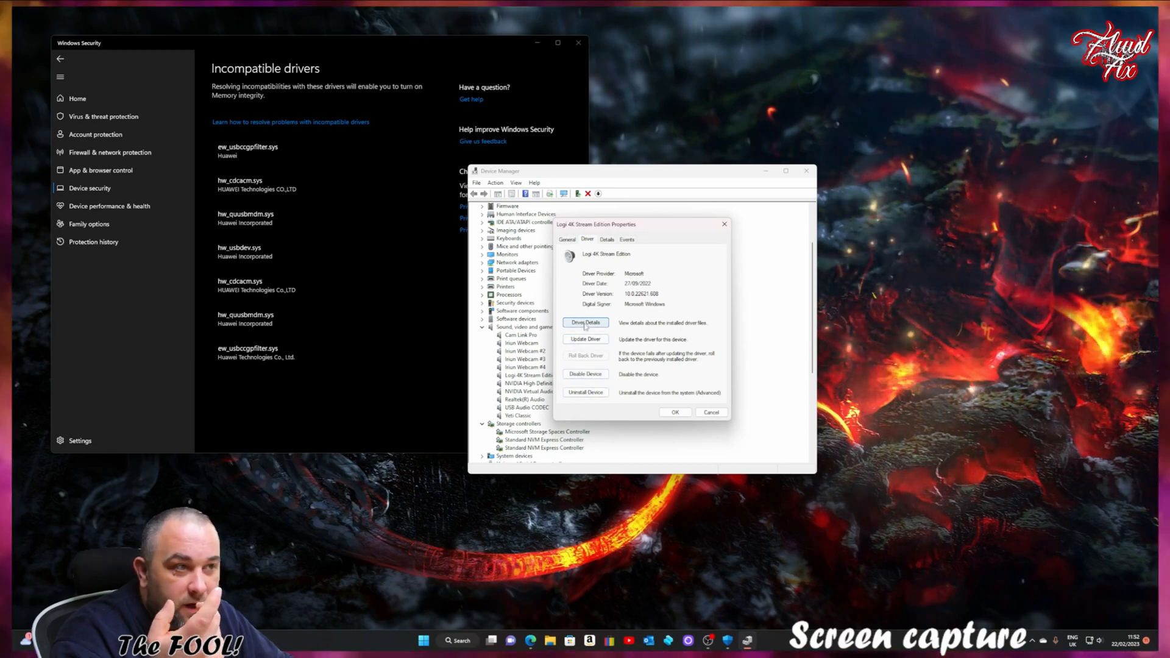
left_click(586, 322)
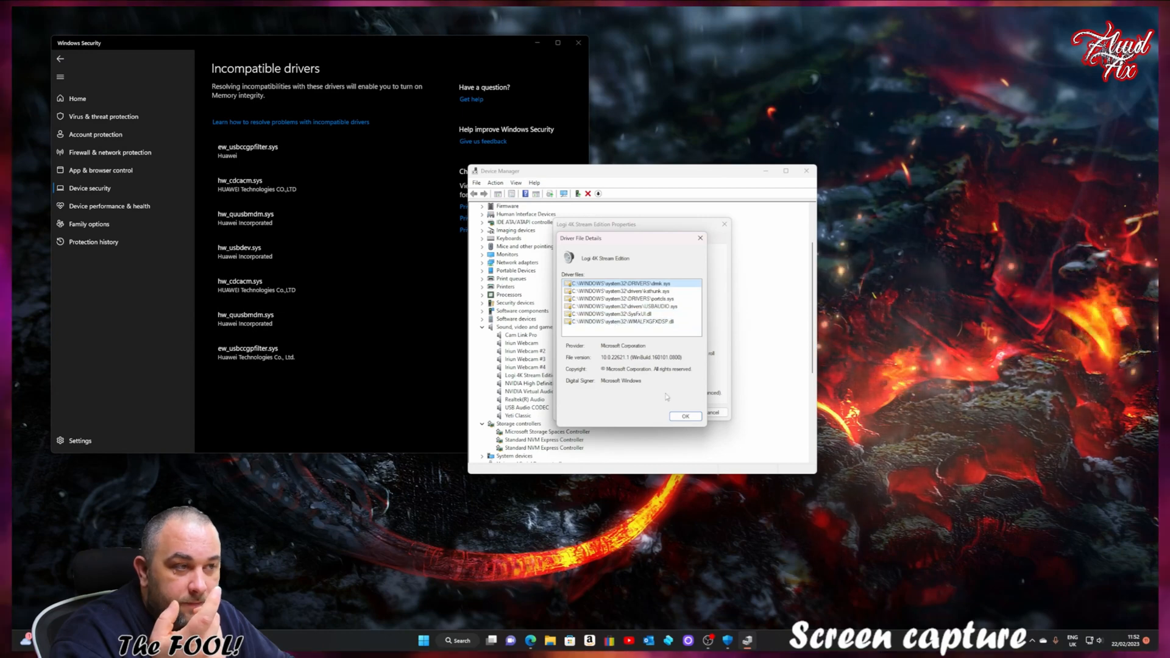
left_click(685, 416)
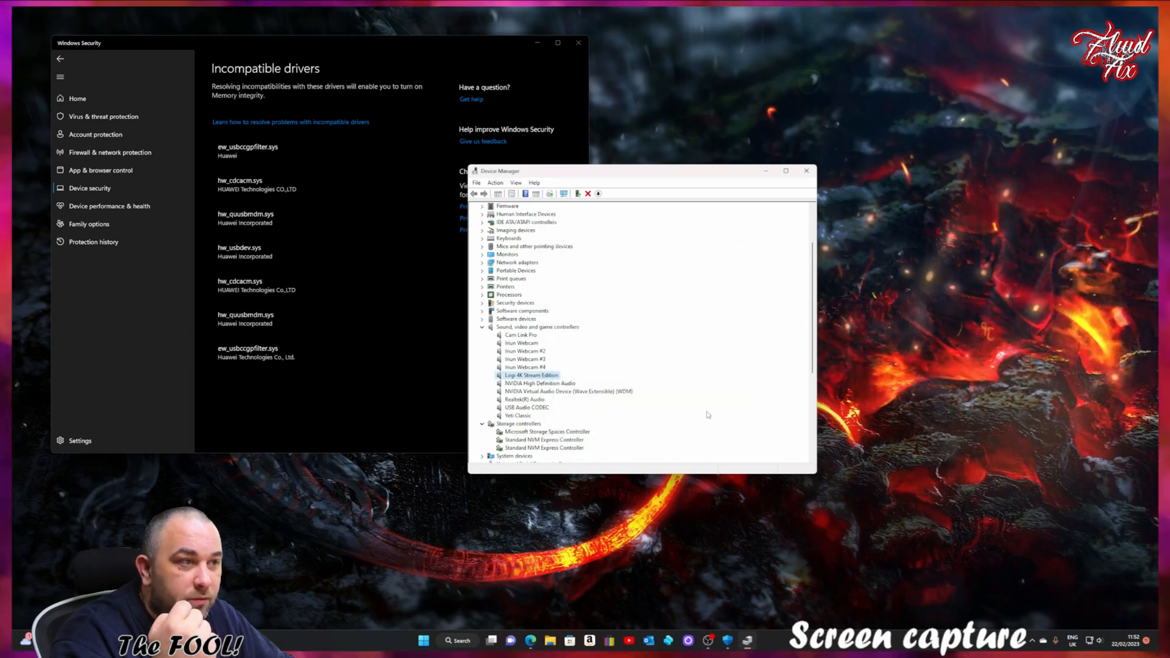
mouse_move(684, 396)
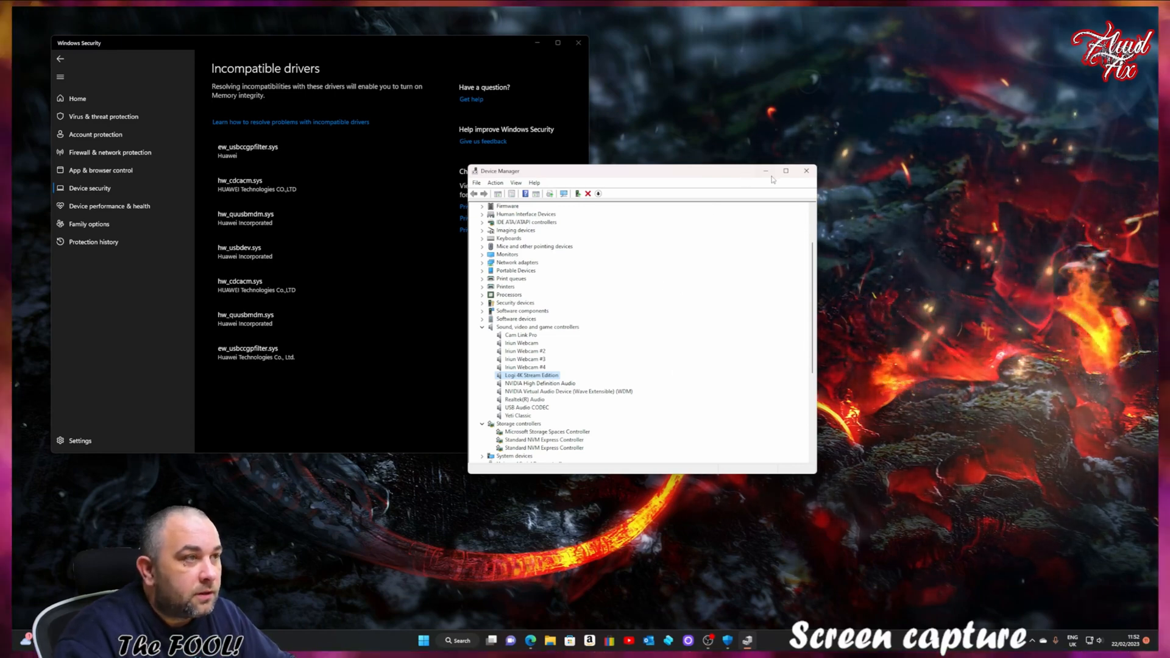
Search Google for 'driver store explorer' in the browser.
left_click(806, 171)
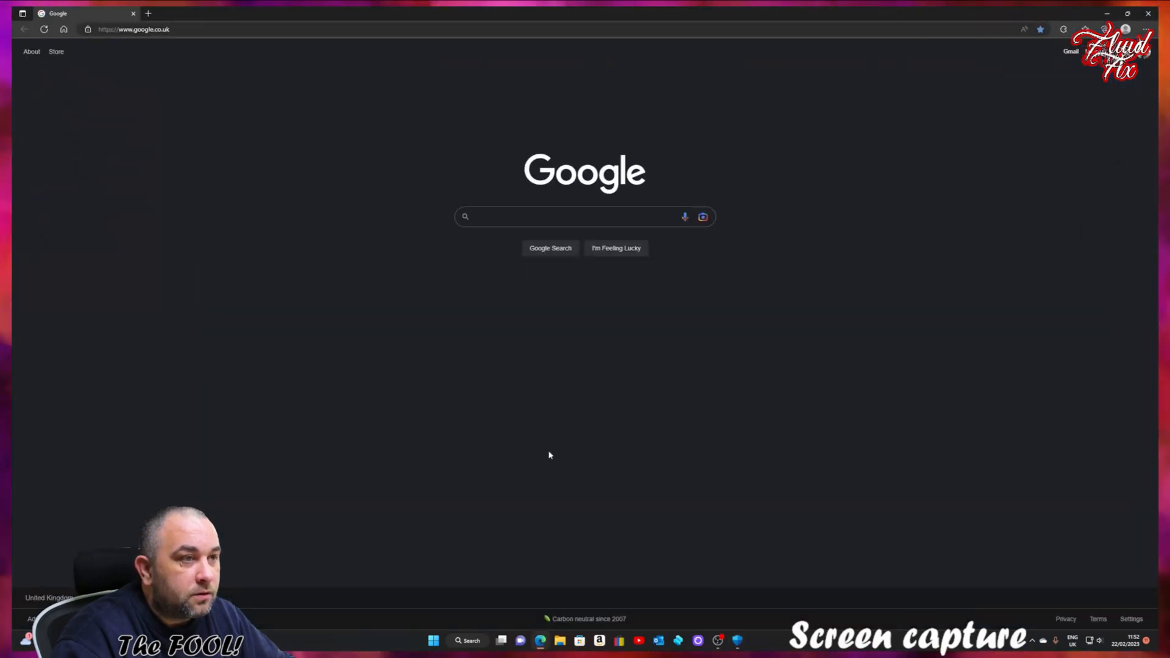
mouse_move(580, 436)
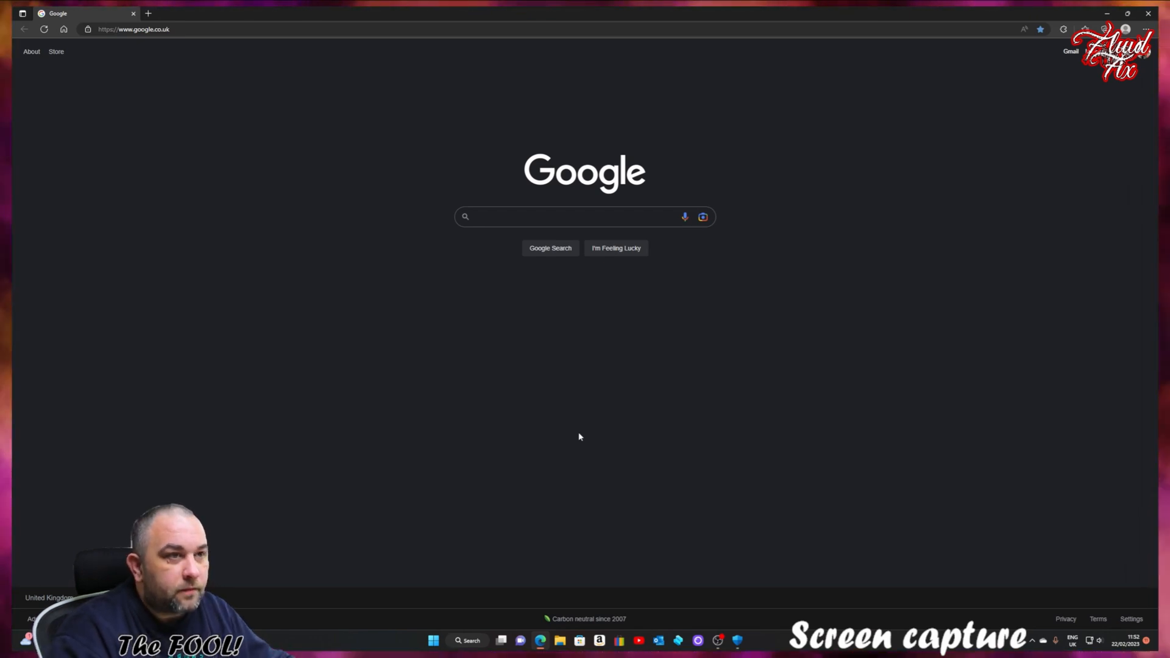
left_click(568, 217)
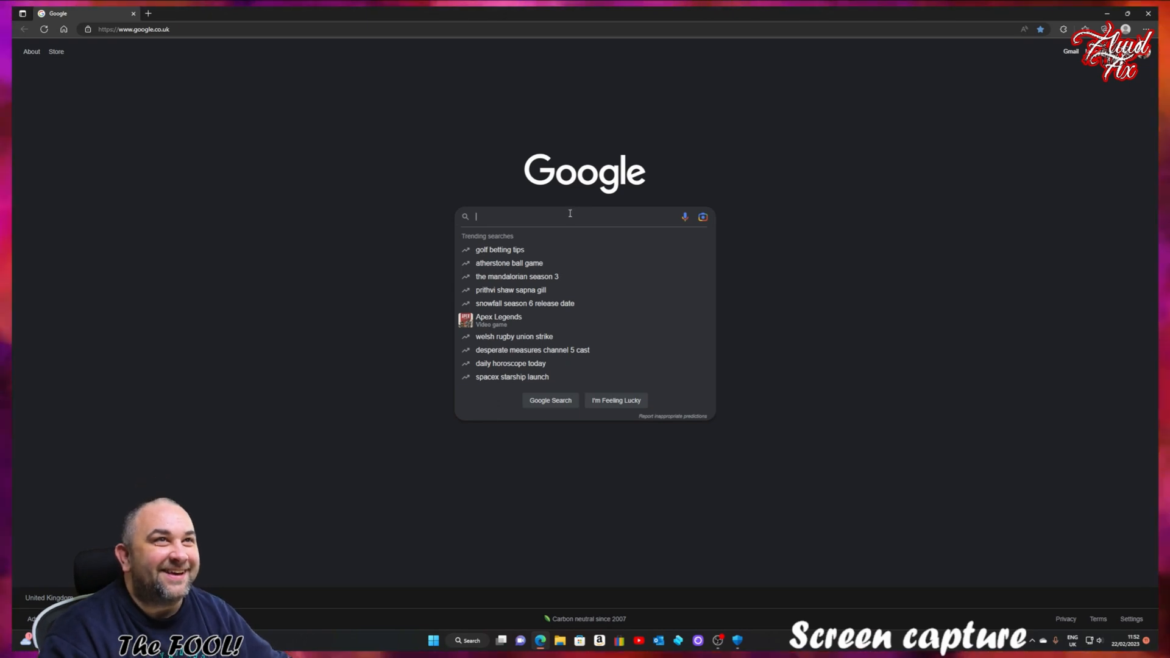
type("driver store explorer")
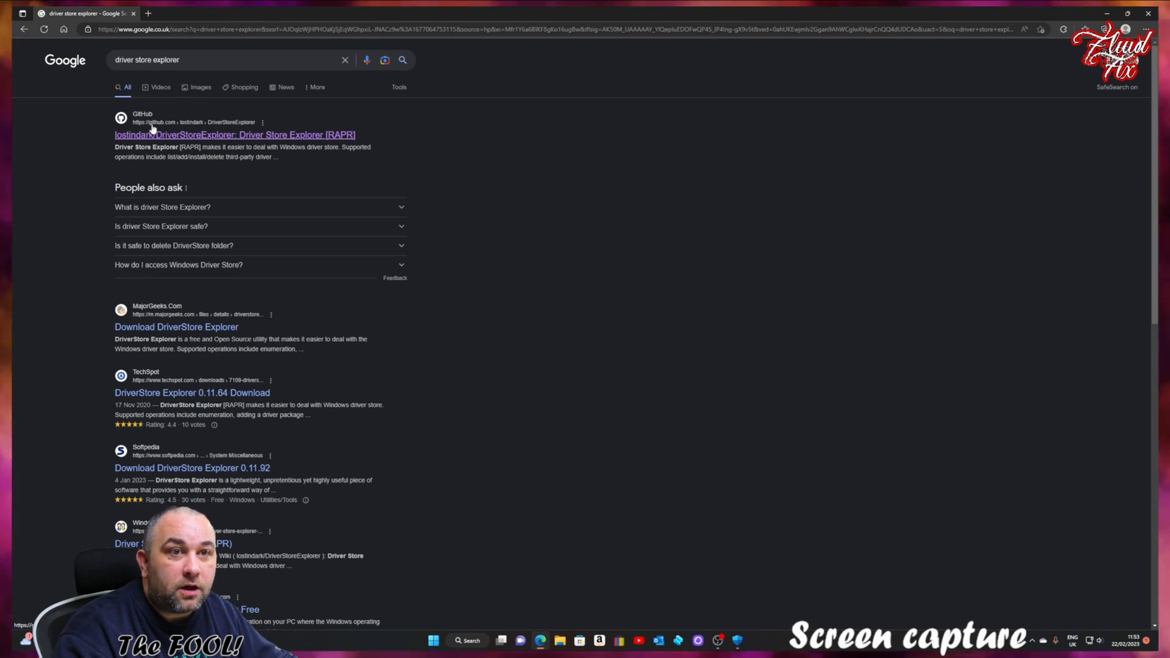
mouse_move(152, 125)
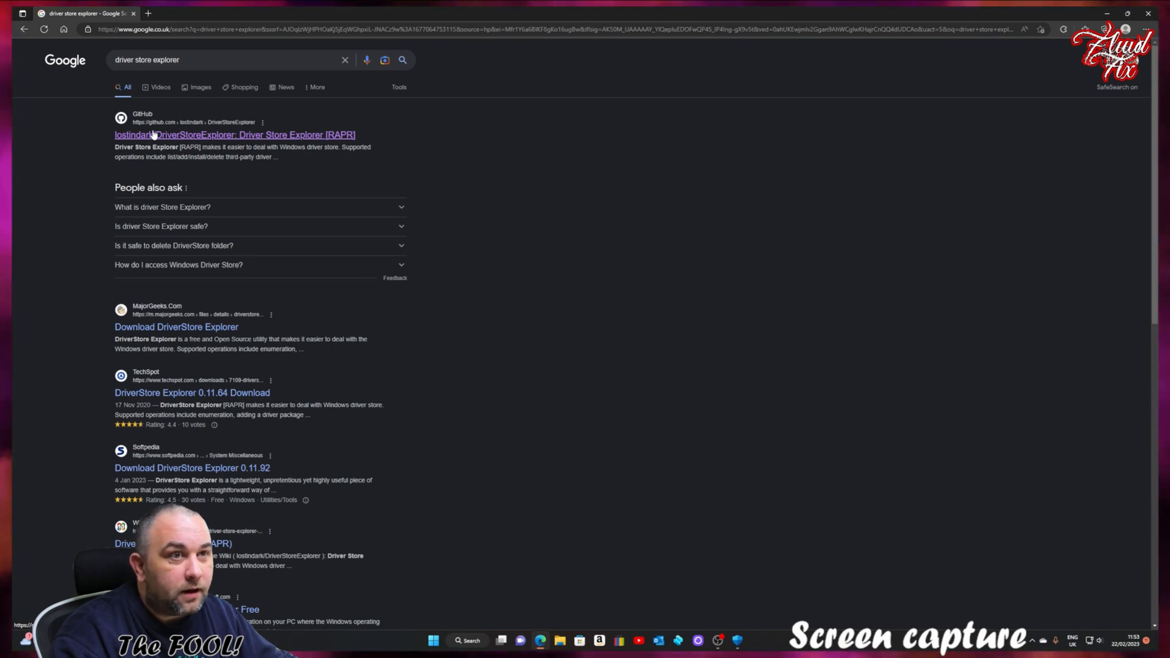
Download DriverStoreExplorer.v0.11.92.zip from the project's GitHub release page.
left_click(232, 134)
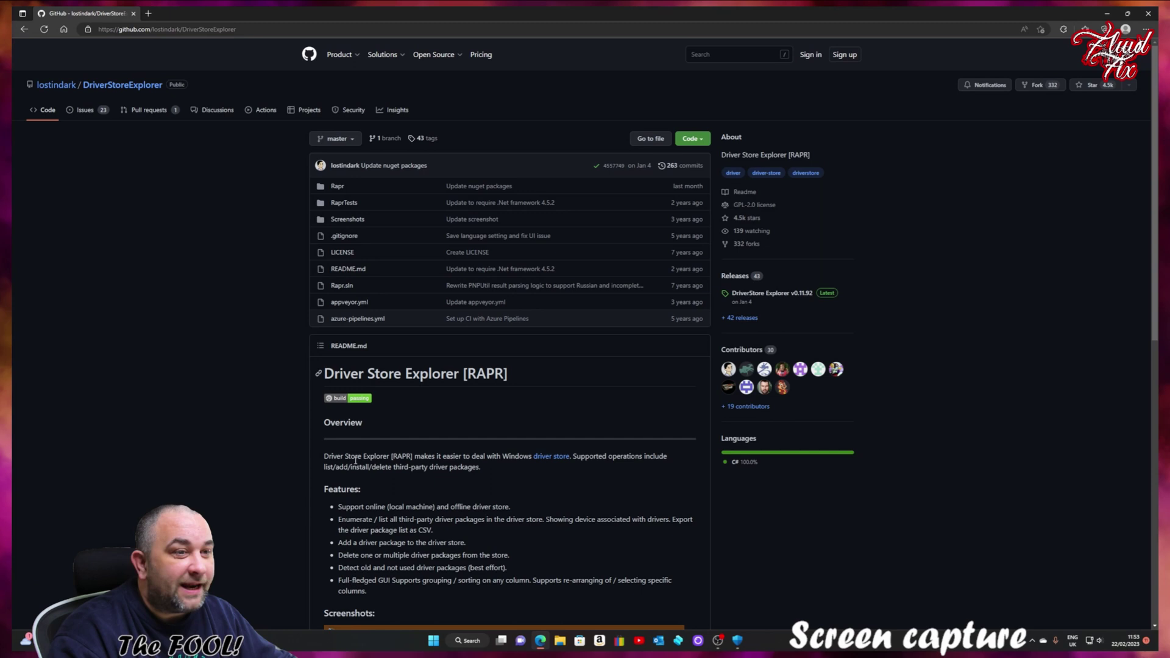
mouse_move(550, 390)
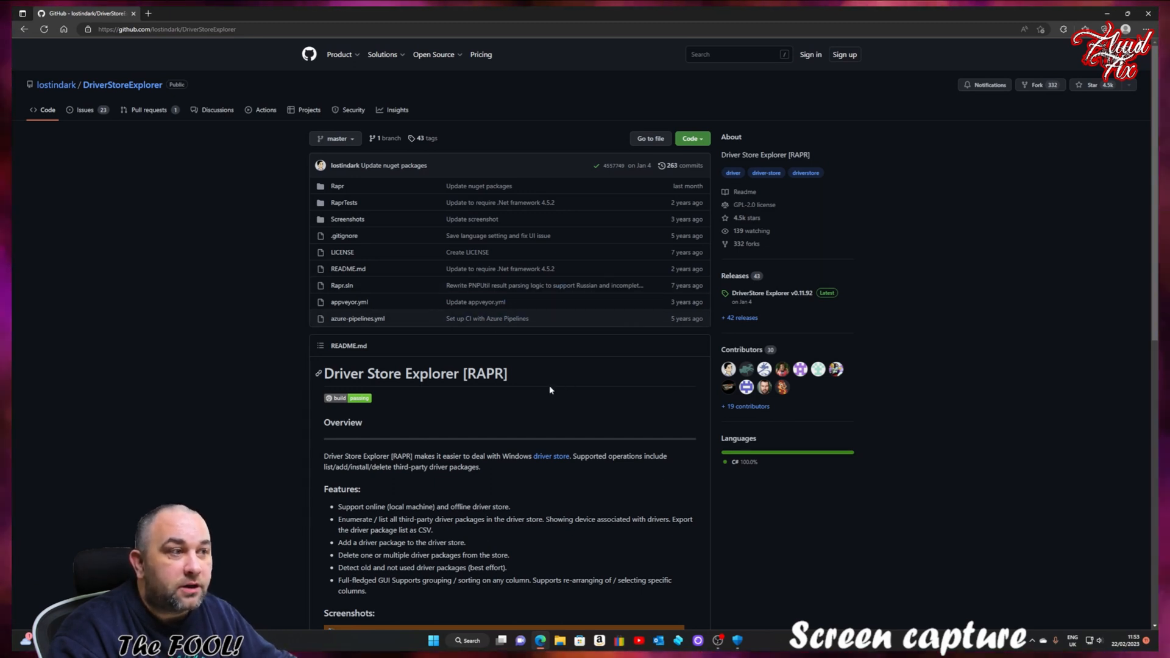
mouse_move(768, 363)
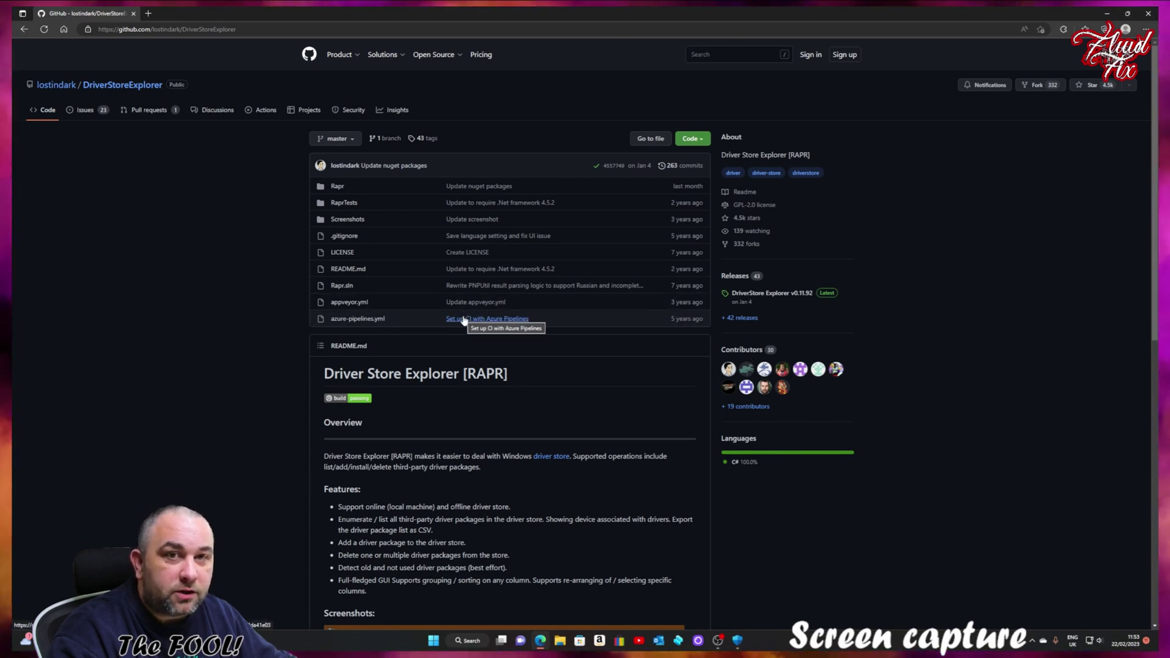
mouse_move(464, 311)
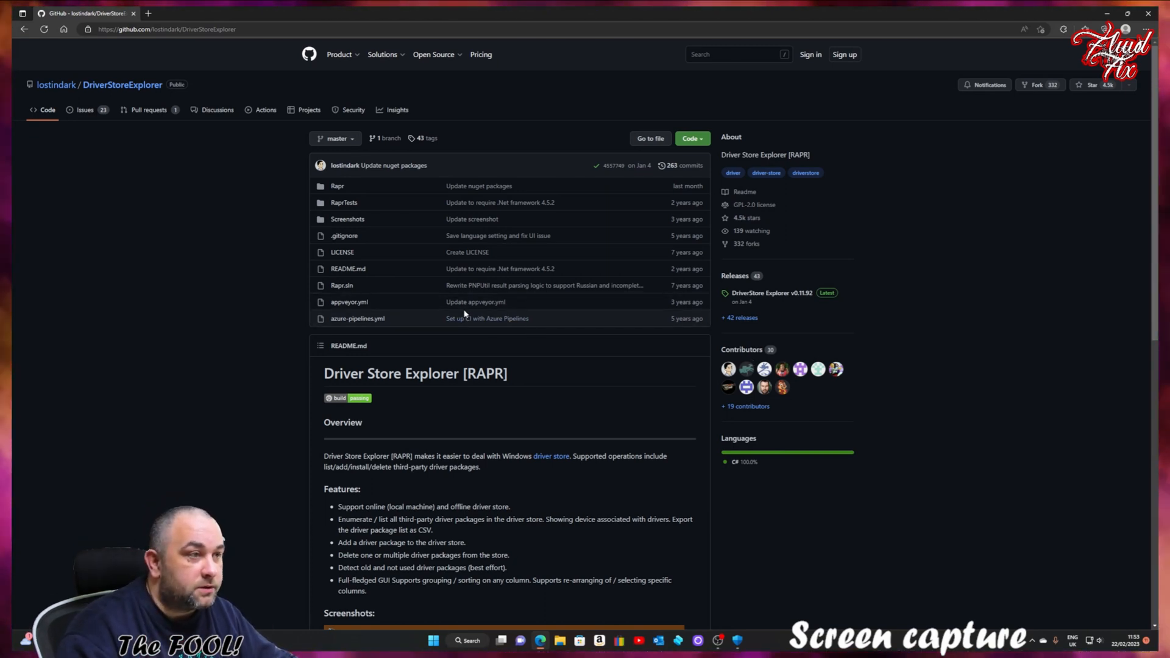
mouse_move(449, 349)
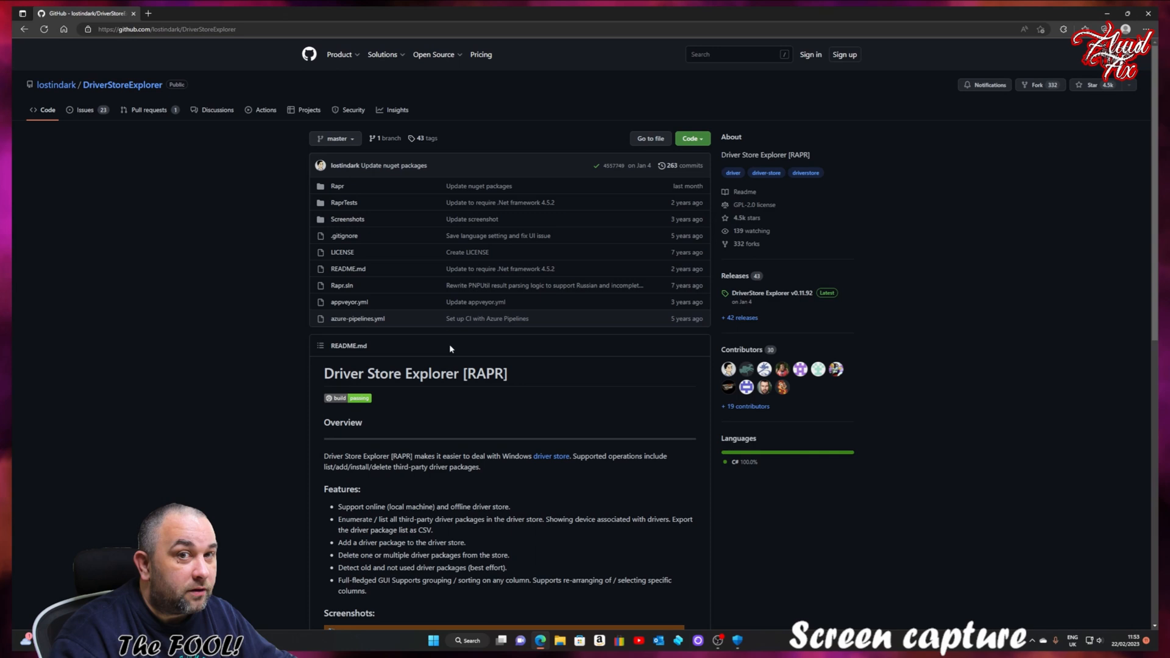
mouse_move(498, 346)
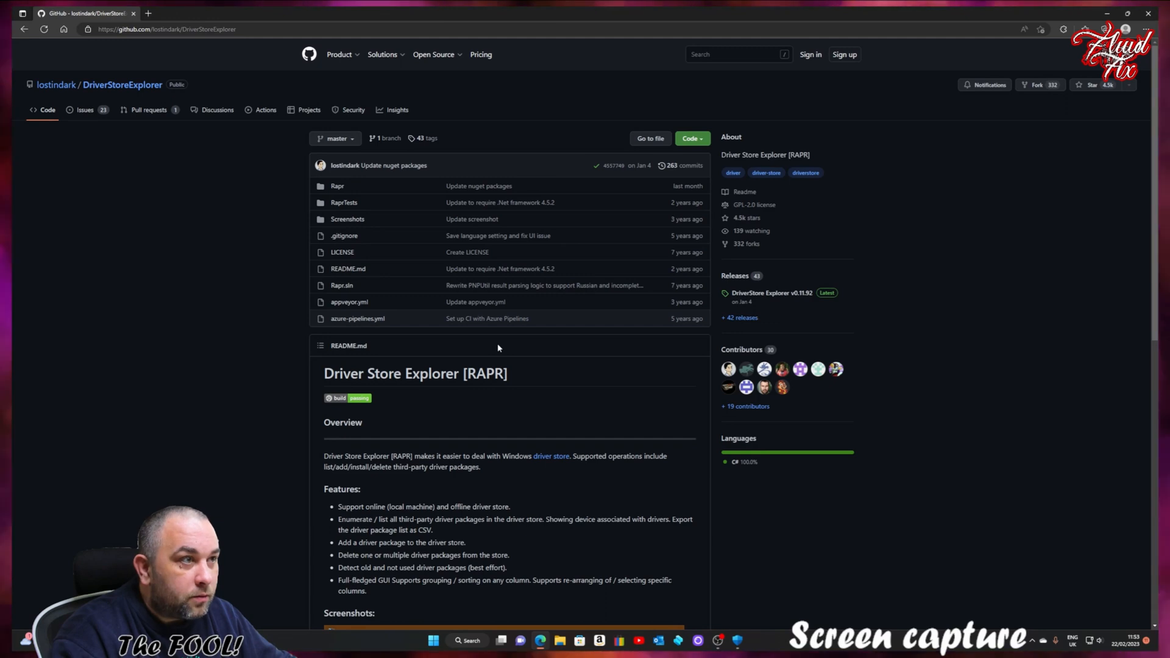
mouse_move(633, 142)
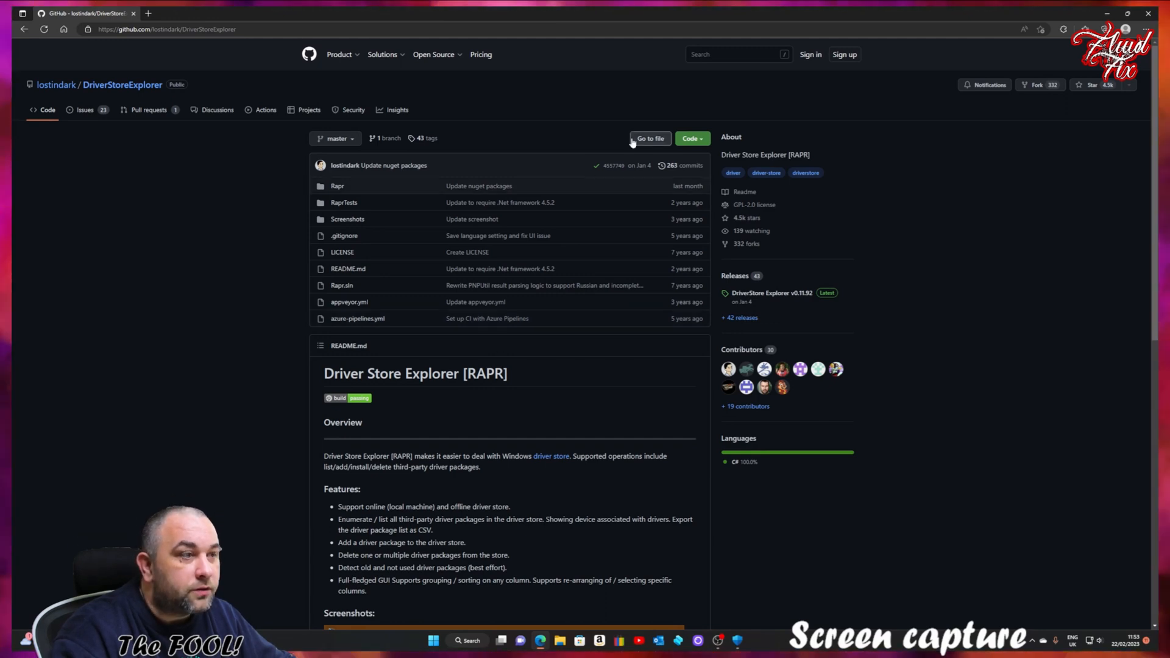
left_click(650, 138)
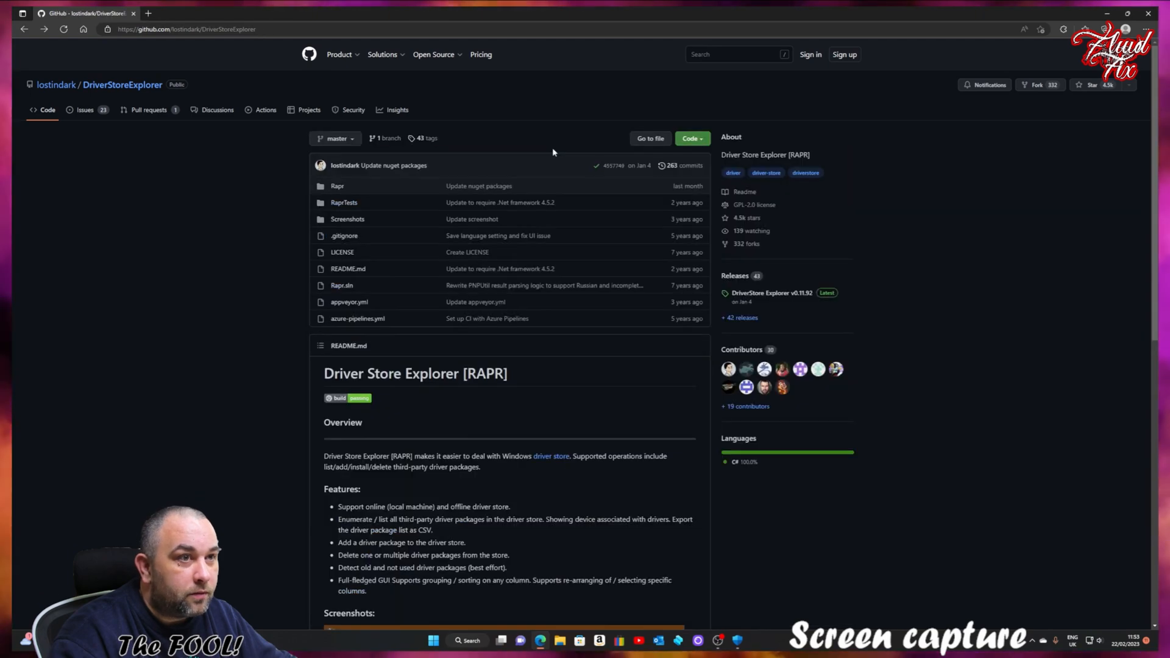
mouse_move(501, 346)
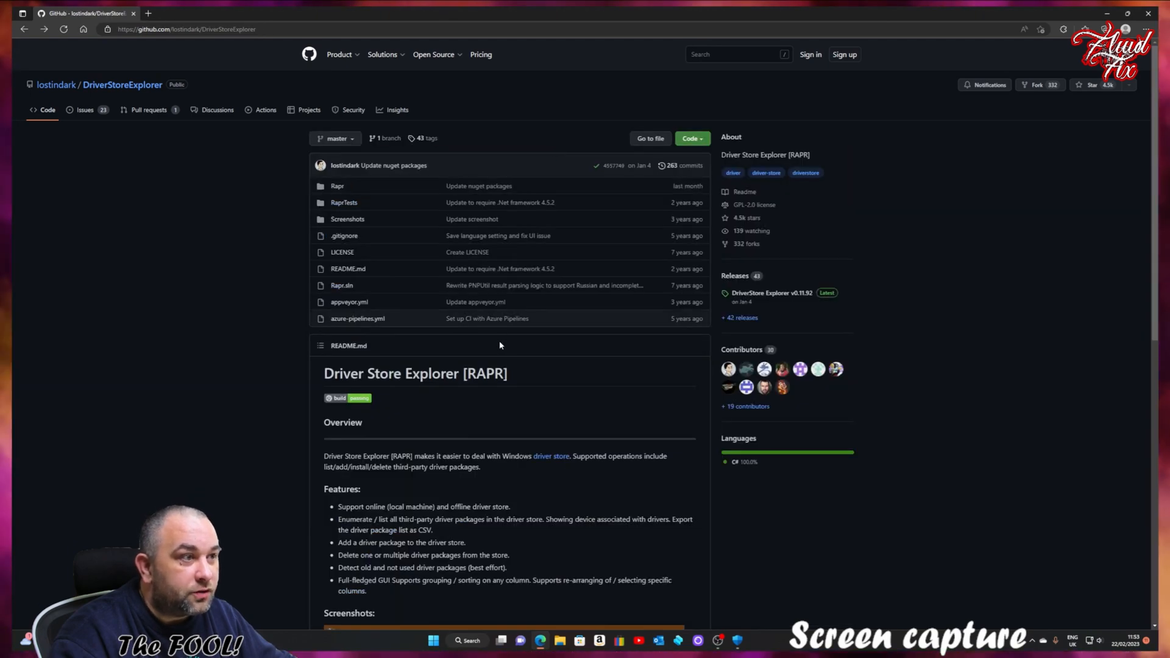
scroll("down", 3)
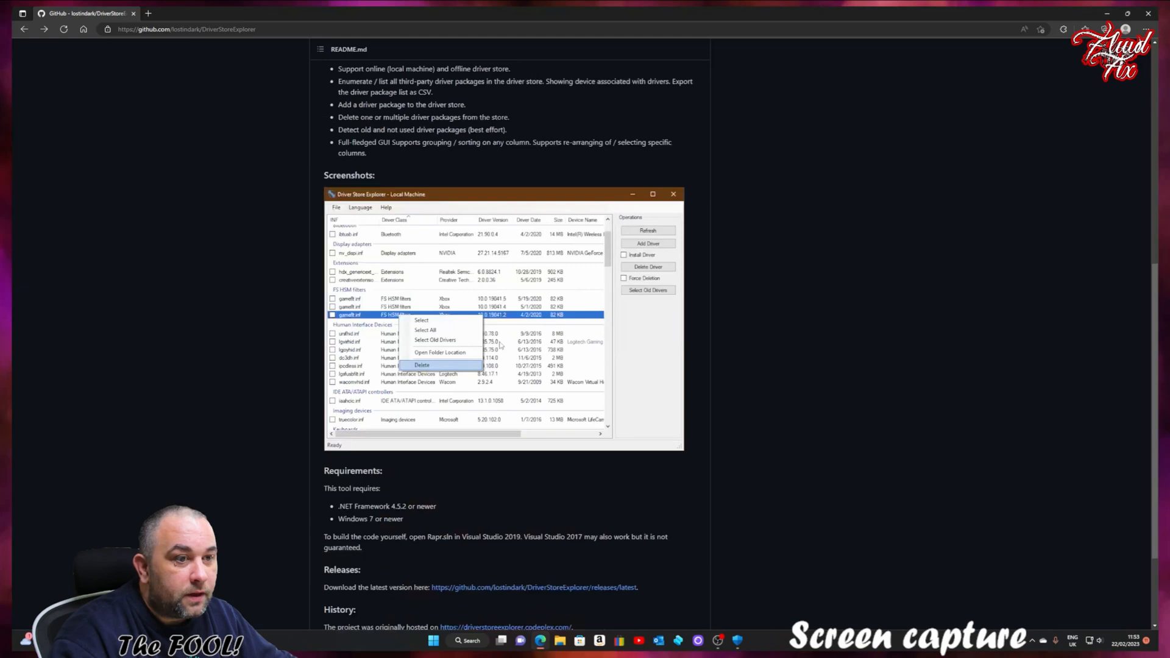
scroll("down", 3)
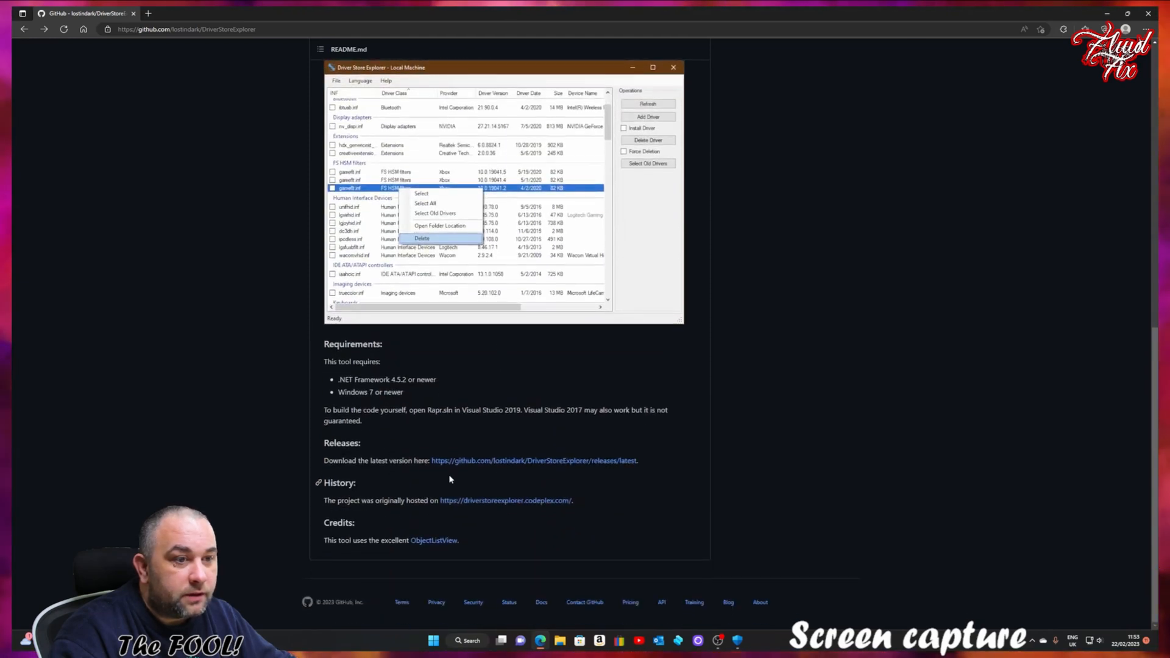
mouse_move(452, 468)
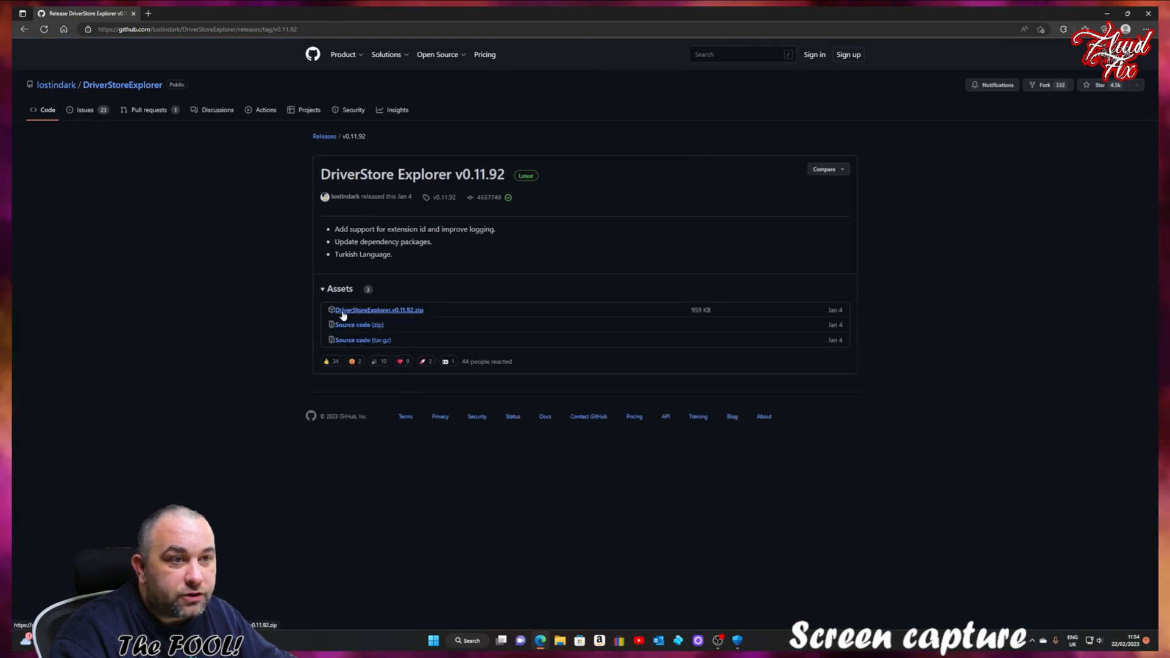
mouse_move(418, 314)
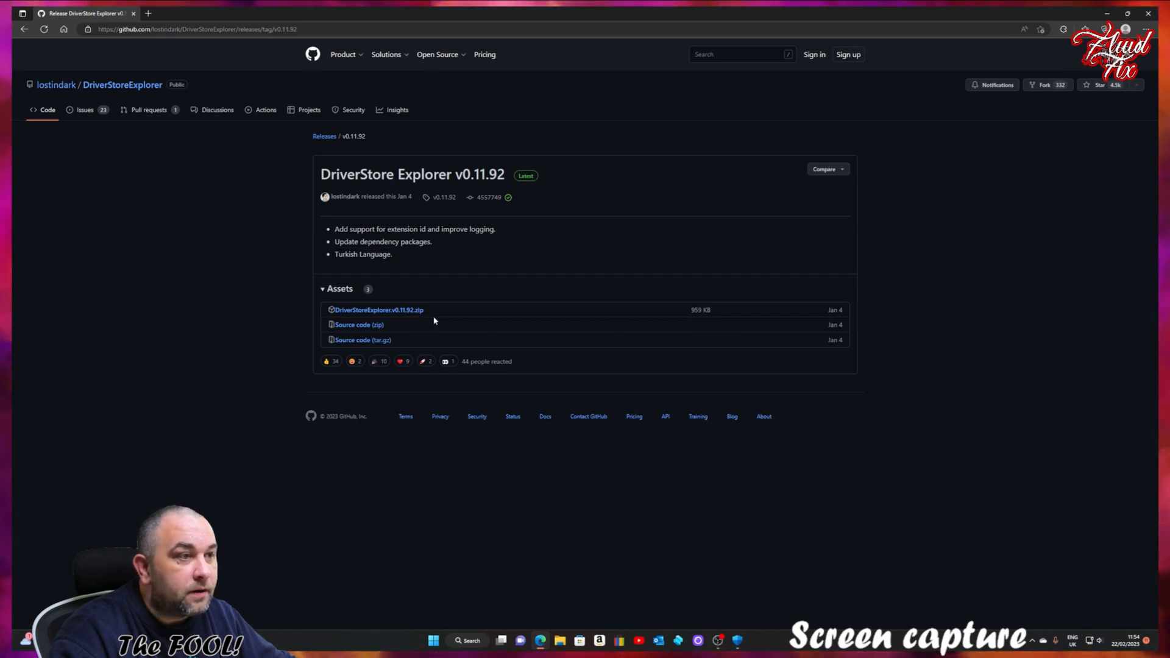
left_click(378, 309)
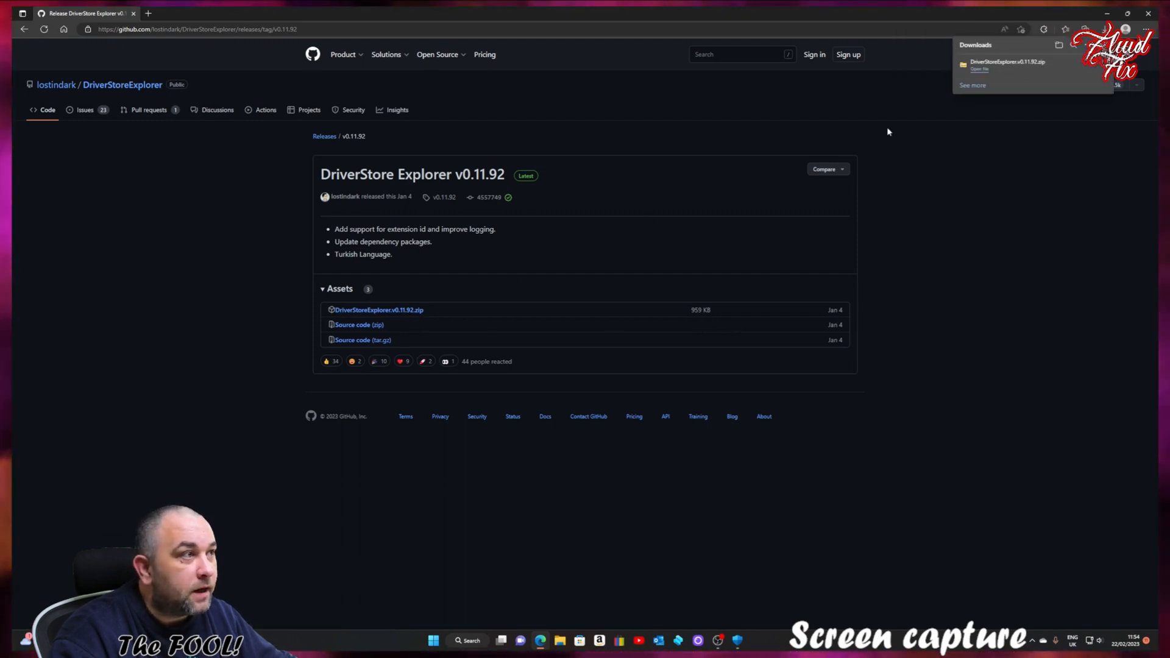
mouse_move(979, 73)
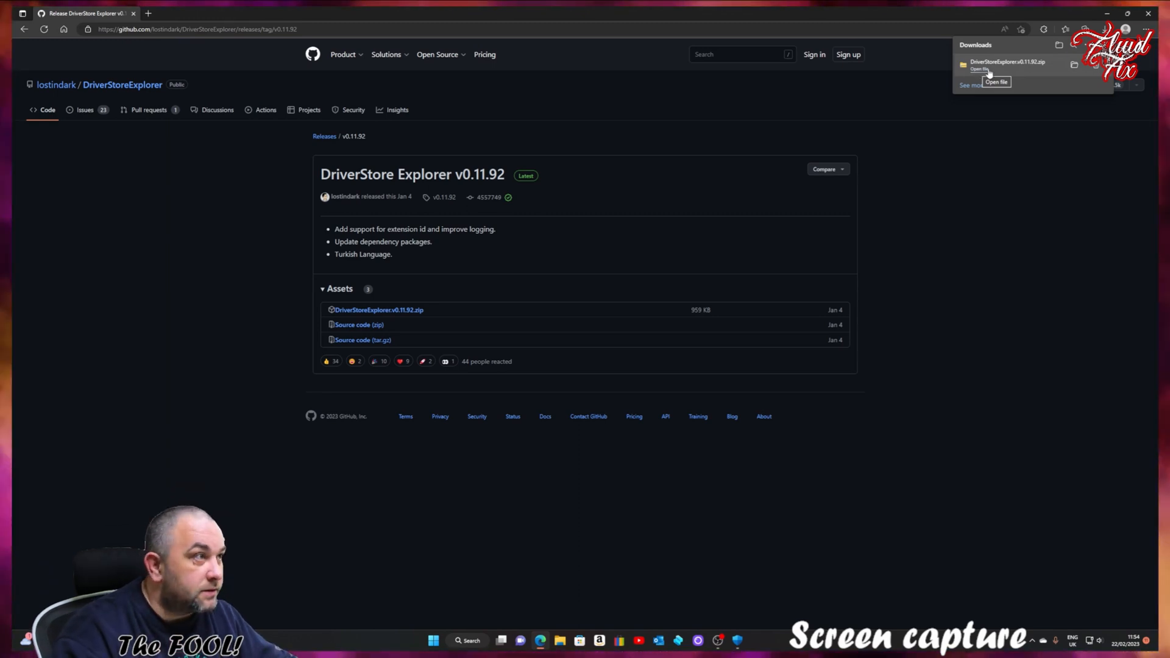
Extract the DriverStoreExplorer zip into Downloads and bring up Rapr's launch options.
left_click(981, 68)
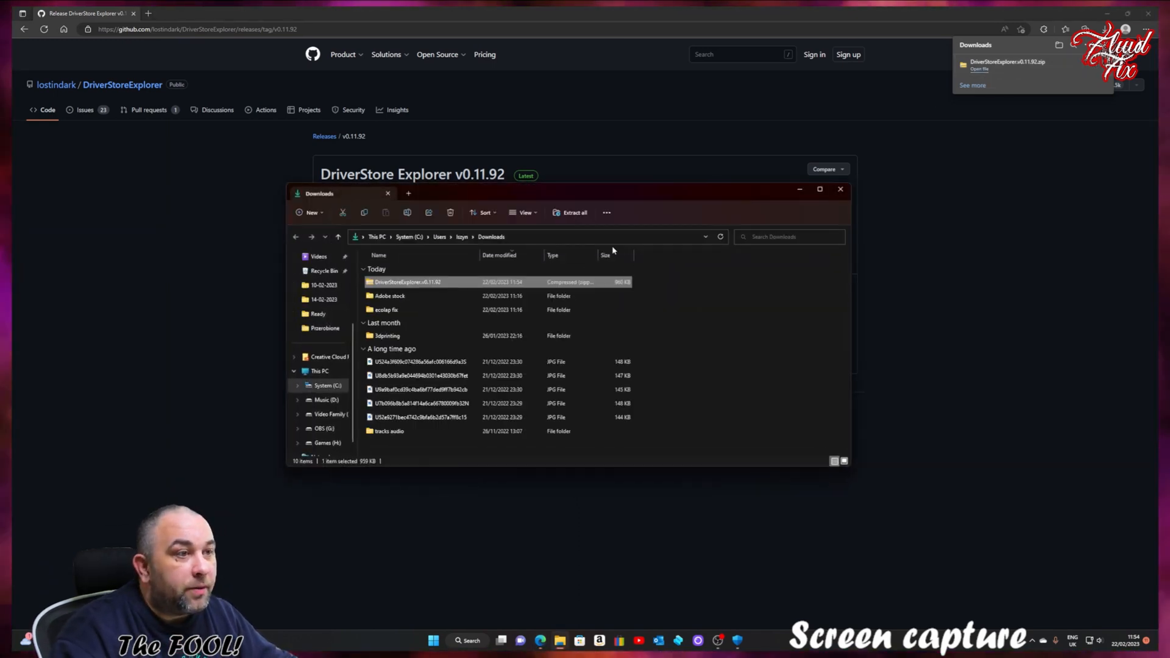
mouse_move(389, 284)
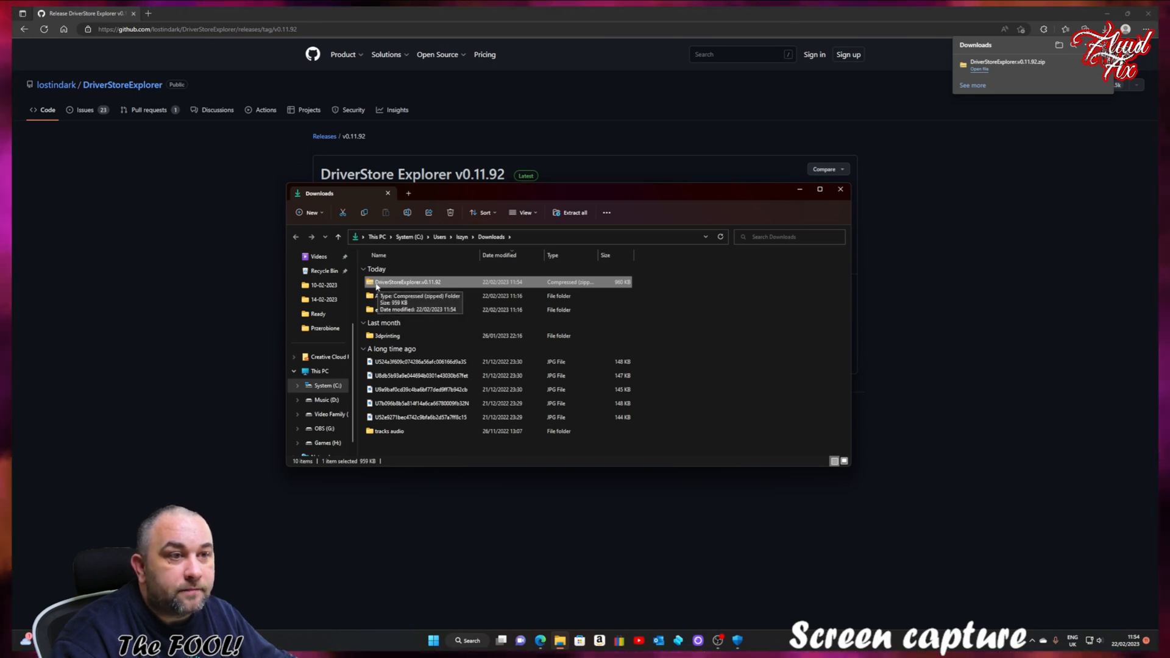
right_click(408, 282)
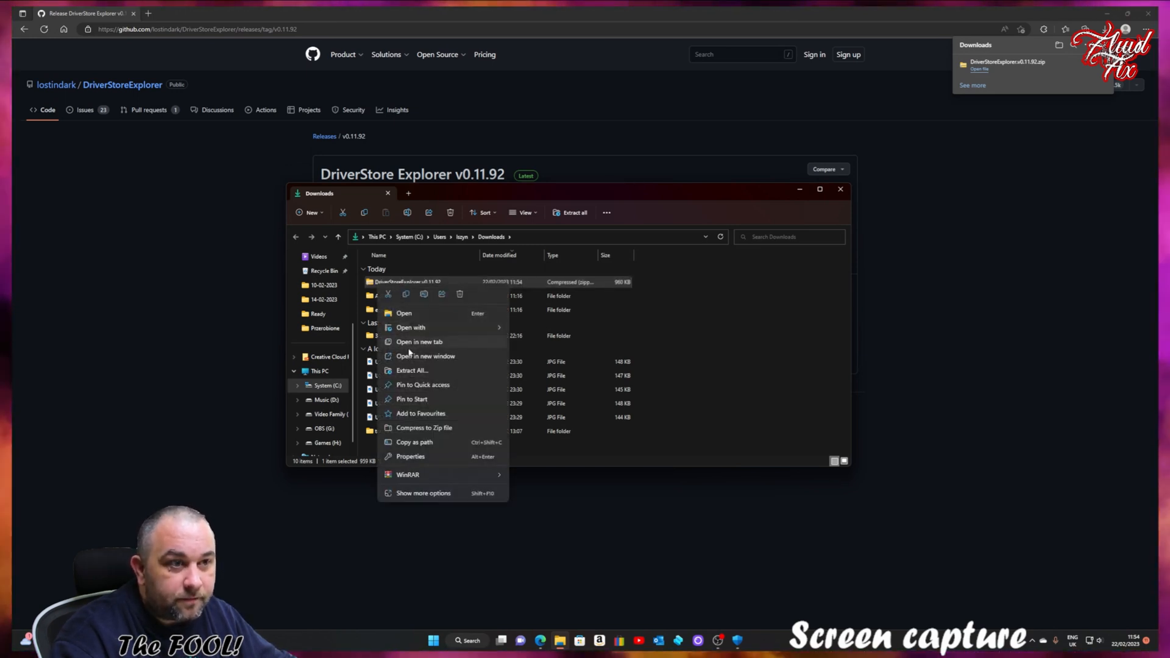
left_click(412, 371)
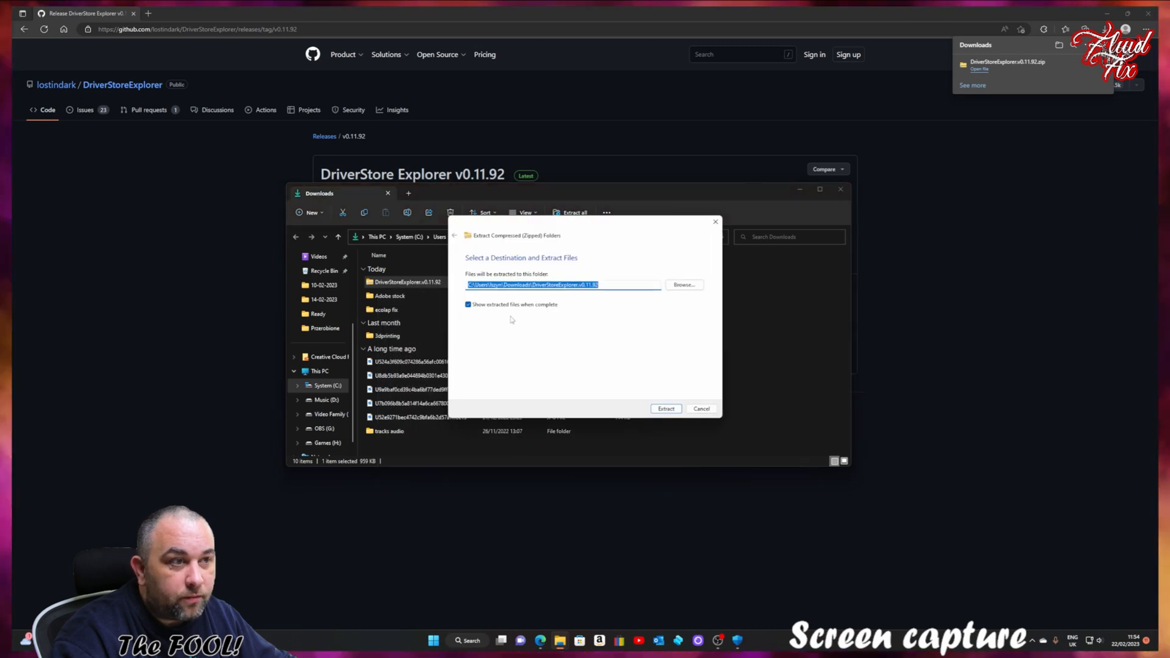
left_click(666, 408)
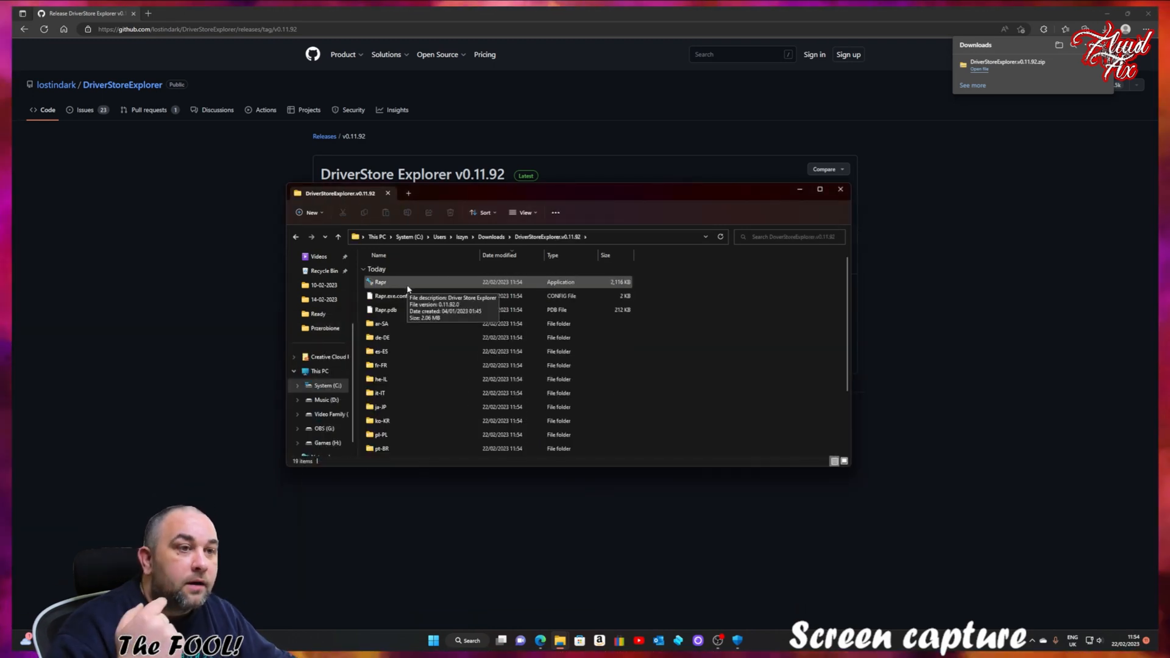
mouse_move(390, 289)
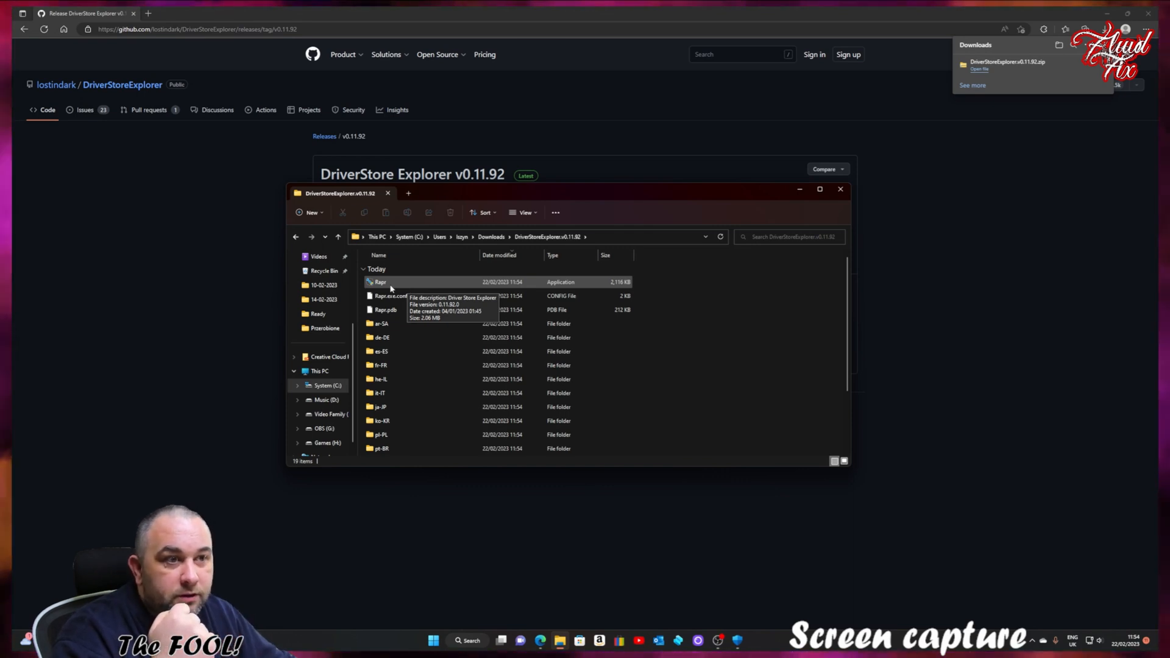
right_click(377, 281)
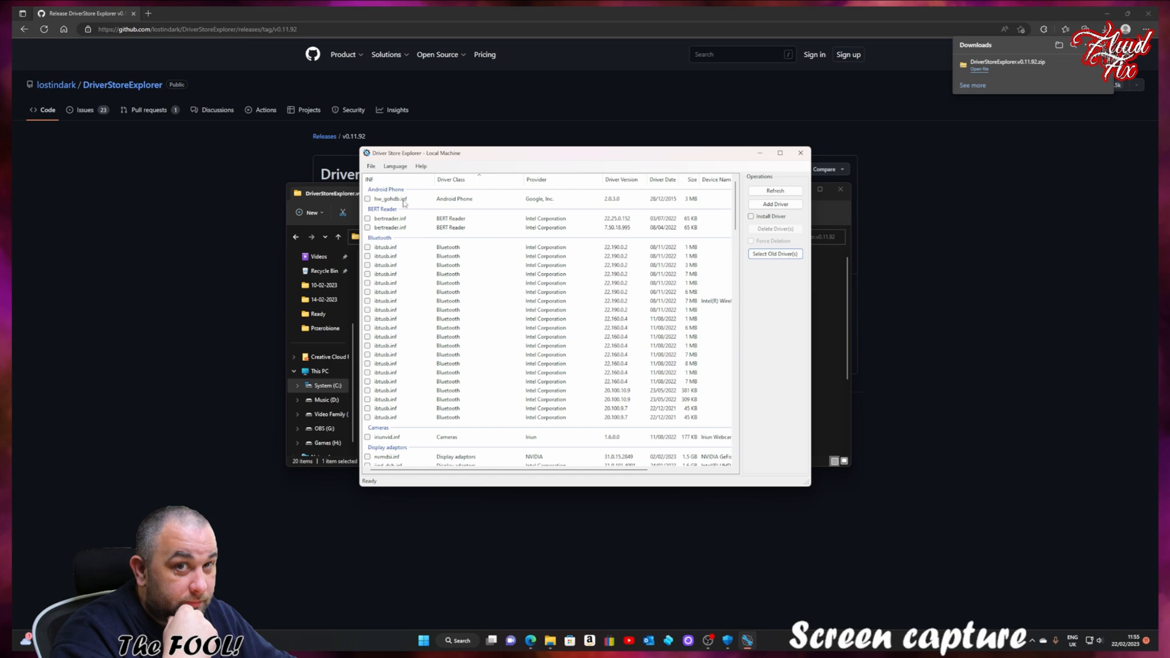
mouse_move(709, 617)
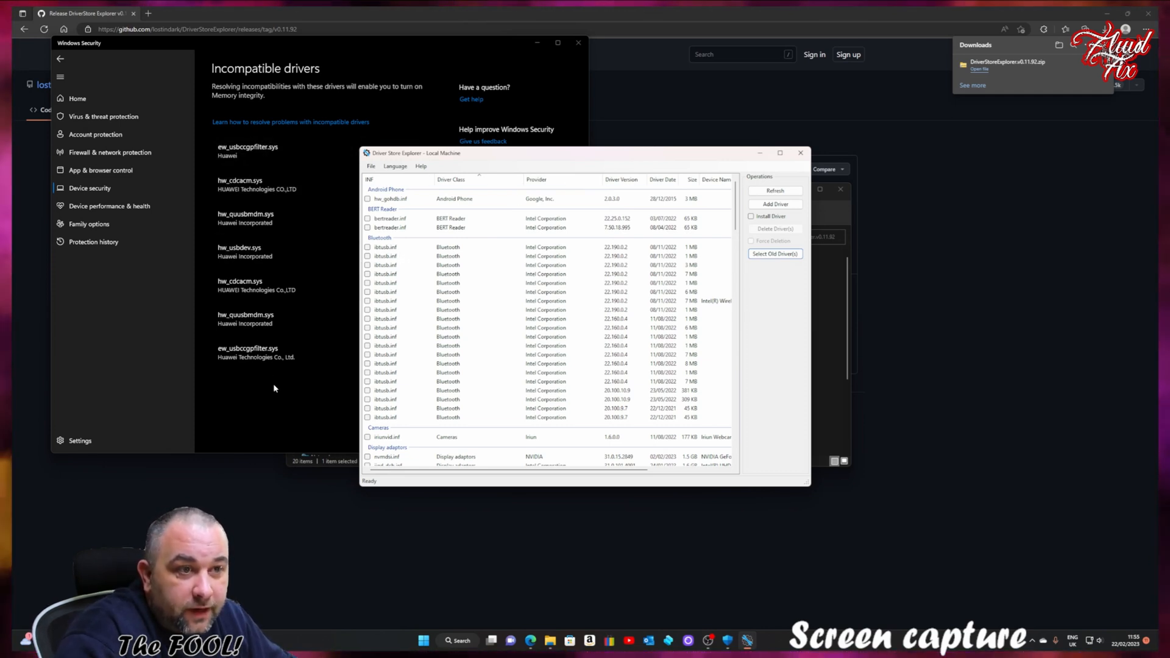
mouse_move(401, 393)
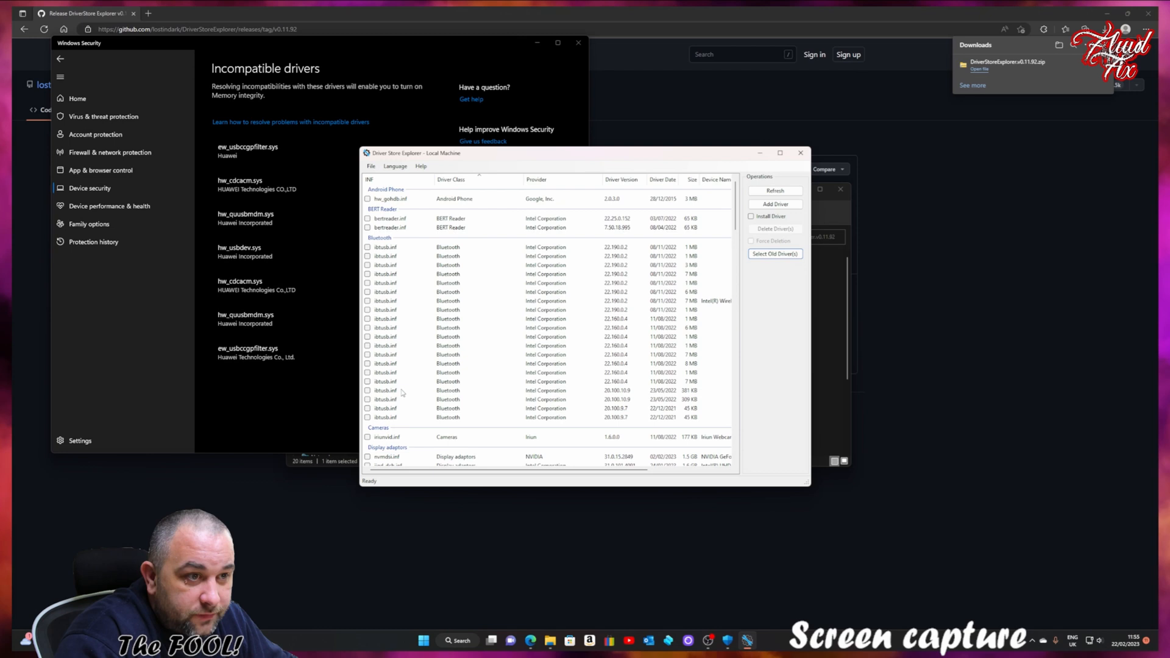
mouse_move(412, 382)
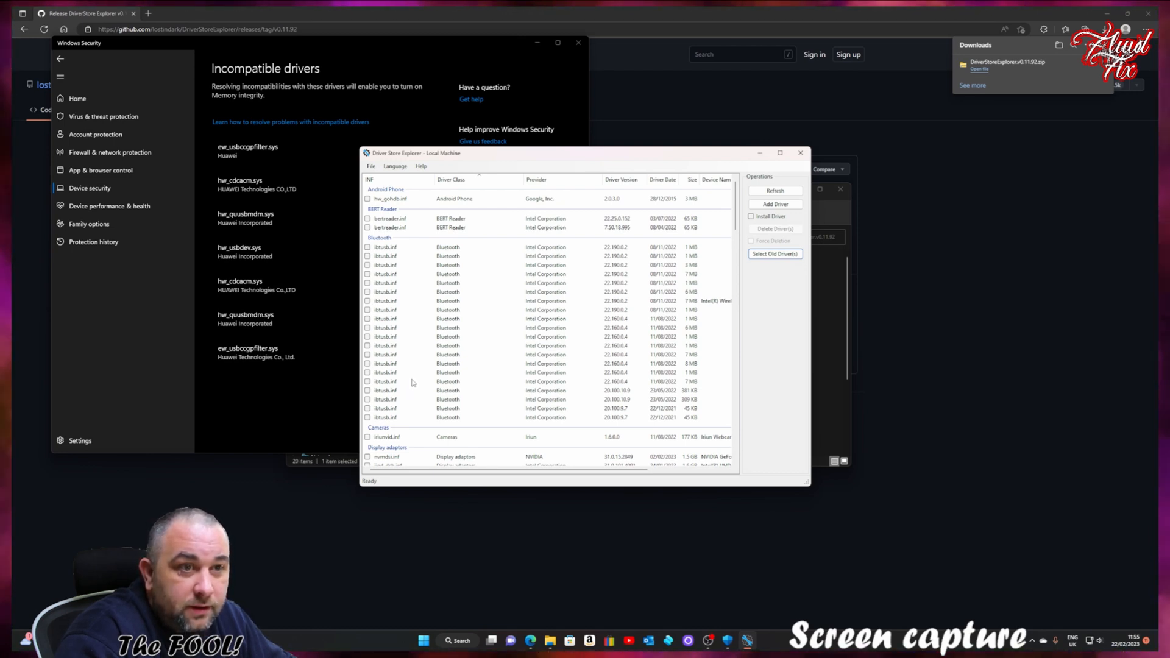
Scroll Windows Security's incompatible Huawei driver list beside Driver Store Explorer's driver list.
scroll("down", 3)
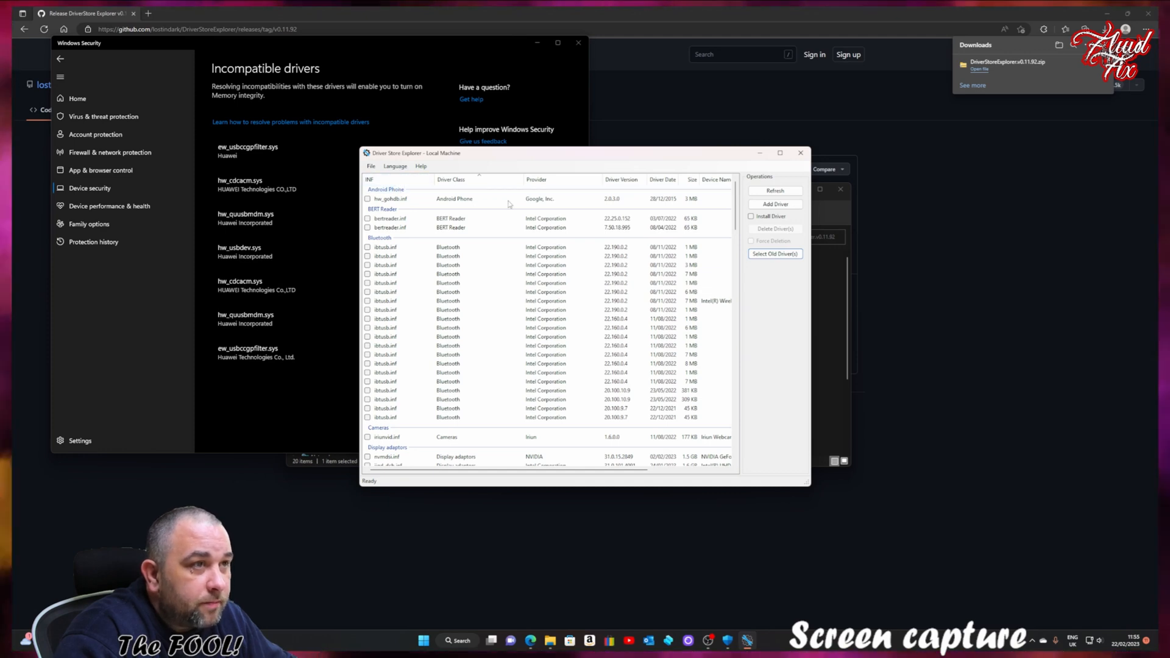
Sort by provider and force-delete six Huawei driver packages, including ew_usbccgpfilter and hw_cdcacm.
left_click(536, 179)
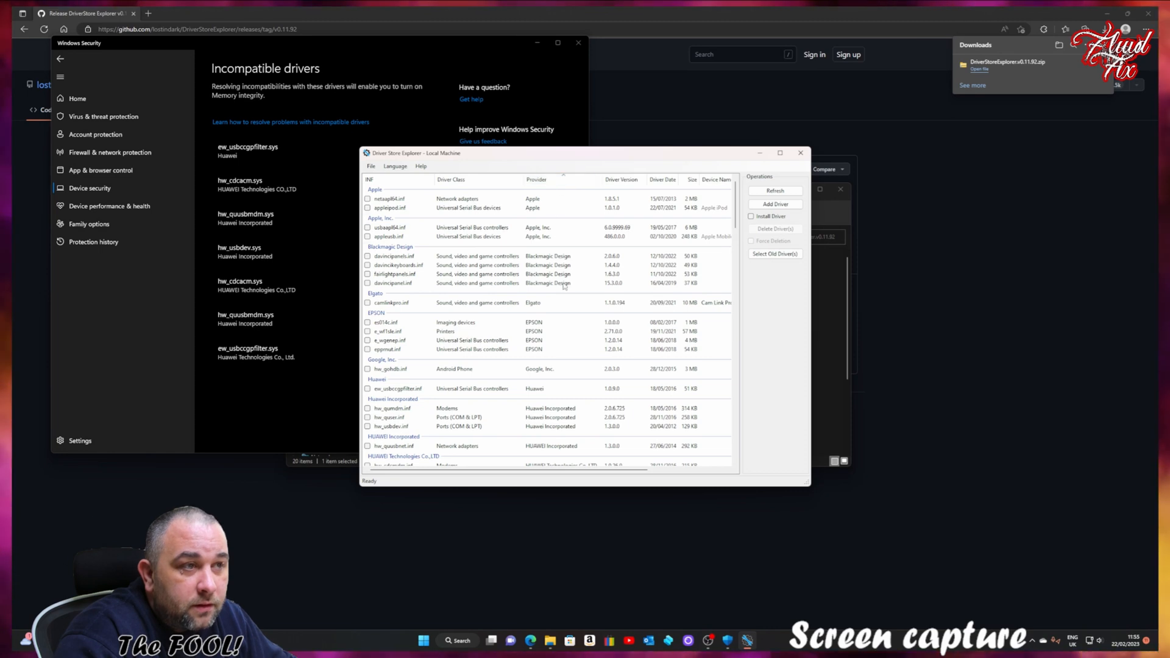
scroll("down", 3)
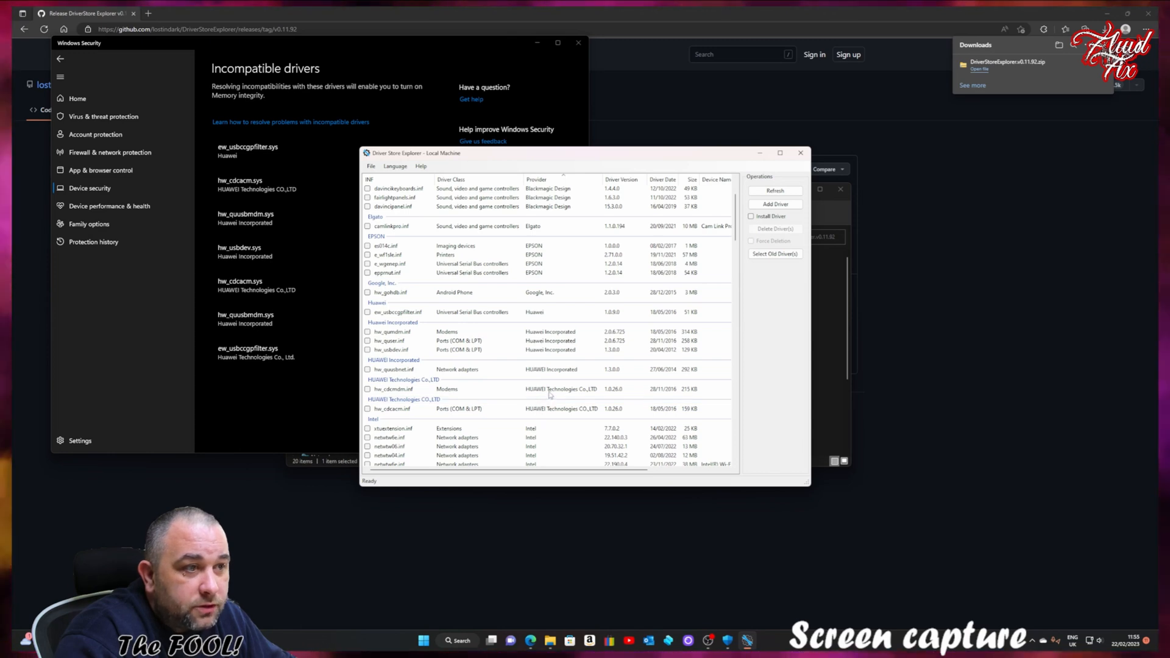
mouse_move(541, 333)
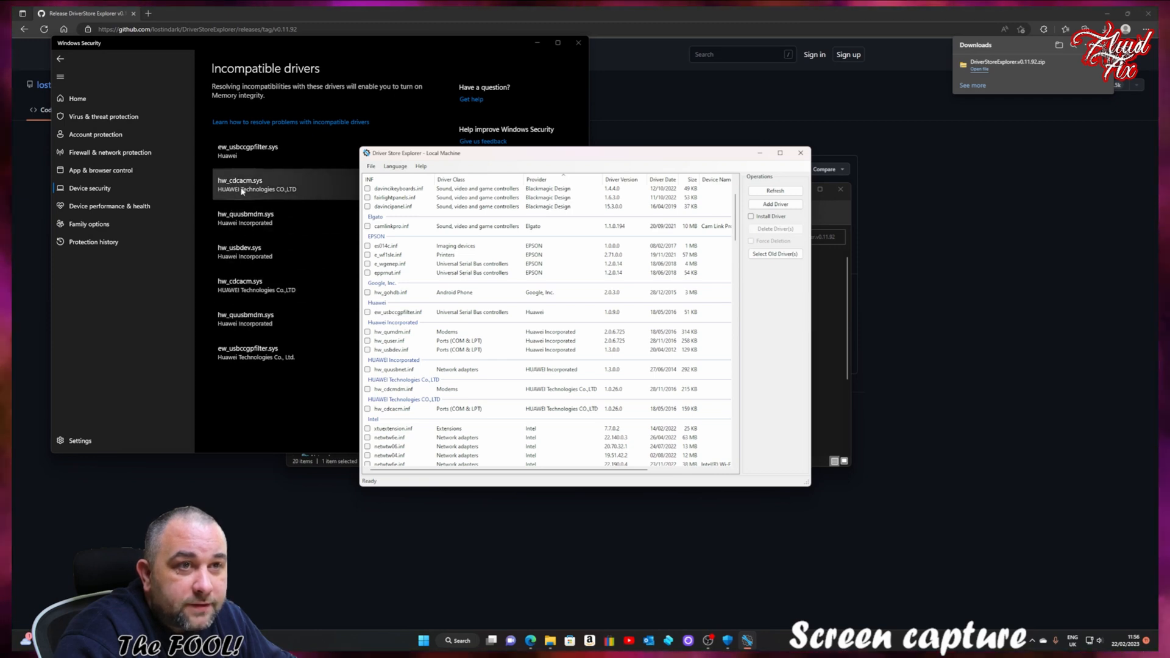
mouse_move(303, 253)
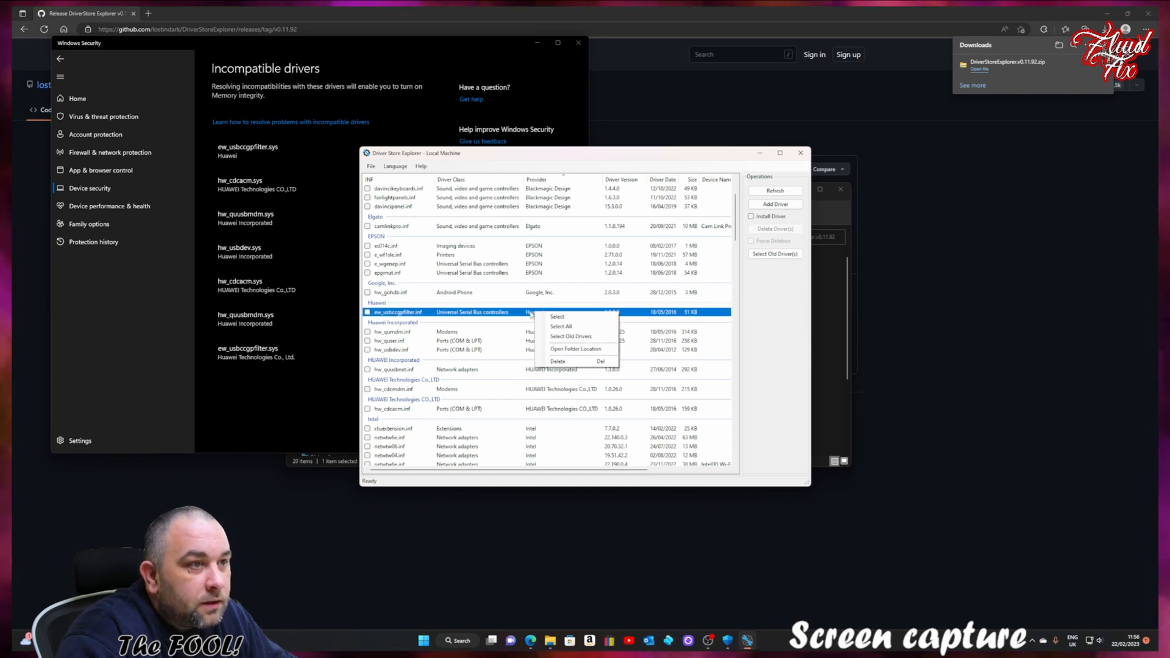
left_click(516, 312)
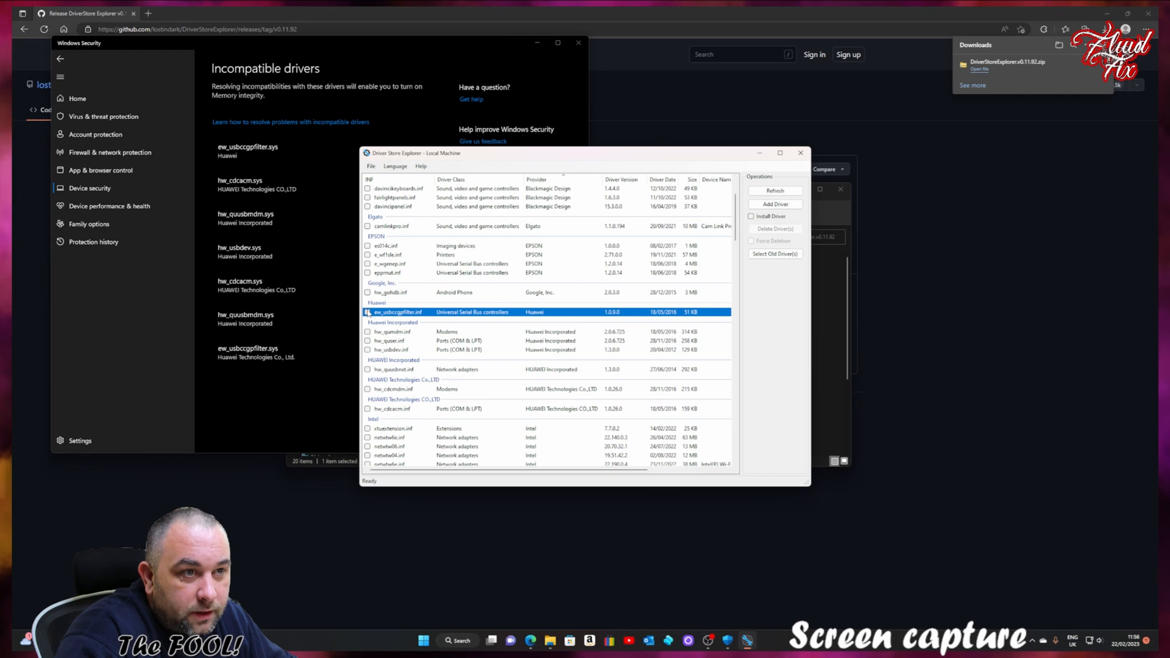
left_click(367, 312)
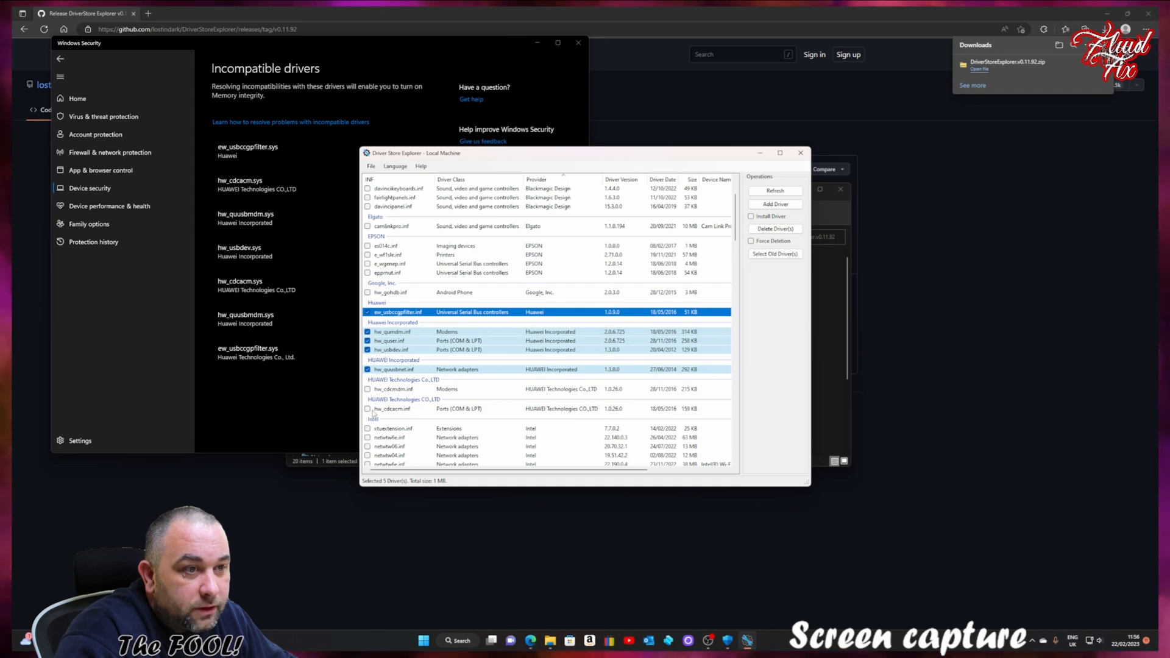
left_click(368, 408)
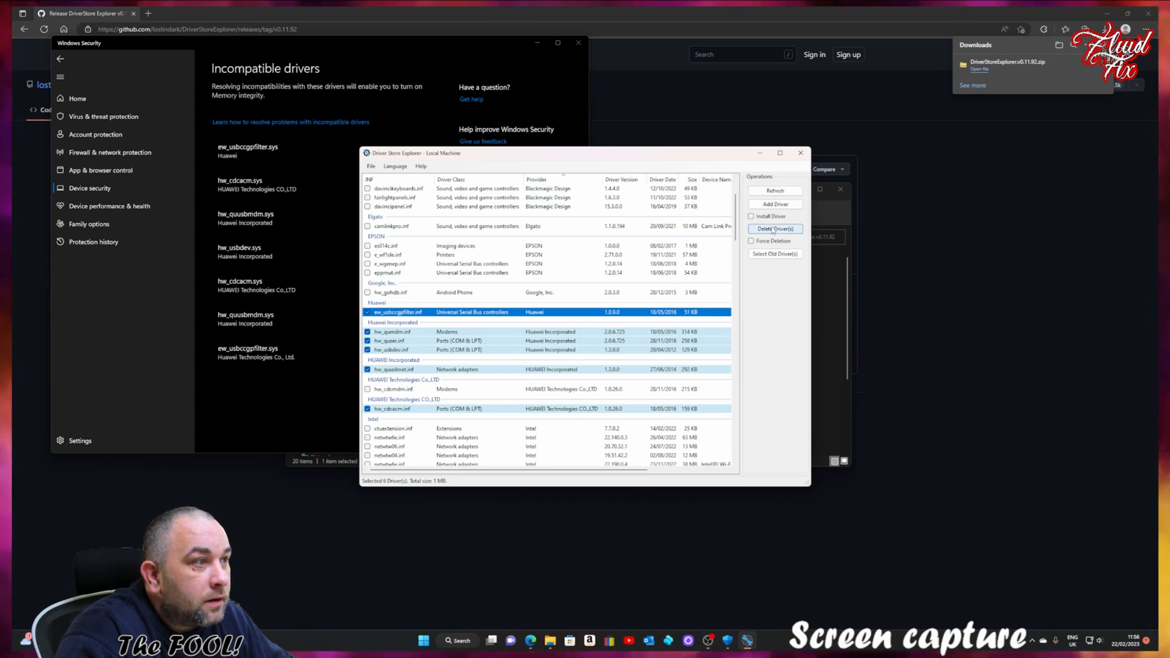
left_click(751, 241)
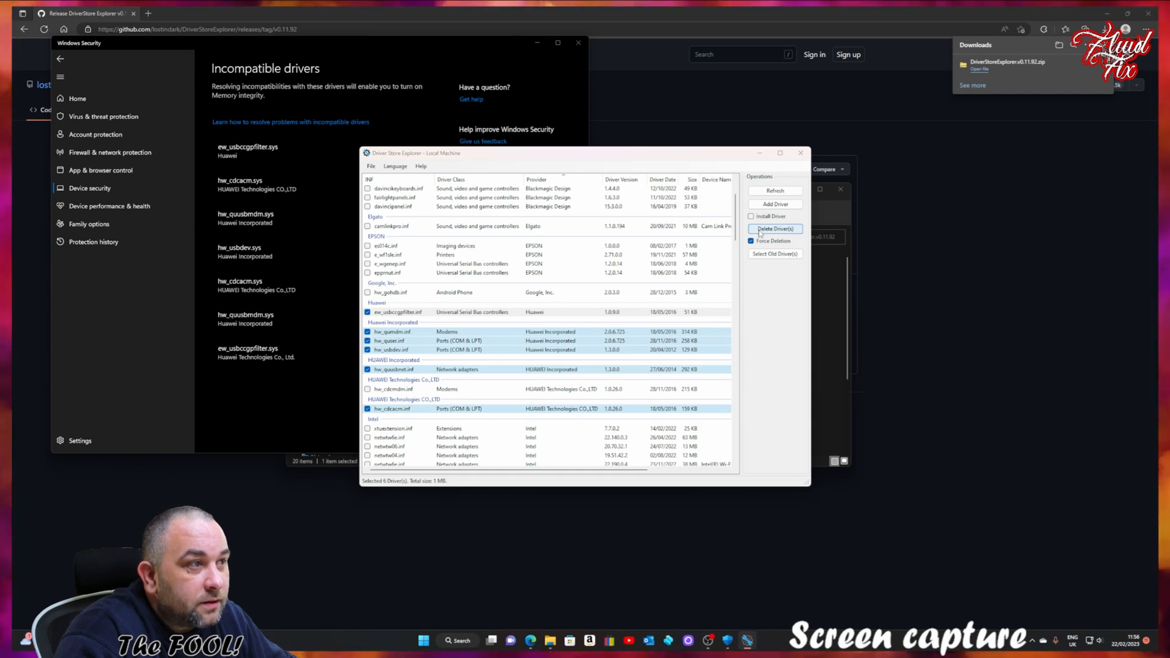
left_click(774, 229)
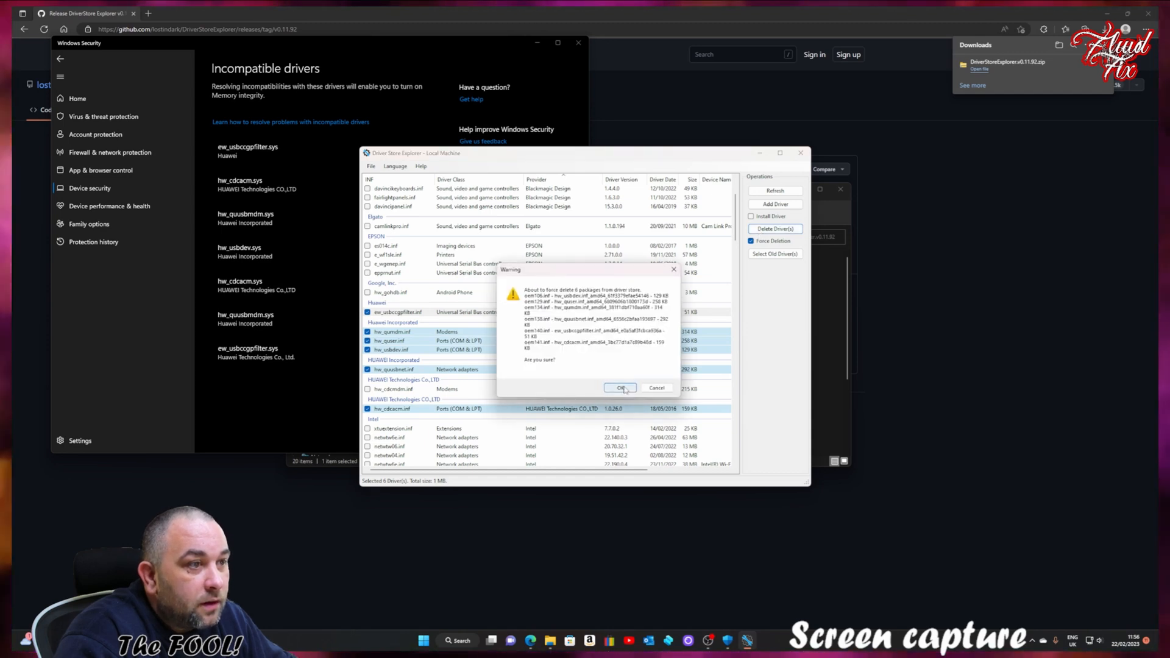
left_click(621, 388)
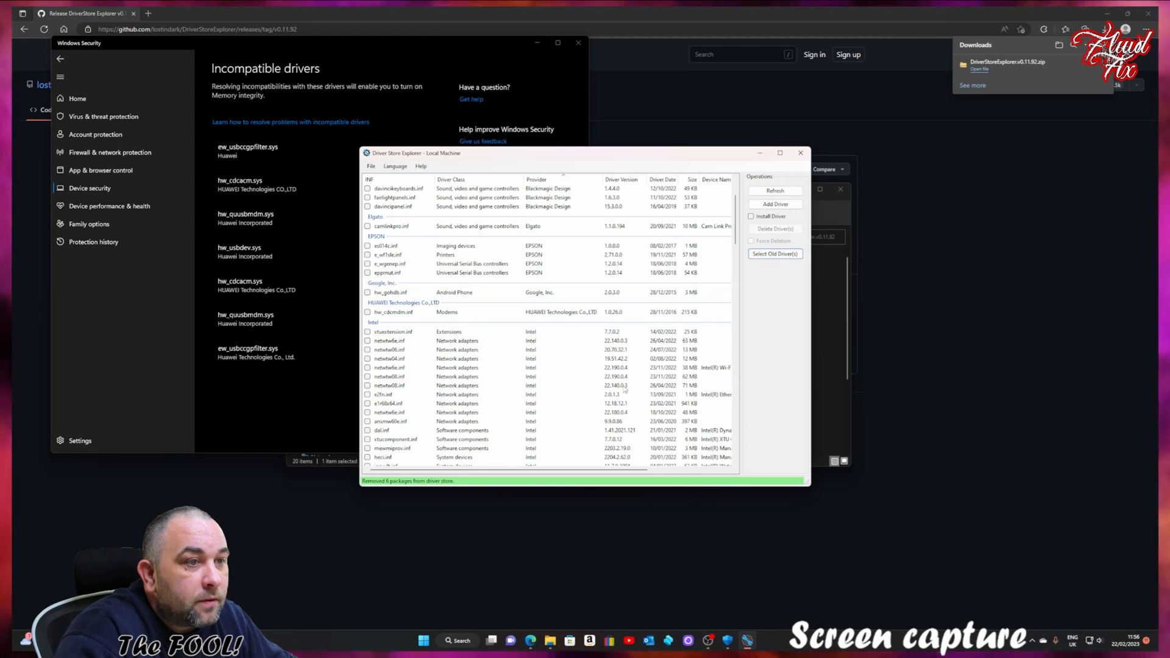
mouse_move(604, 376)
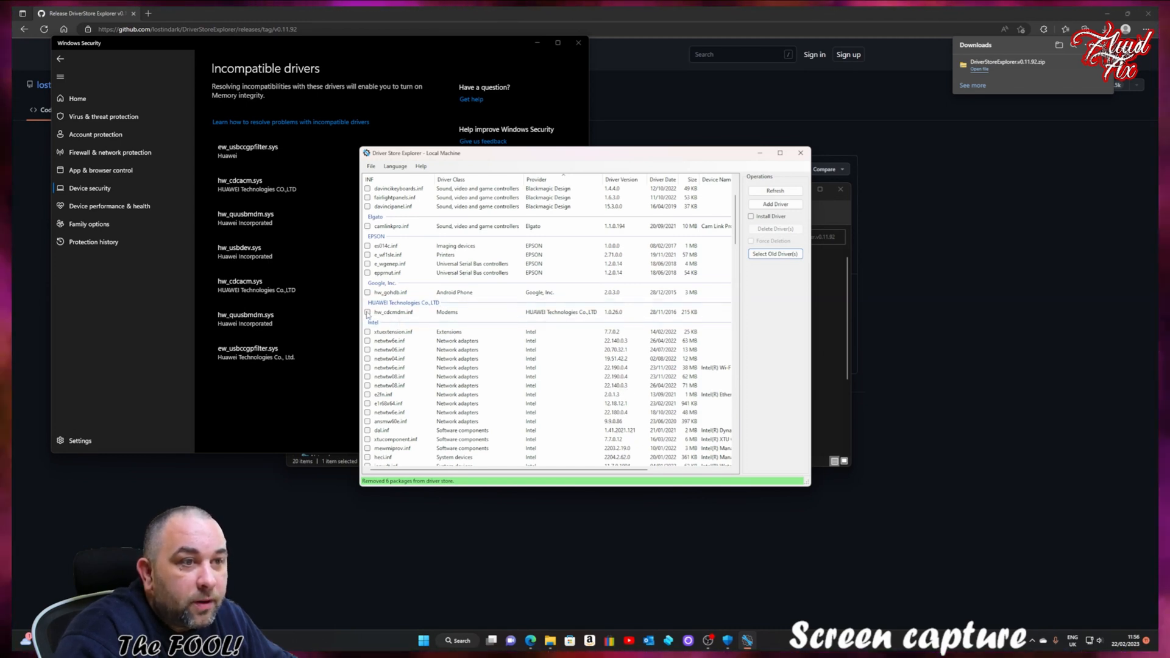
Force-delete the remaining hw_cdcmdm.inf Huawei driver package.
left_click(367, 312)
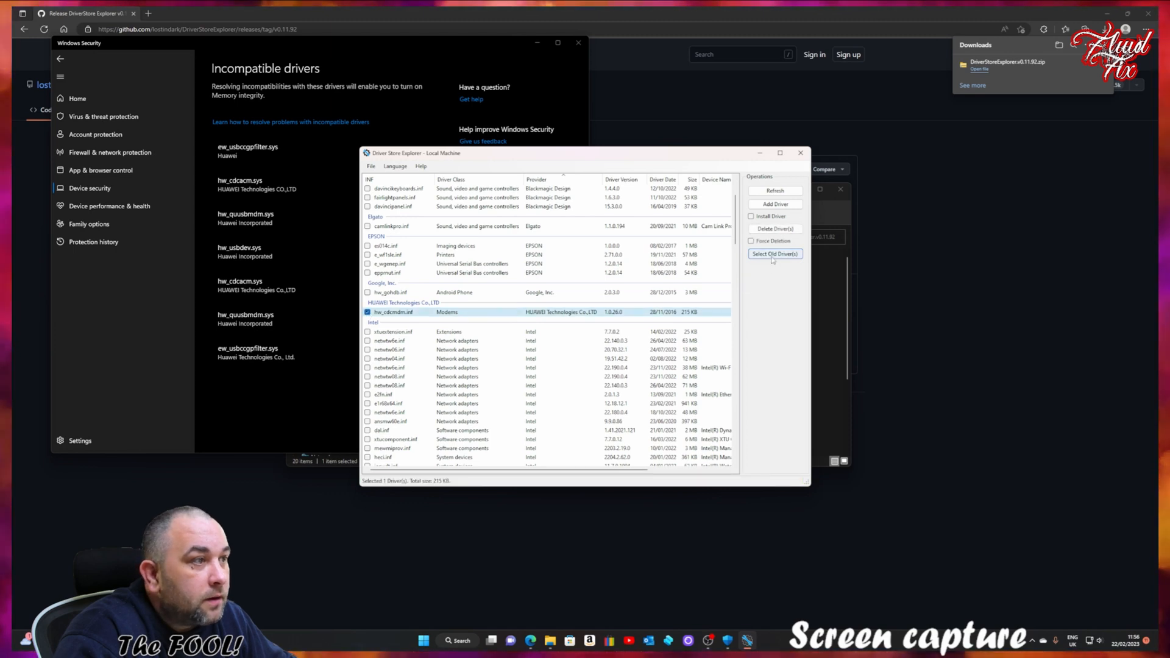
left_click(775, 229)
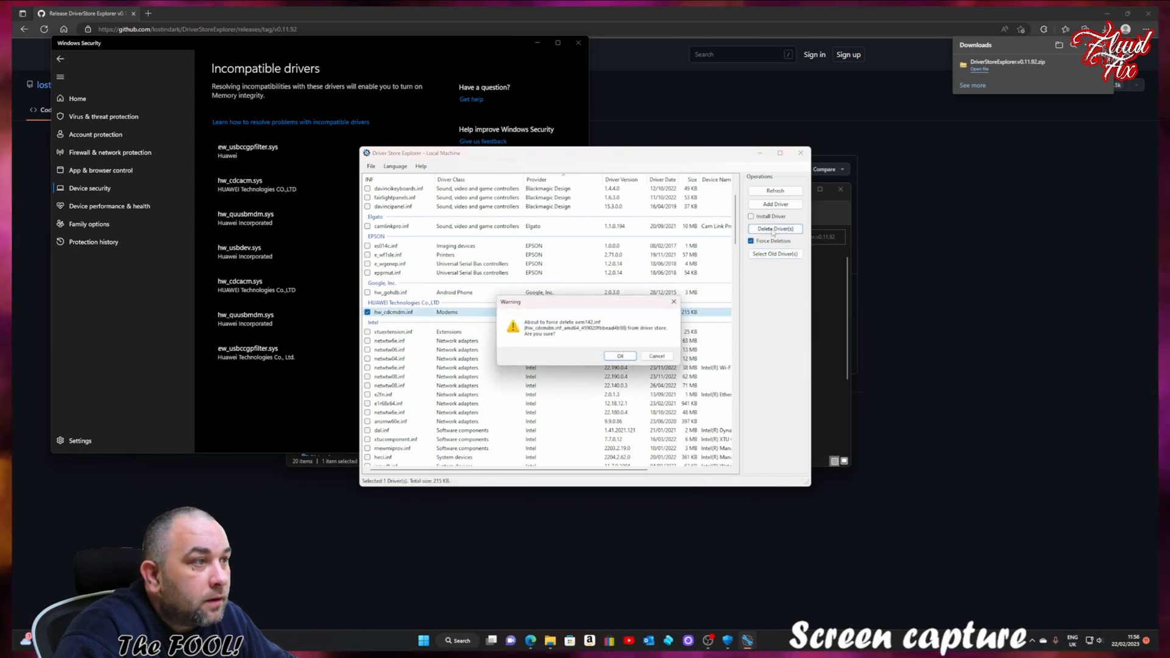
left_click(620, 355)
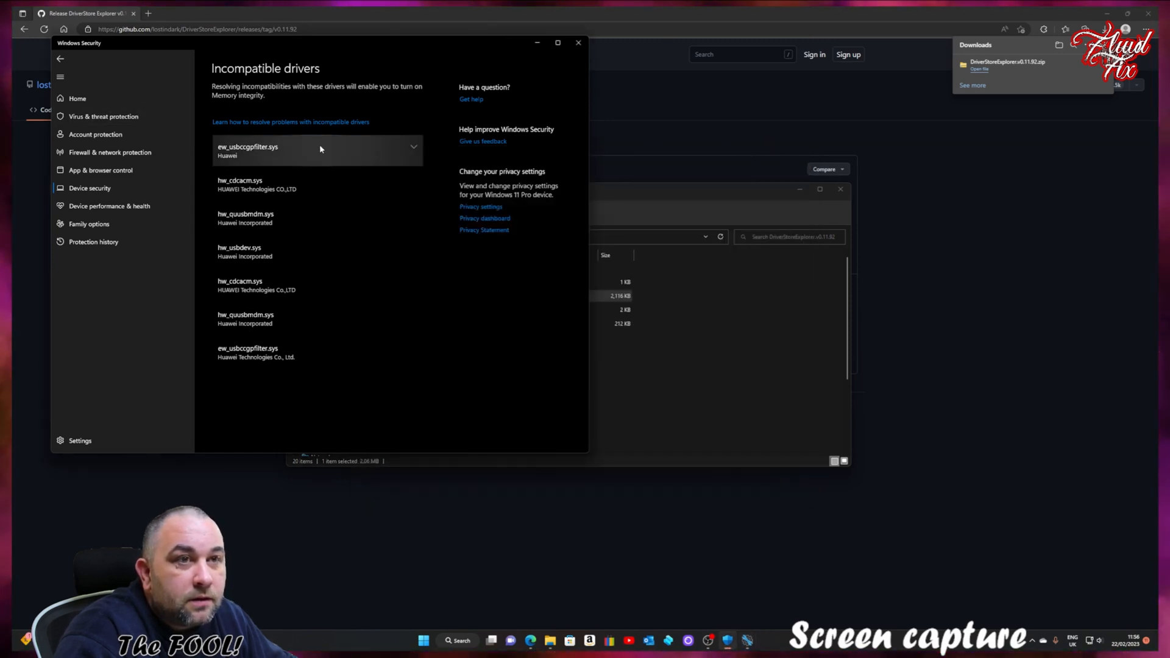
Retry the Memory integrity toggle and review the remaining incompatible driver, ew_usbccgpfilter.sys.
left_click(59, 61)
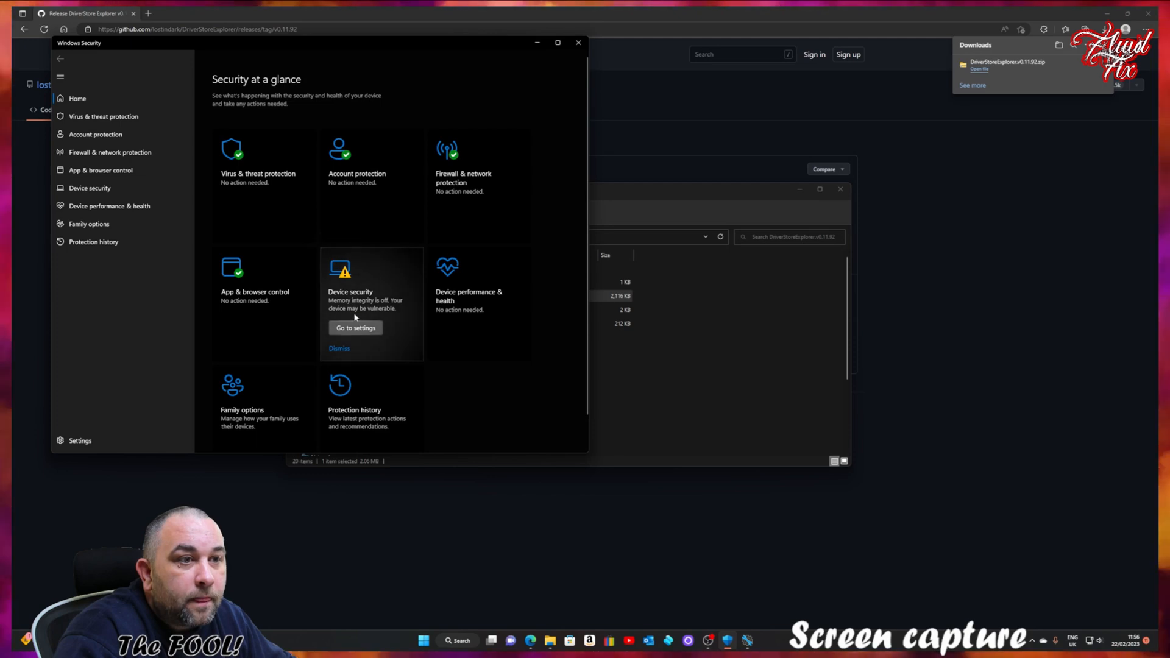
left_click(355, 327)
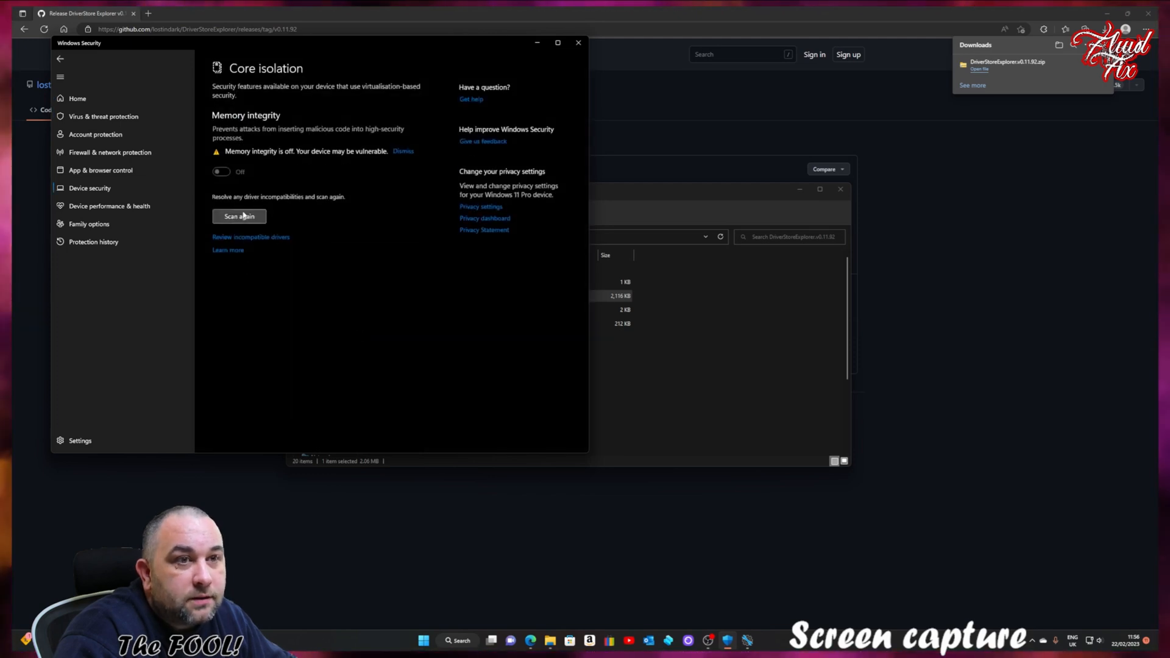
mouse_move(224, 183)
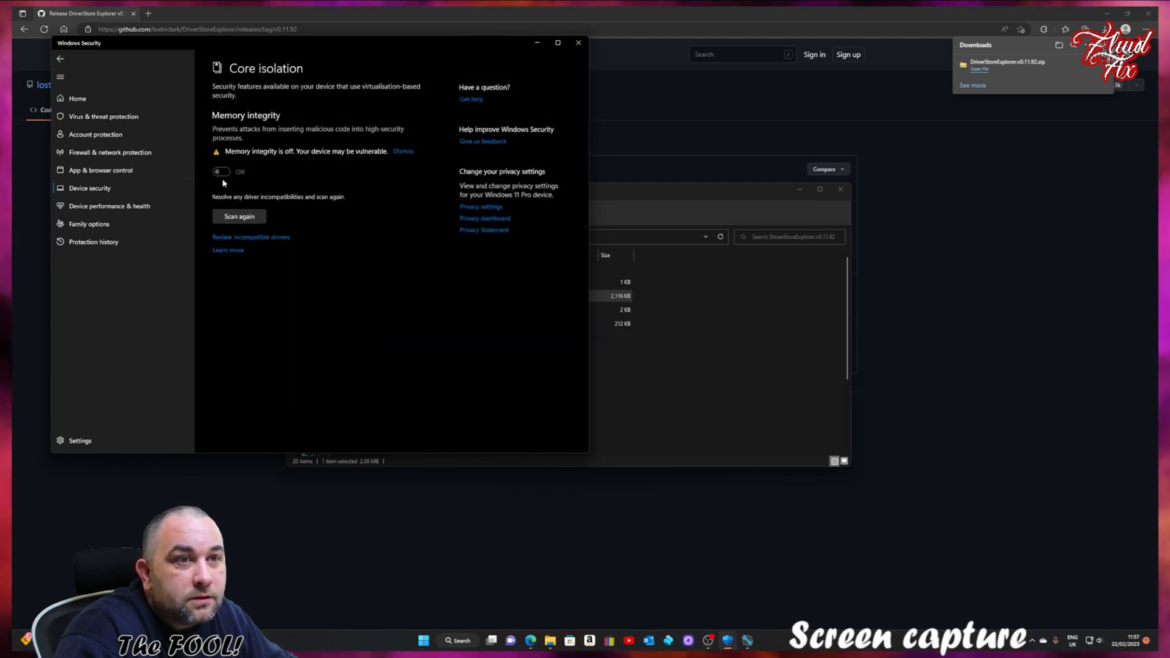
left_click(221, 171)
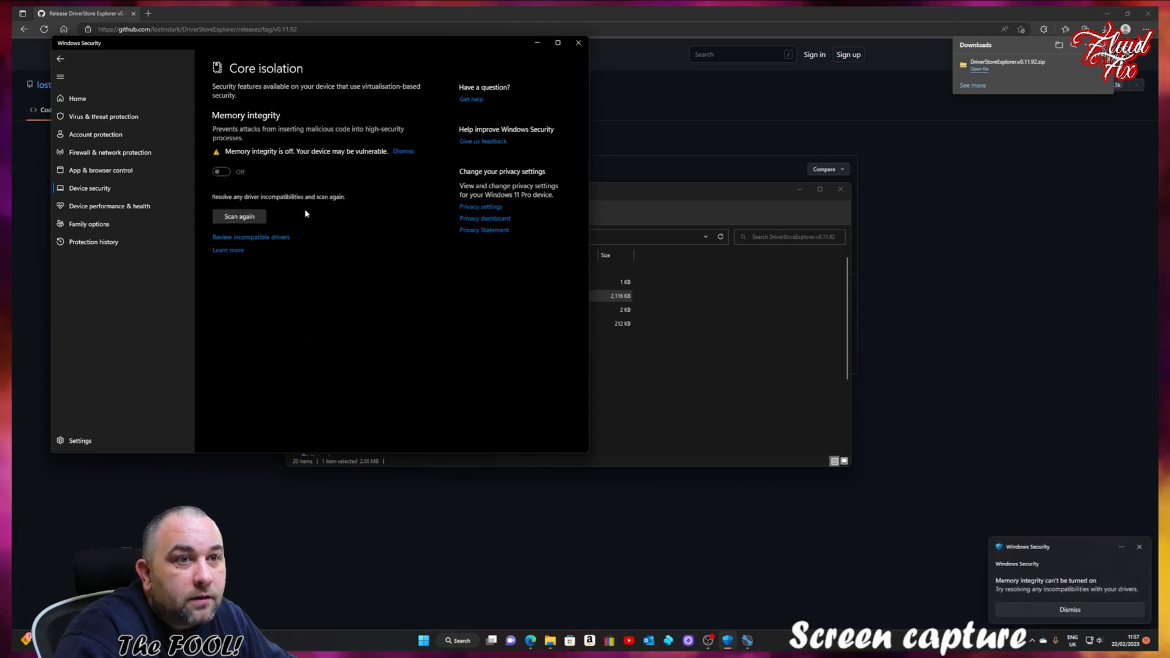
mouse_move(255, 240)
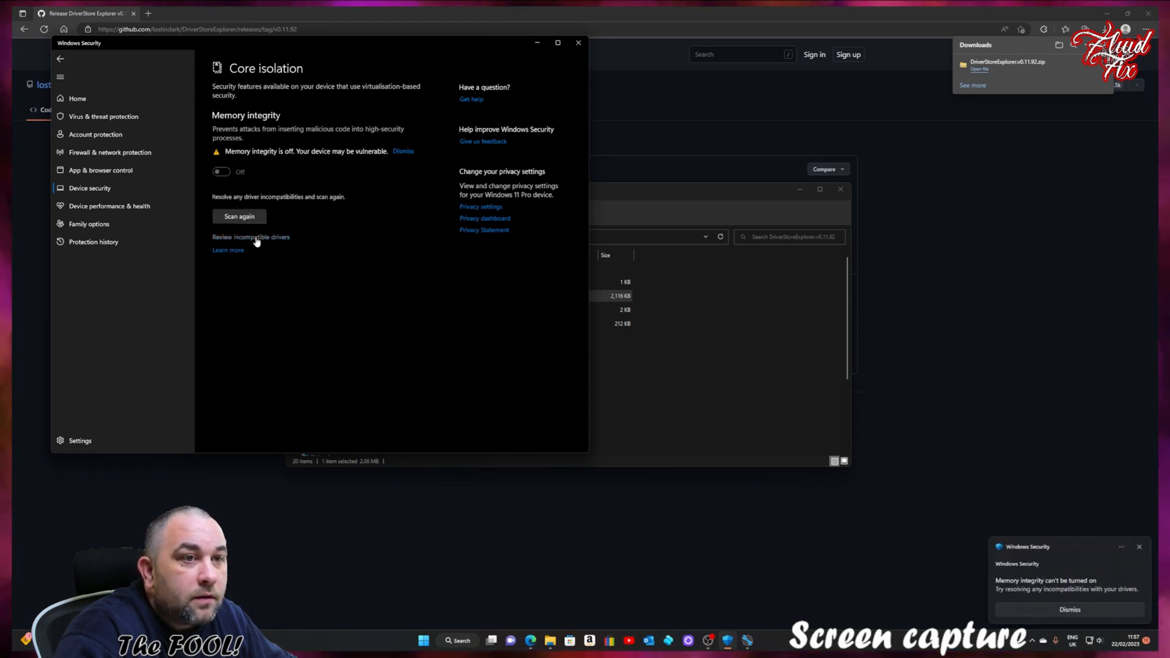
left_click(251, 237)
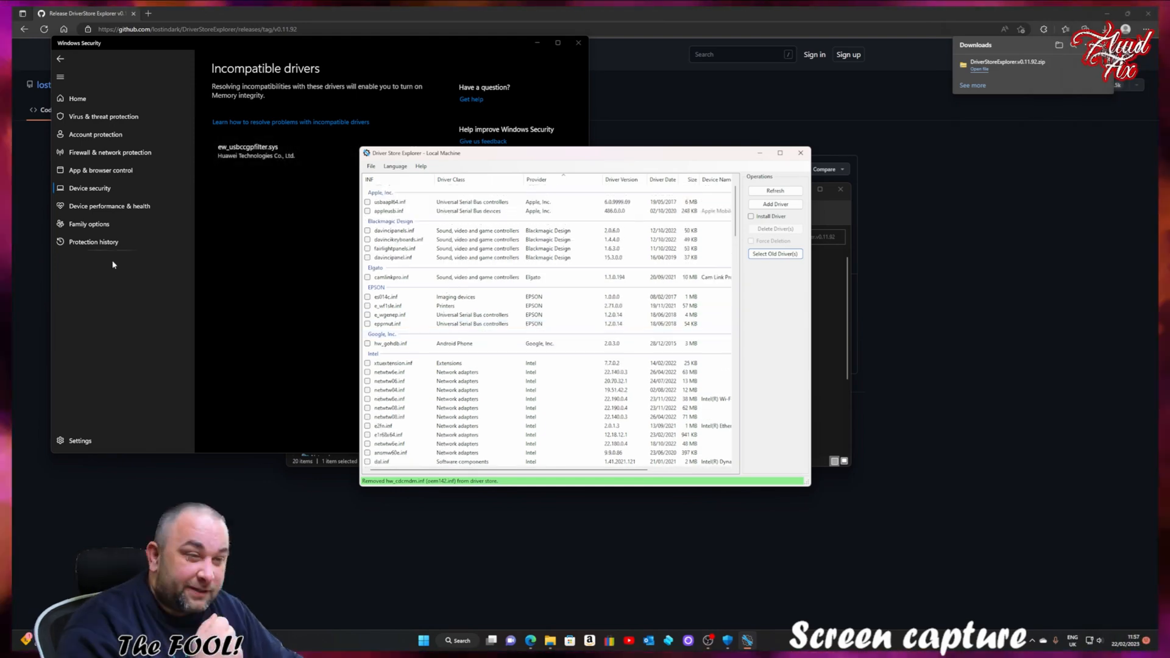
Refresh the driver list and scroll the INF-sorted entries to find ew_usbccgpfilter.
scroll("down", 3)
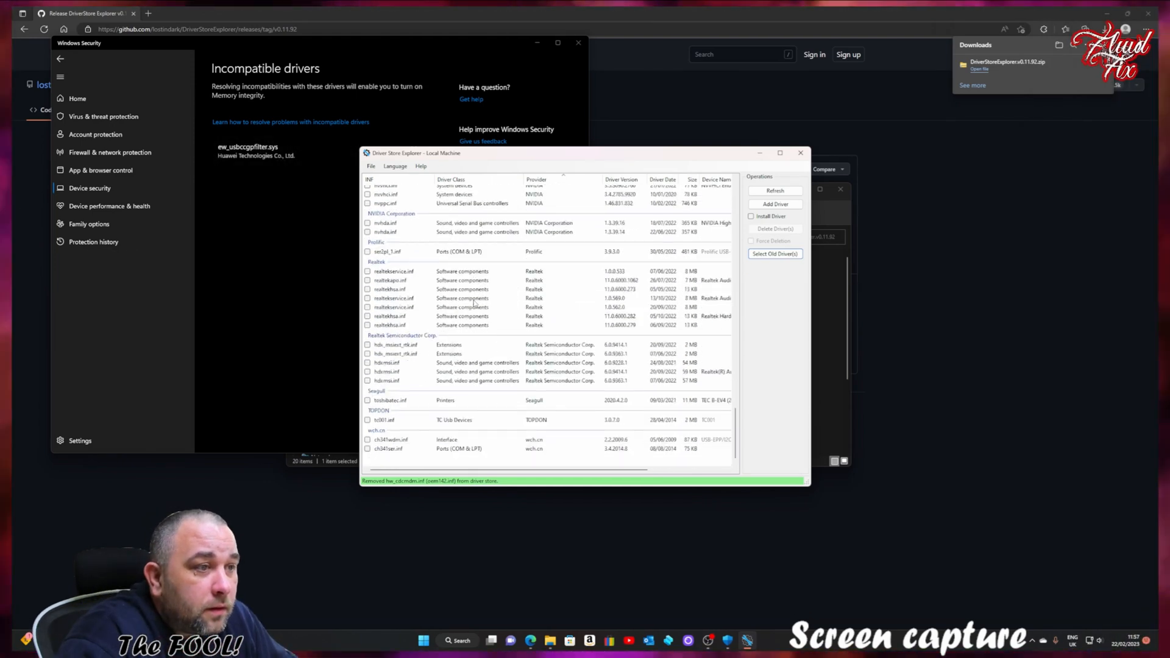
left_click(774, 190)
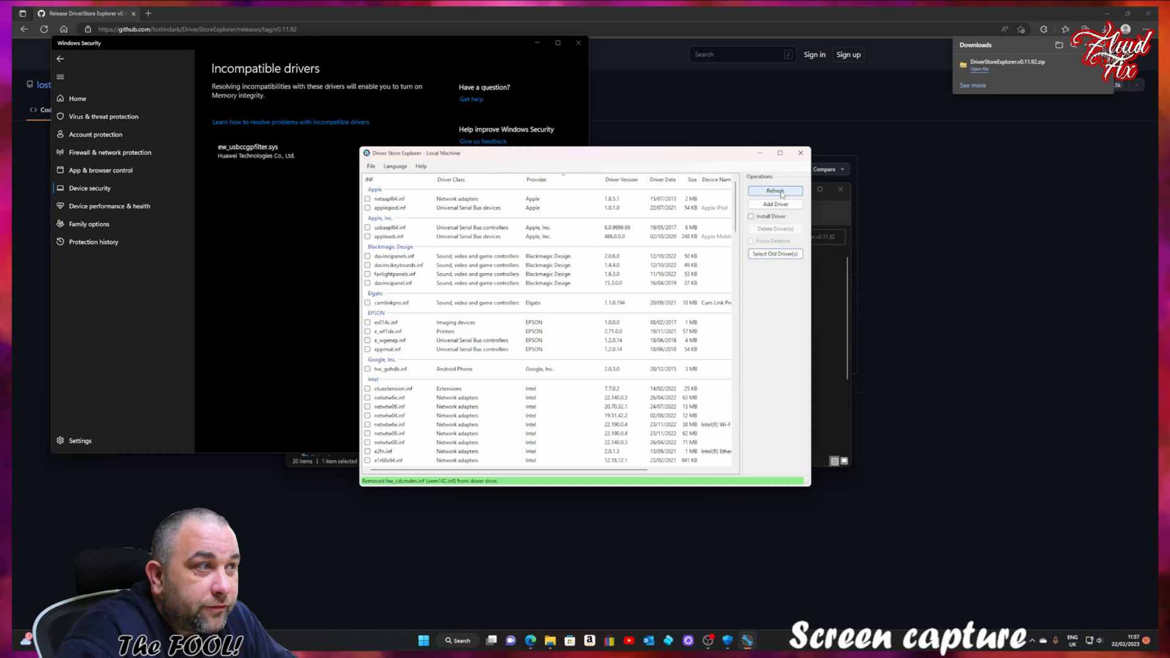
left_click(774, 191)
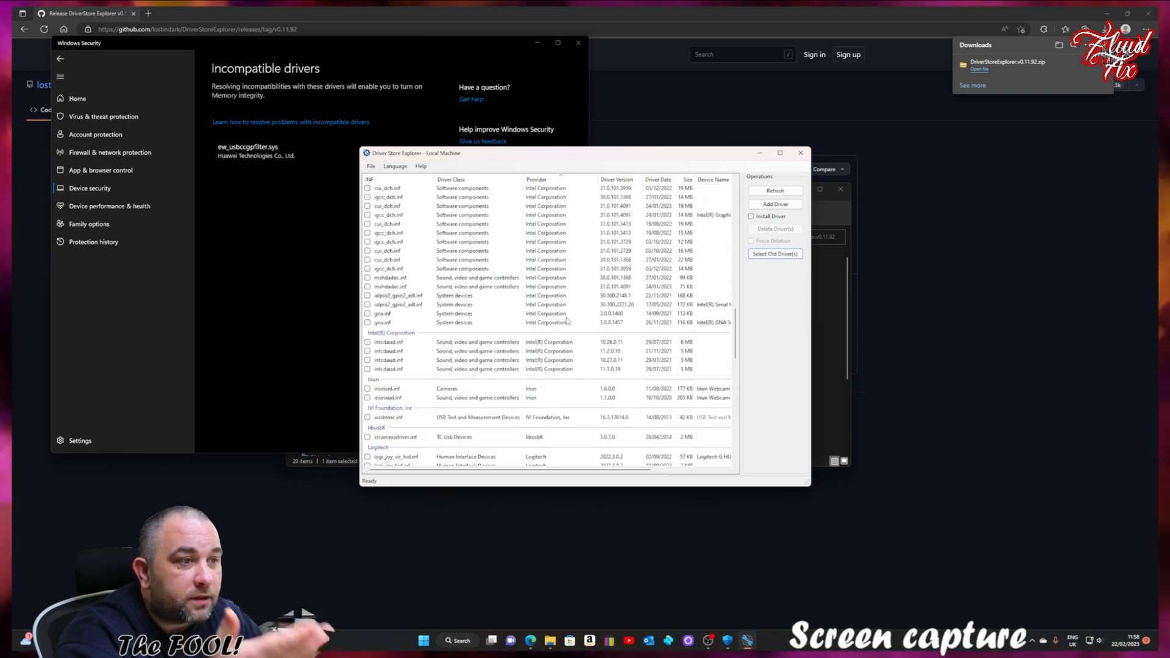
scroll("down", 3)
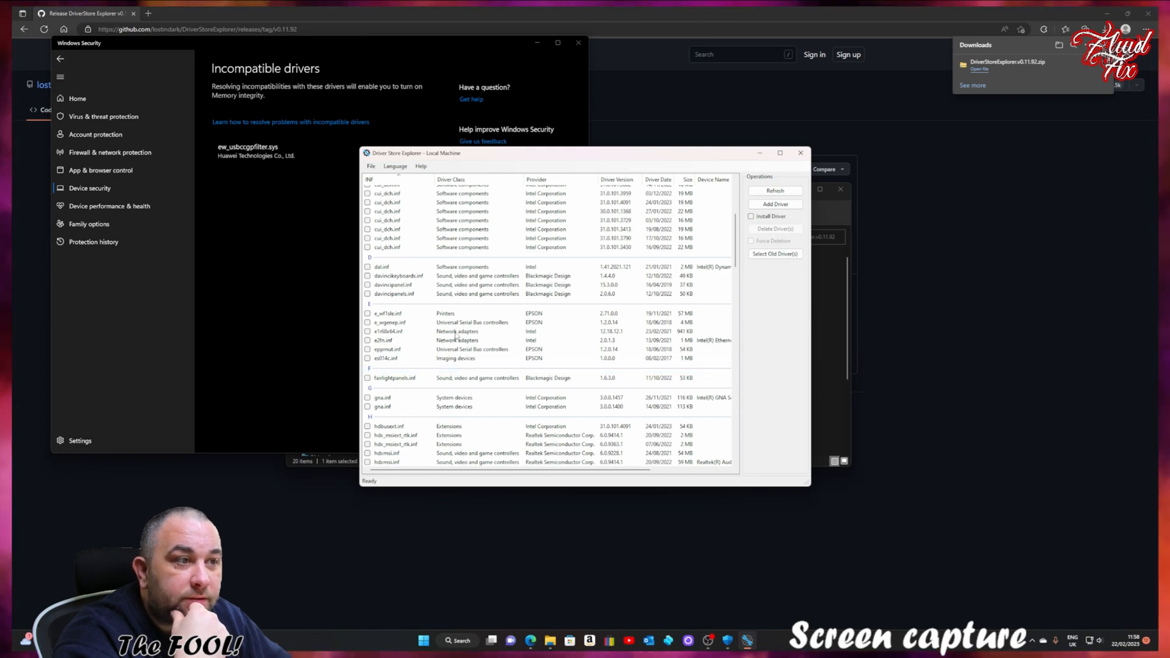
scroll("down", 3)
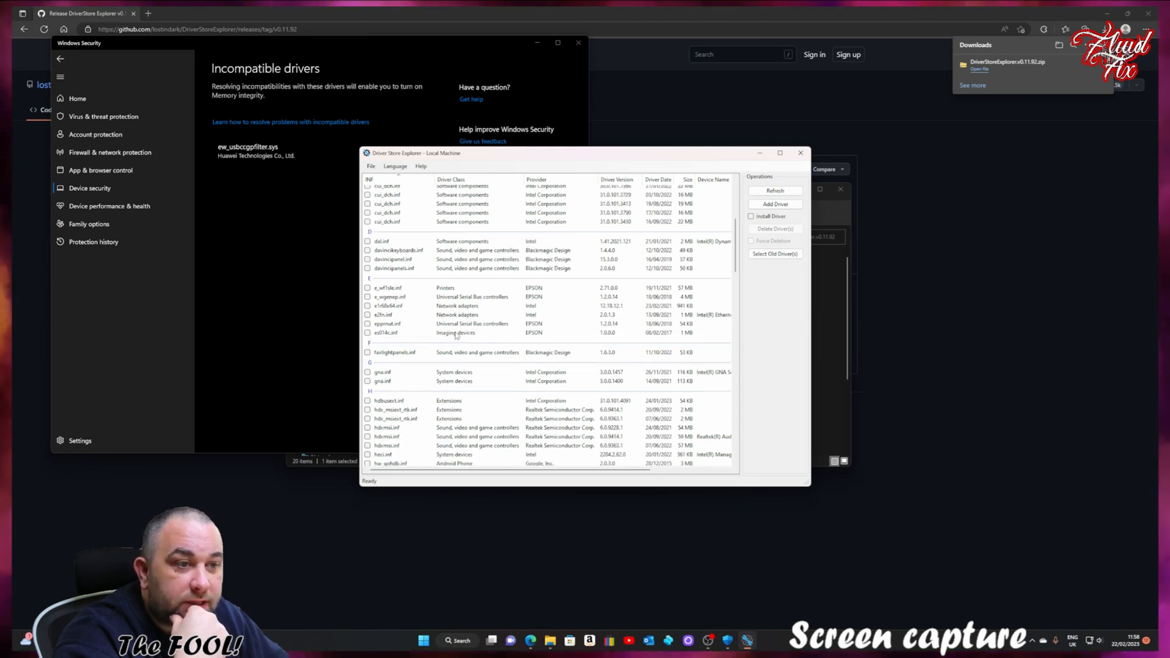
scroll("down", 3)
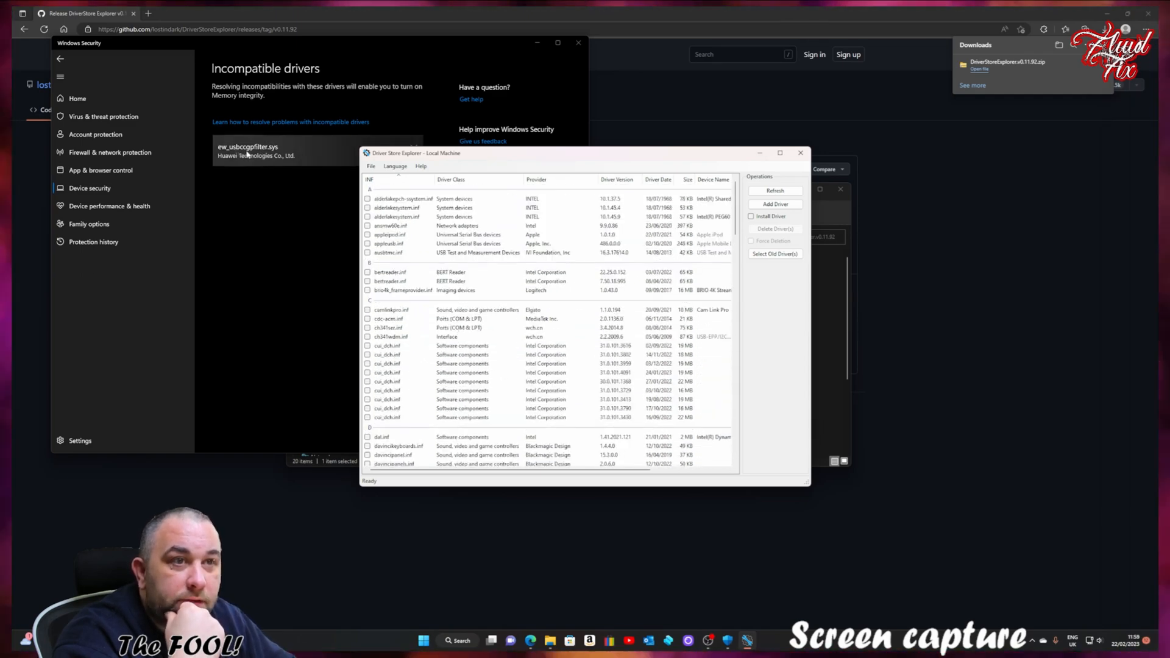
left_click(774, 254)
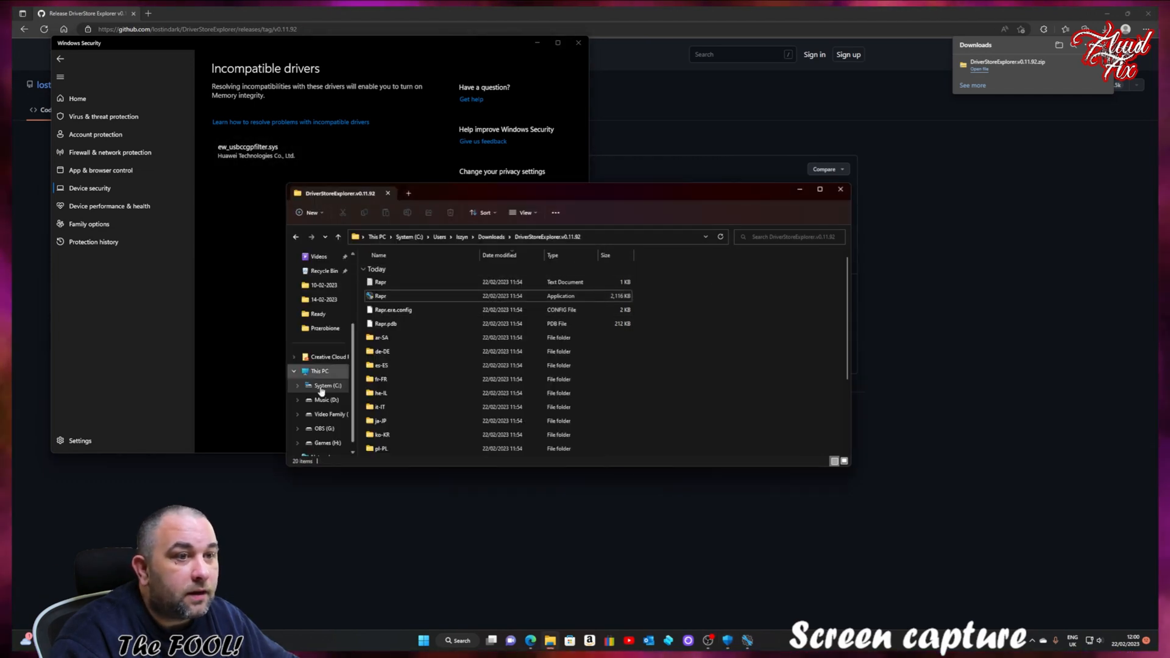
Search System (C:) for ew_usbccgpfilter.sys and delete all five found copies.
left_click(320, 385)
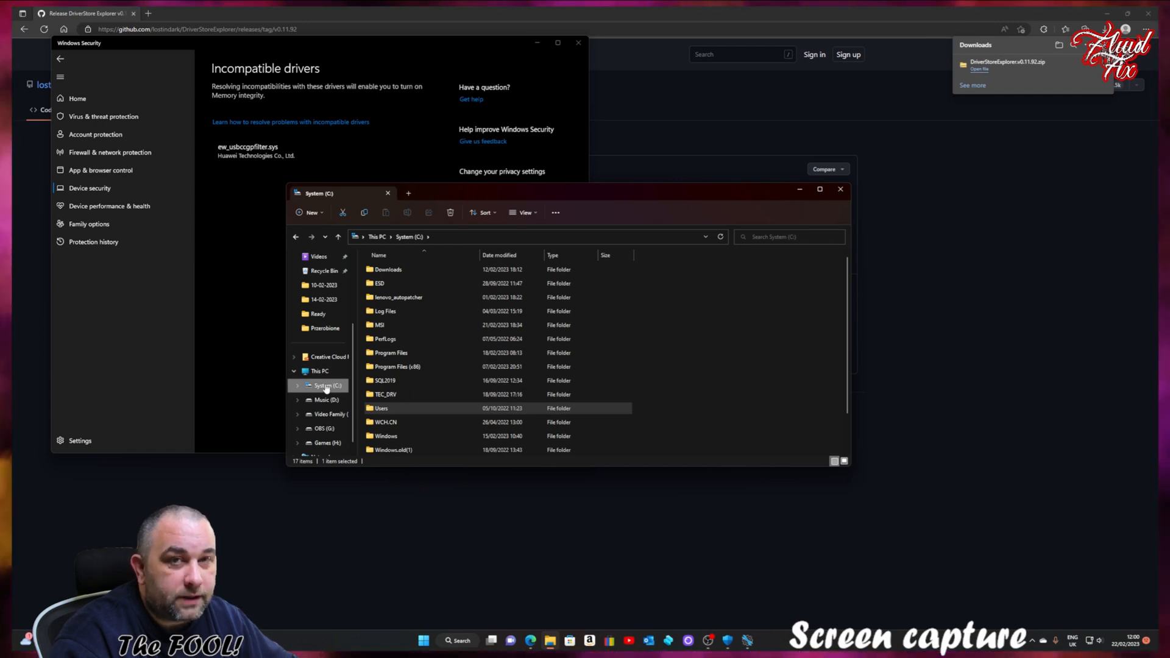
left_click(789, 237)
type("EW_USBCCGPFILTER.SYS")
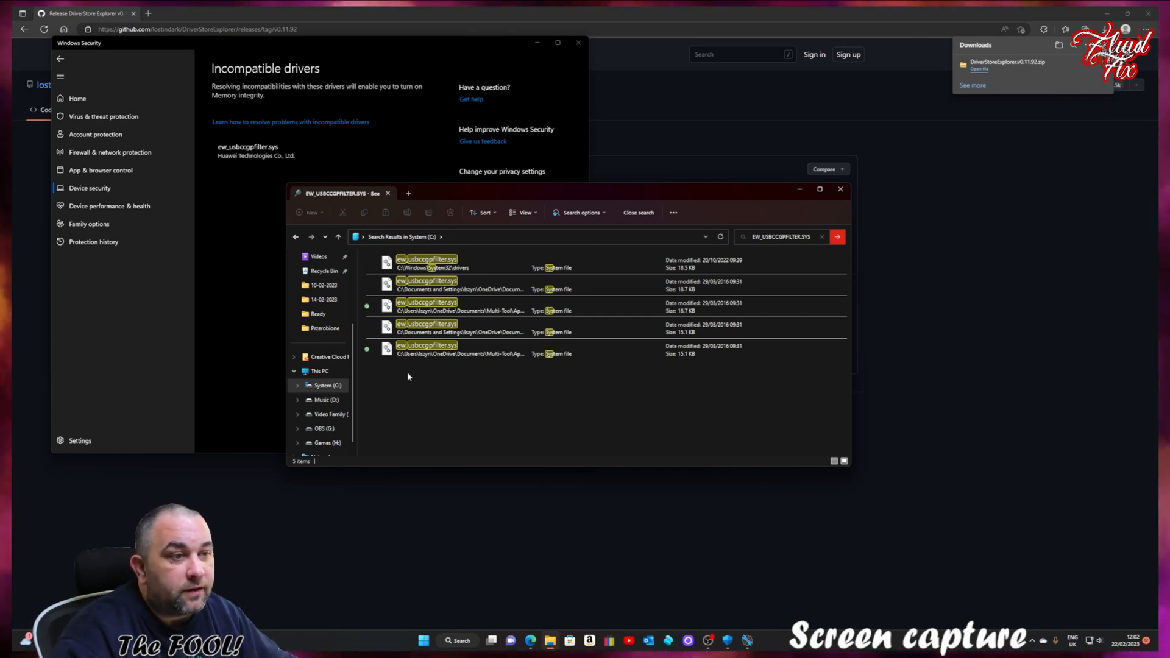
key("ctrl+a")
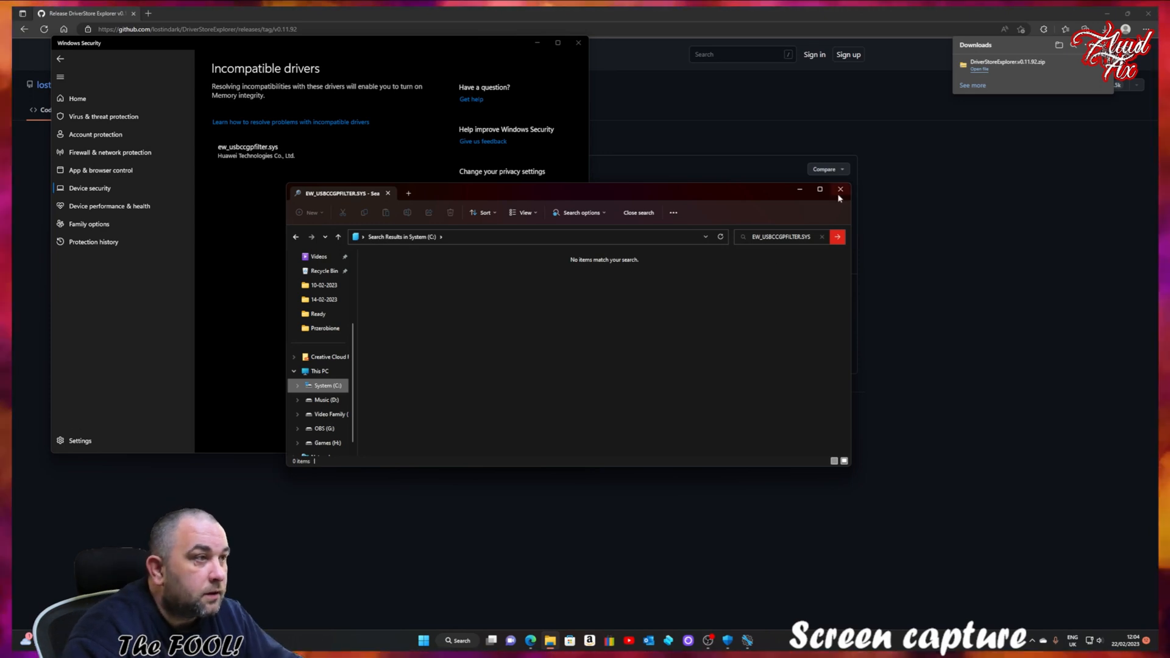
Close File Explorer and switch Memory integrity On in Core isolation.
left_click(840, 190)
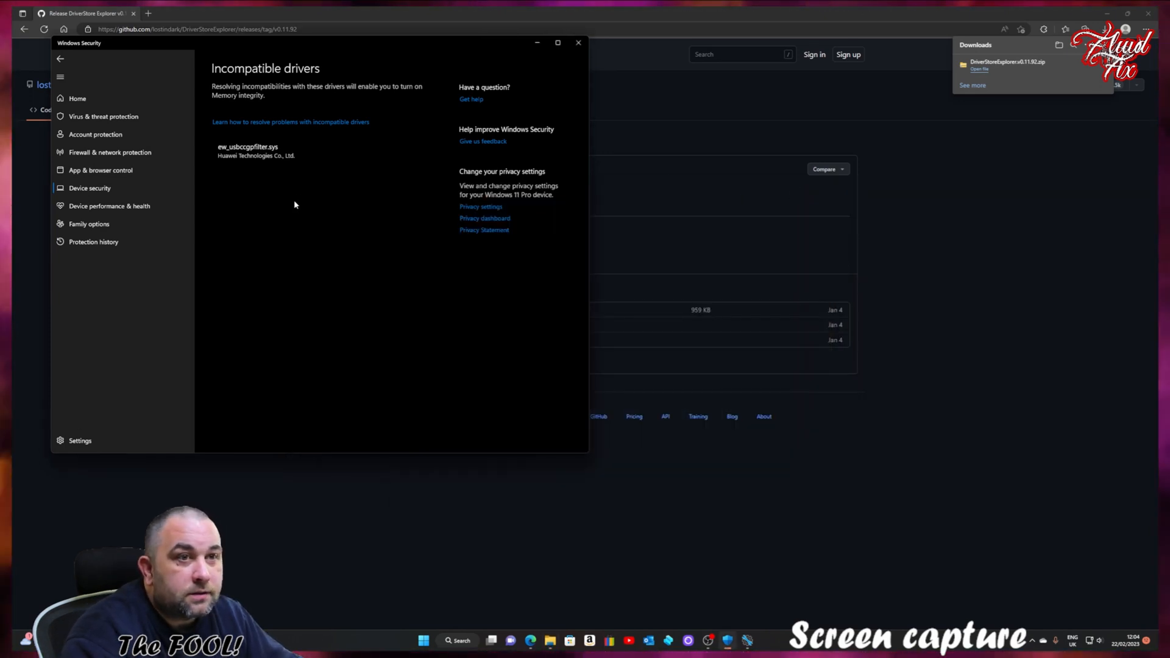
left_click(59, 58)
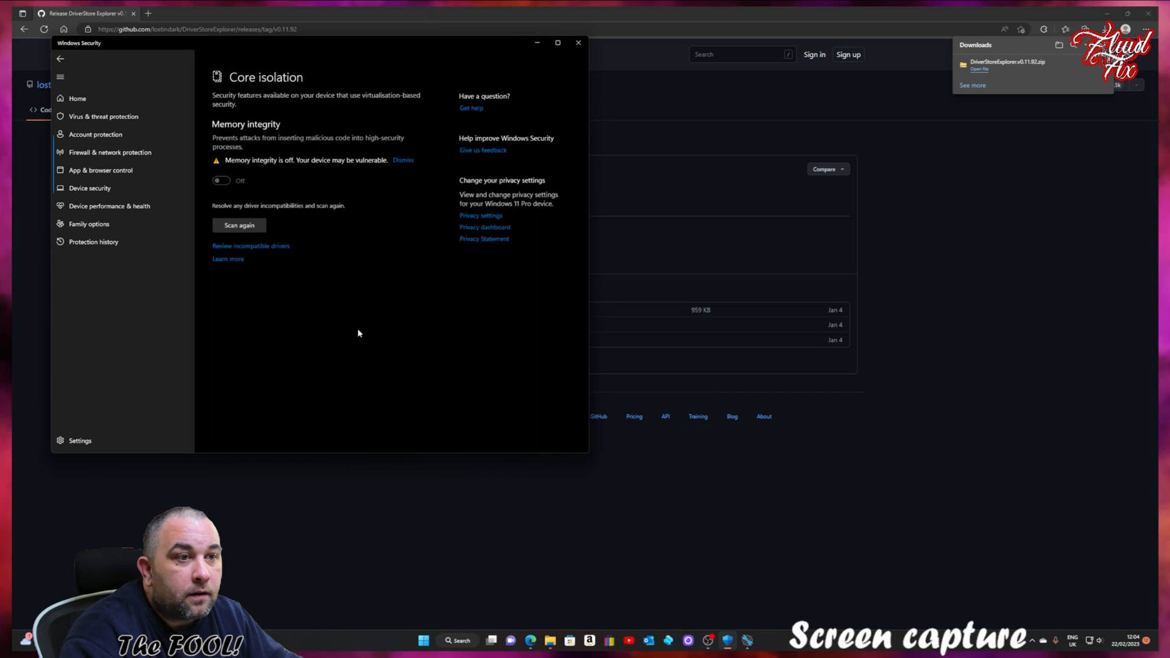
left_click(220, 180)
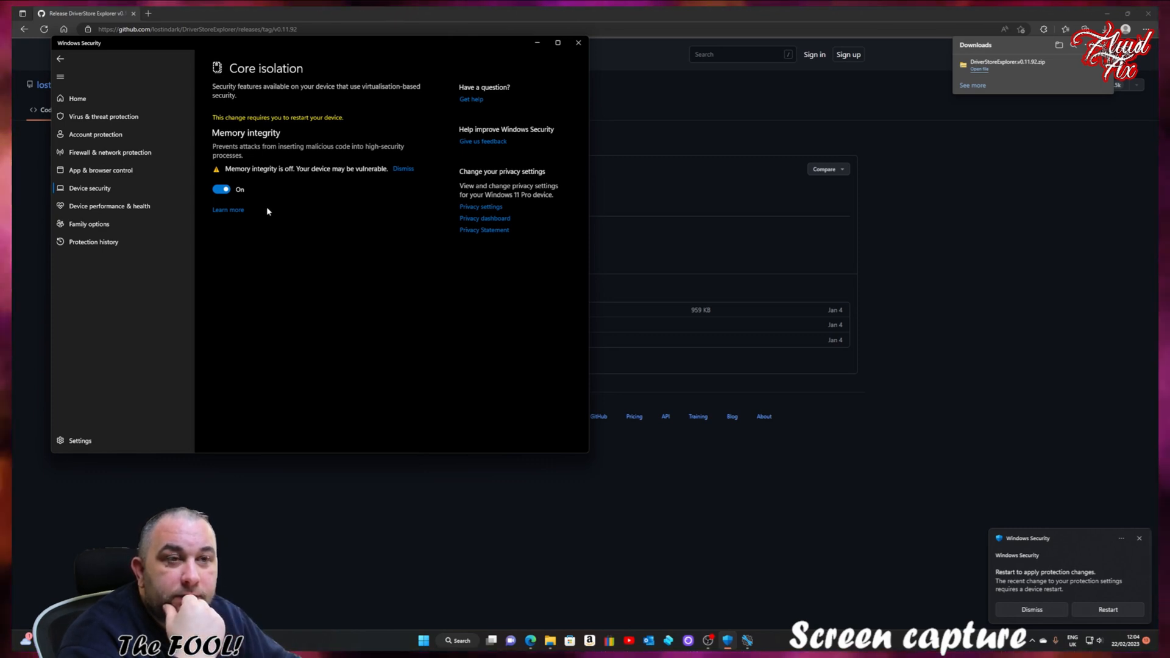
mouse_move(357, 208)
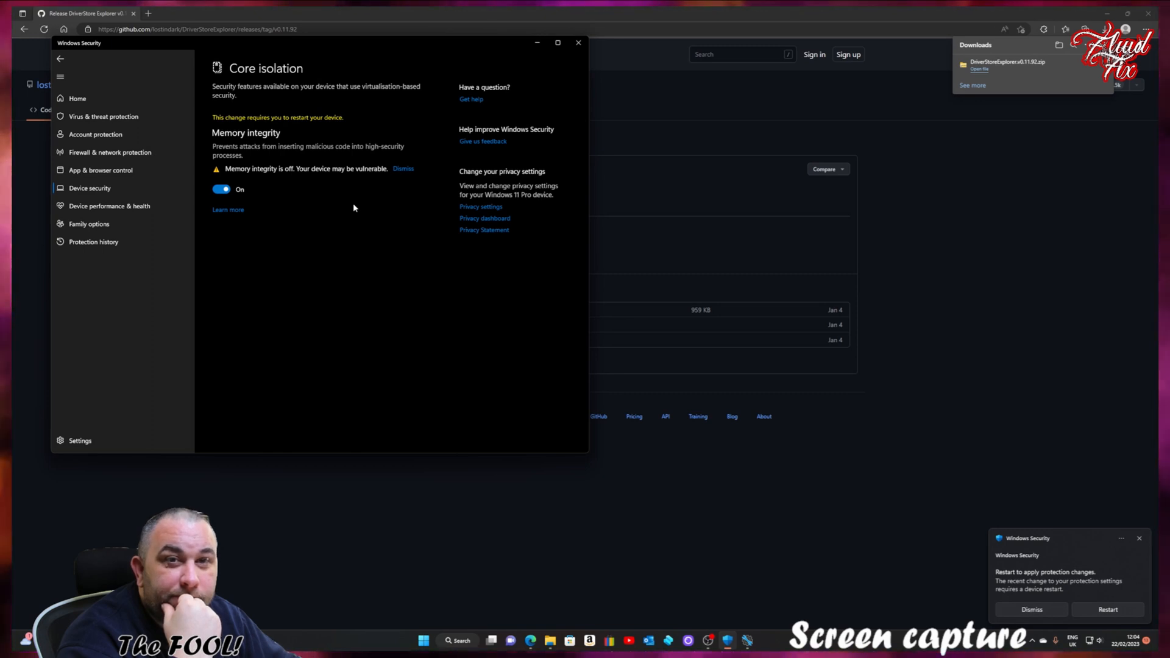
mouse_move(346, 211)
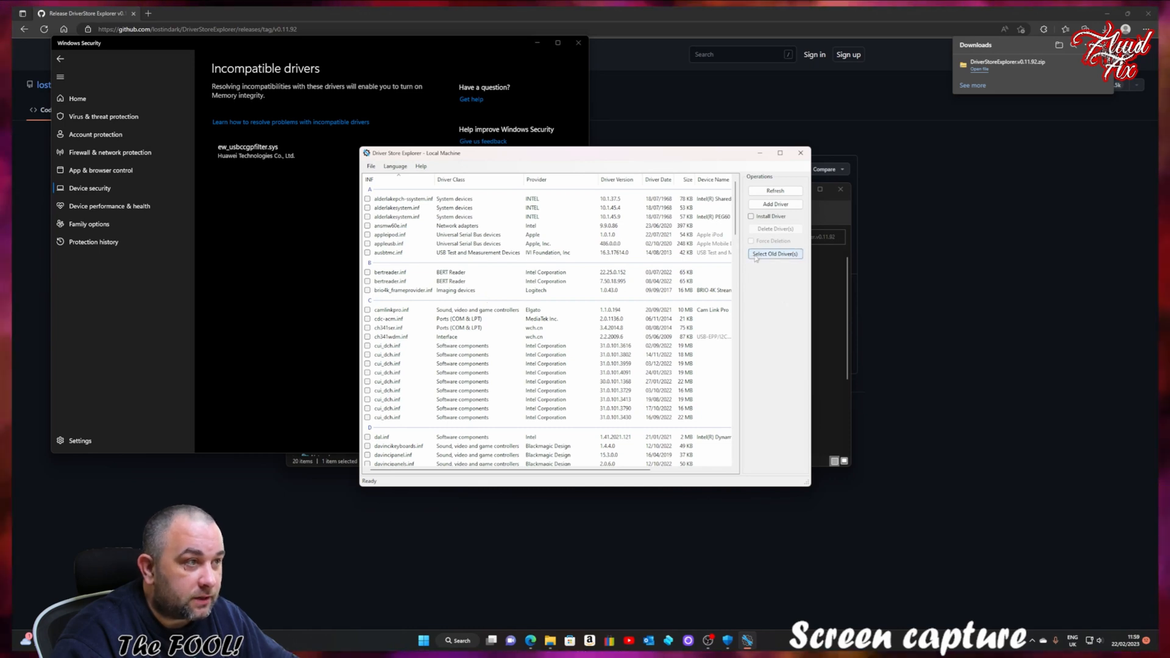
Select the 54 old driver packages (about 2.3 GB) and scroll to review them.
left_click(774, 254)
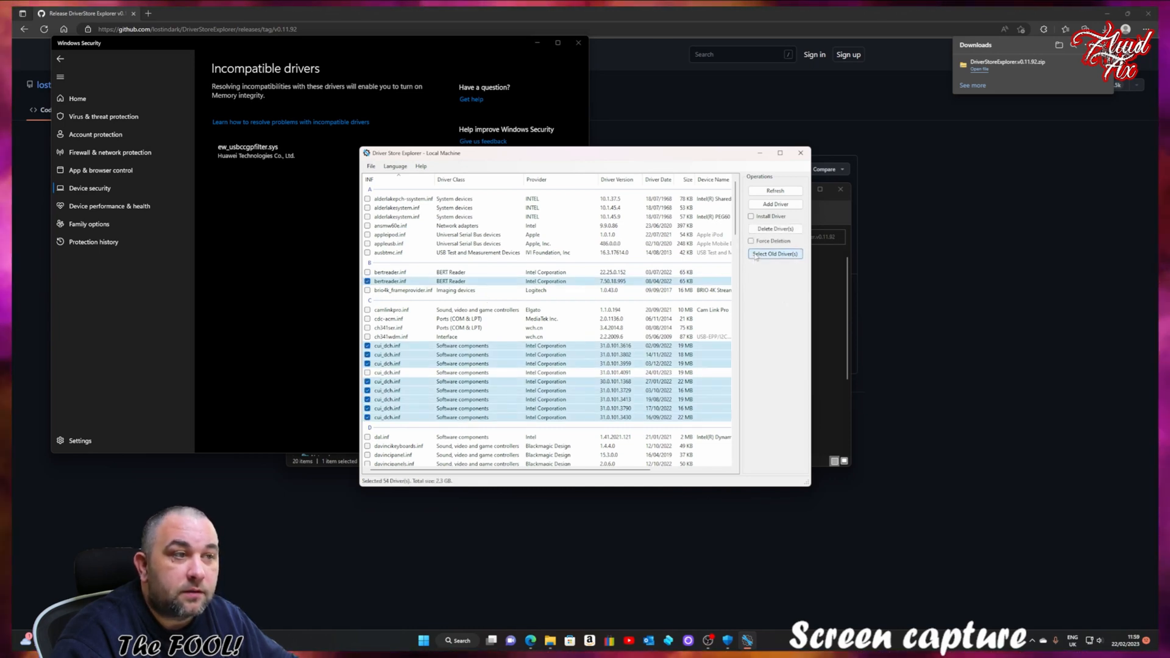
scroll("down", 3)
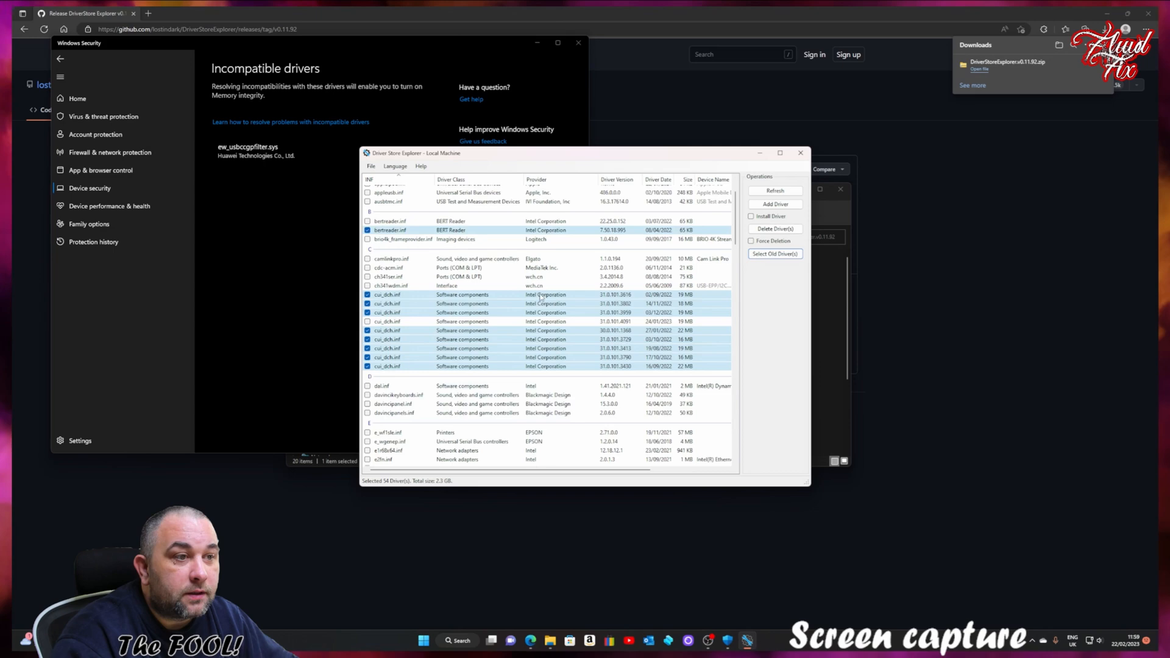
scroll("down", 3)
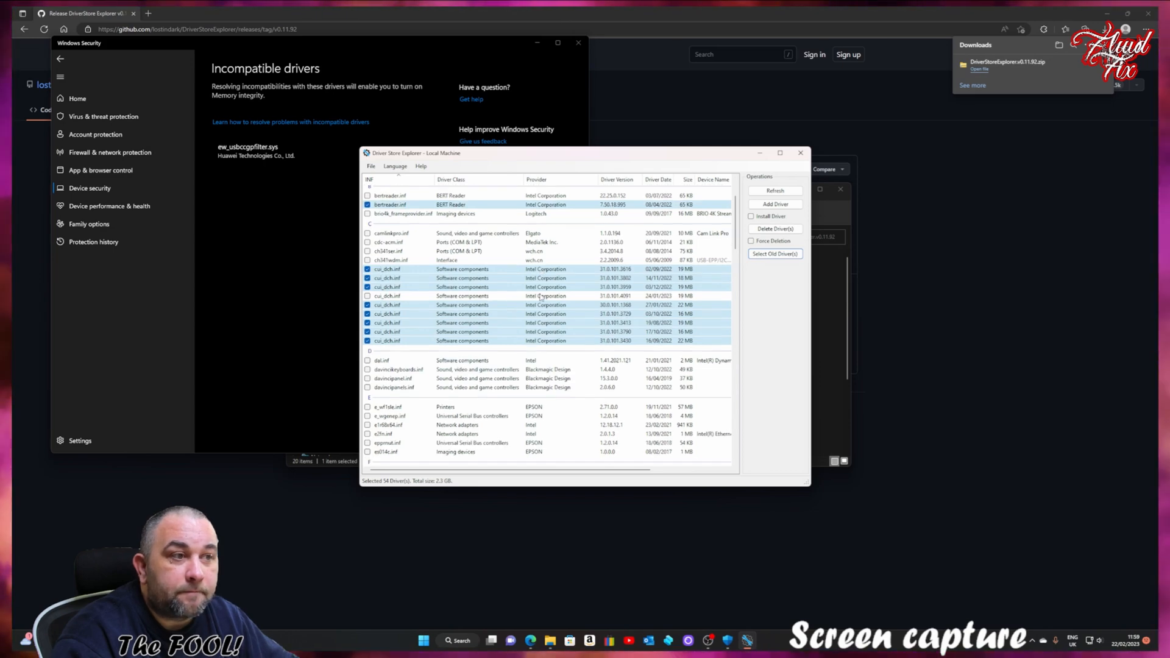
scroll("down", 3)
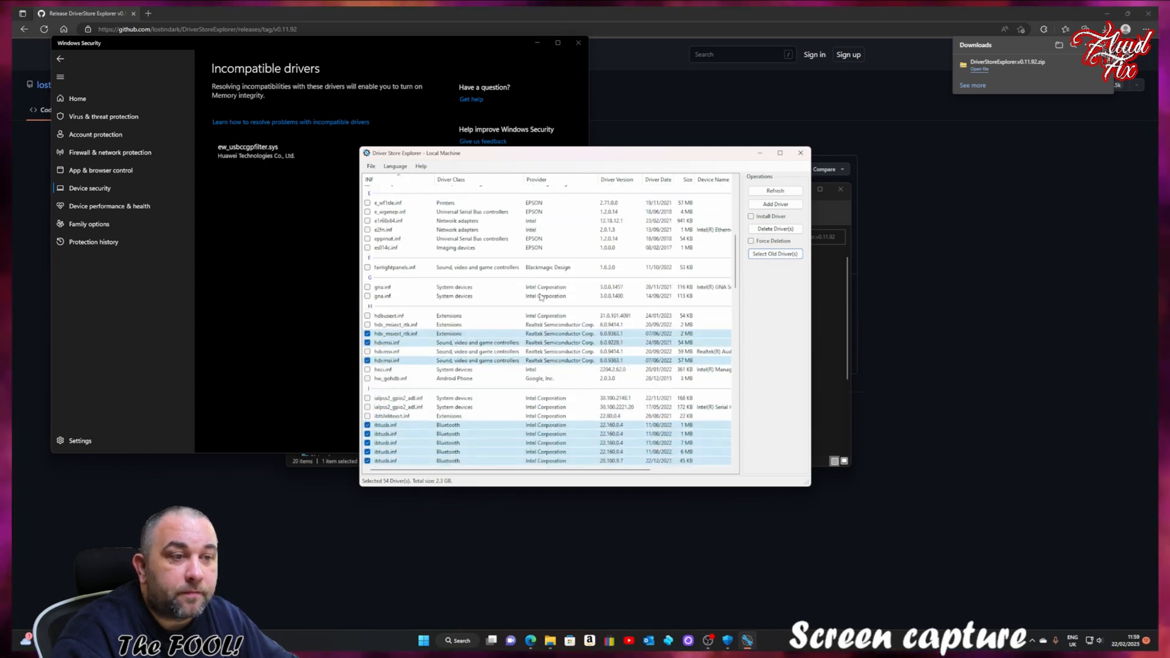